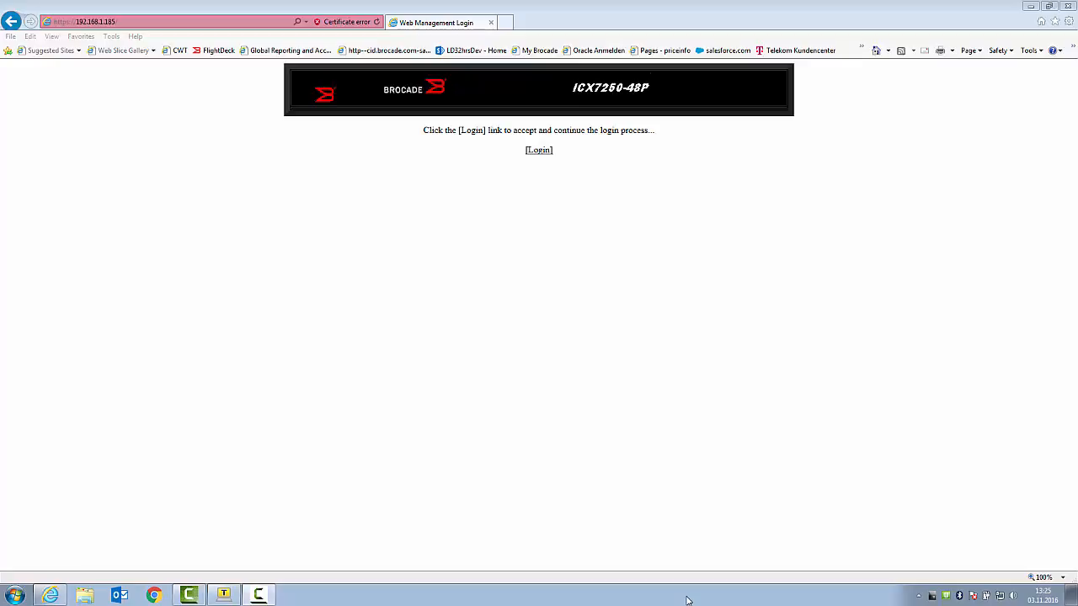
mouse_move(538, 150)
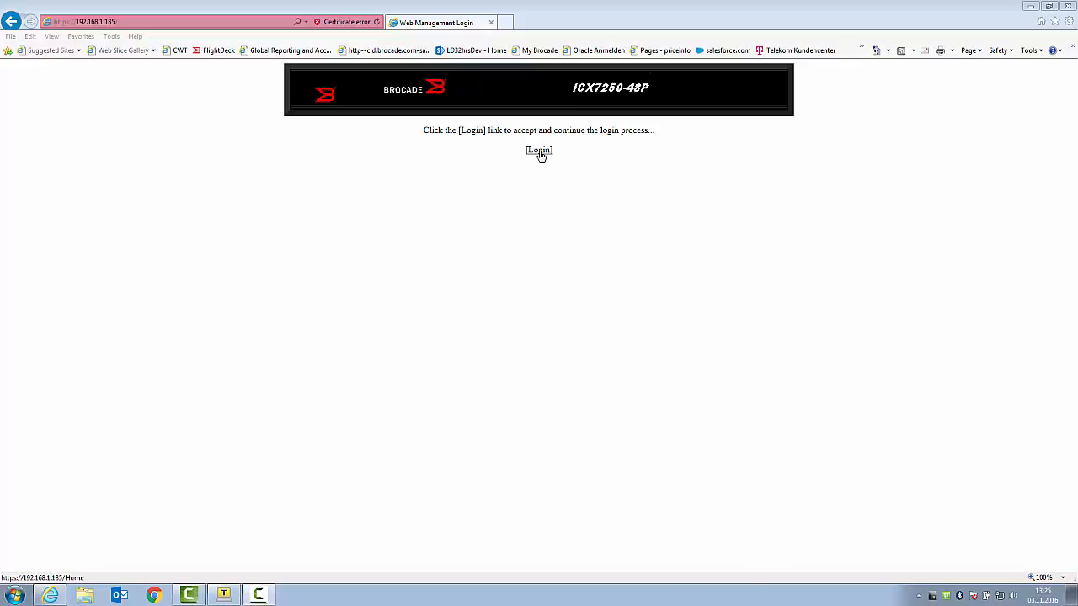
- Log in to the ICX7250-48P switch with user 'iro' and the password via the Windows Security dialog
left_click(539, 150)
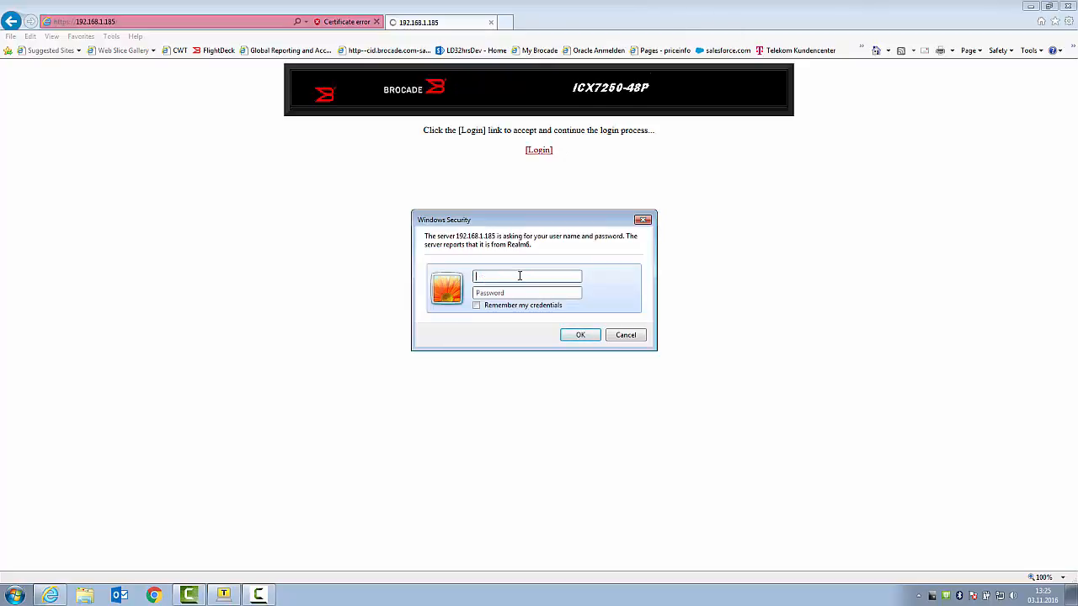
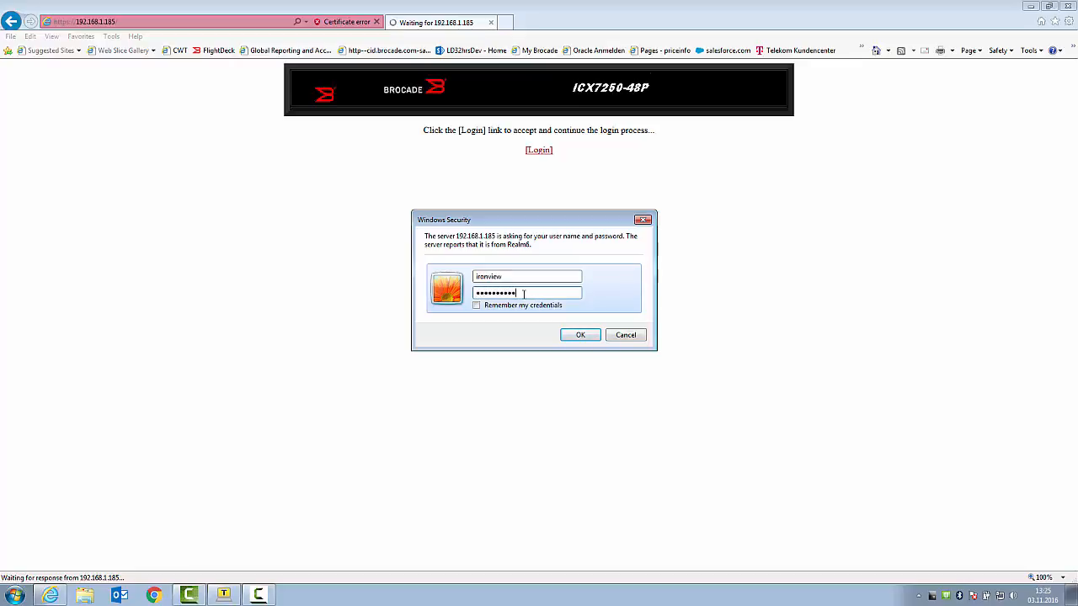
left_click(579, 334)
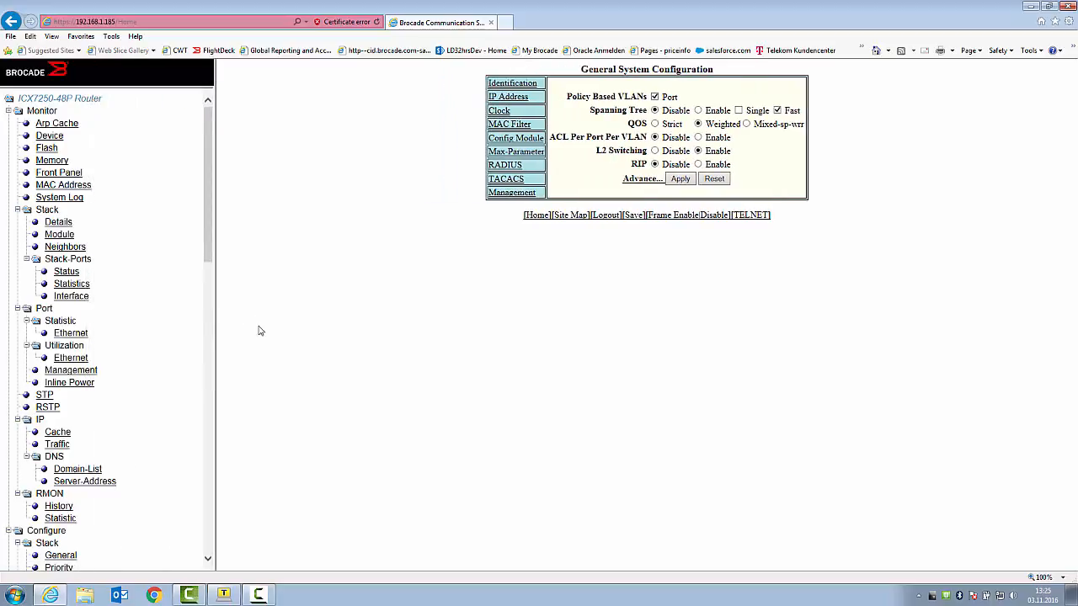
mouse_move(172, 145)
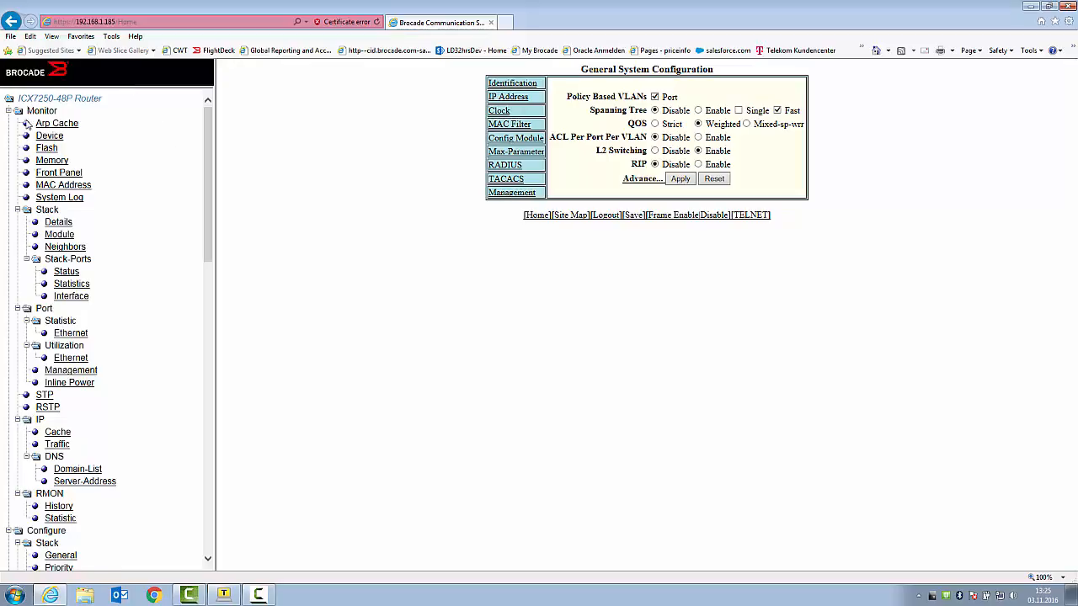
mouse_move(53, 152)
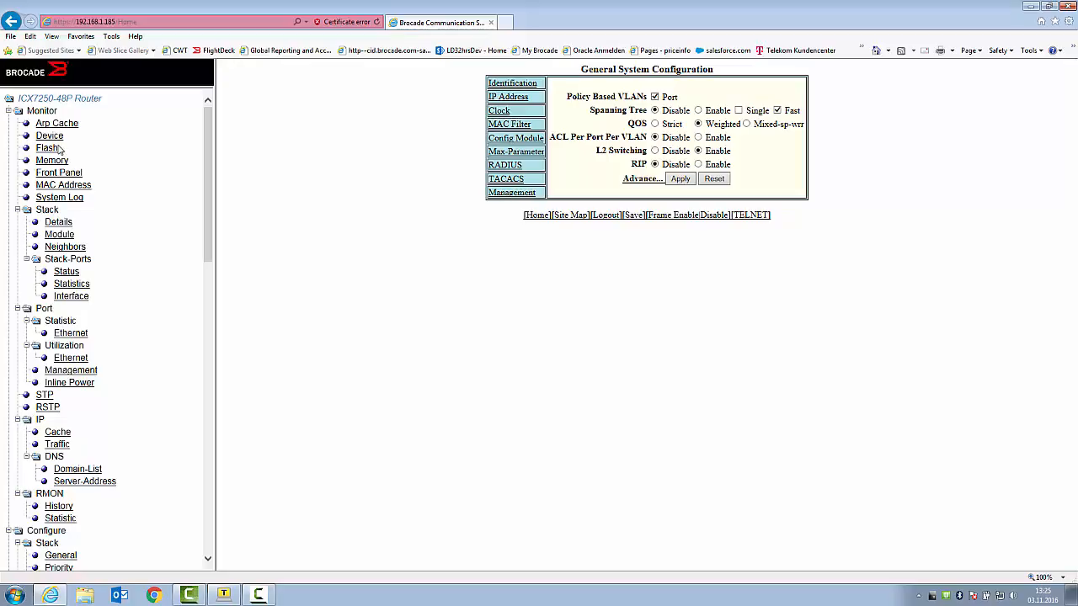
mouse_move(57, 216)
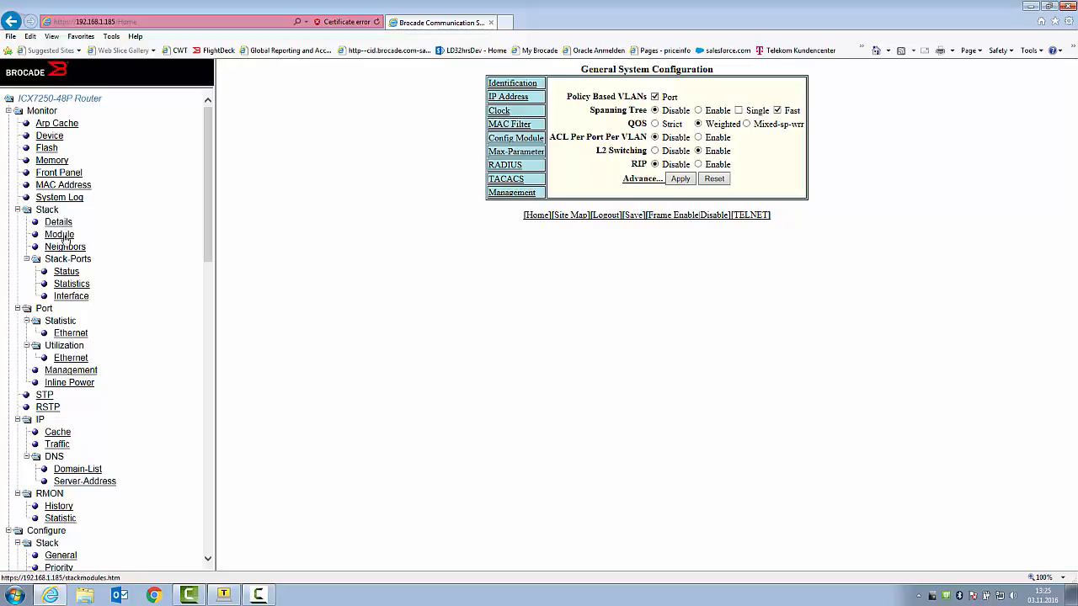
- Review stack modules and port utilization, then reach the Port VLAN page showing DEFAULT-VLAN members
left_click(59, 234)
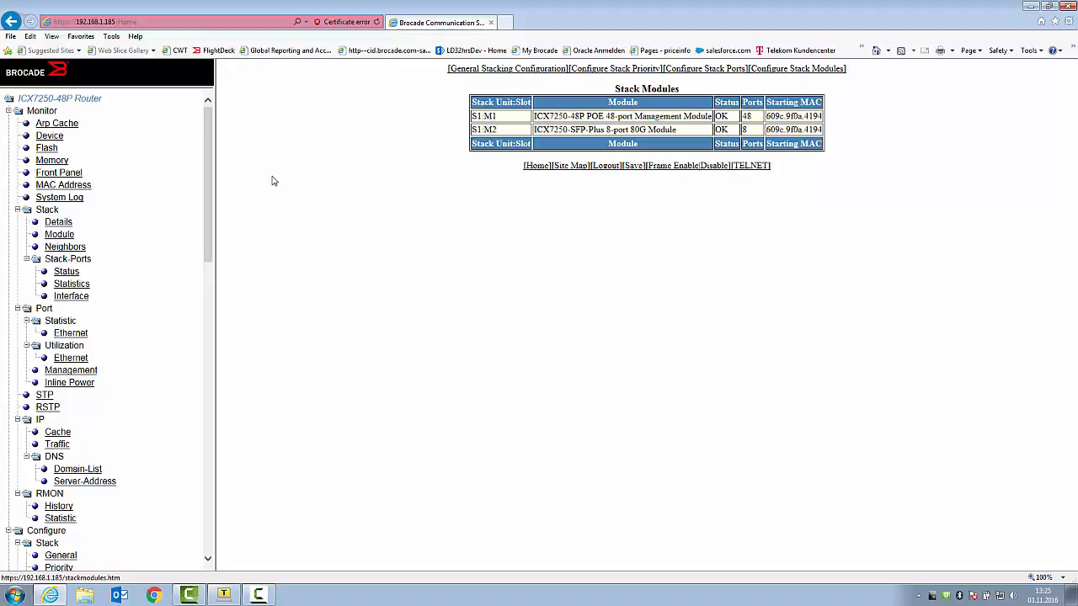
mouse_move(209, 201)
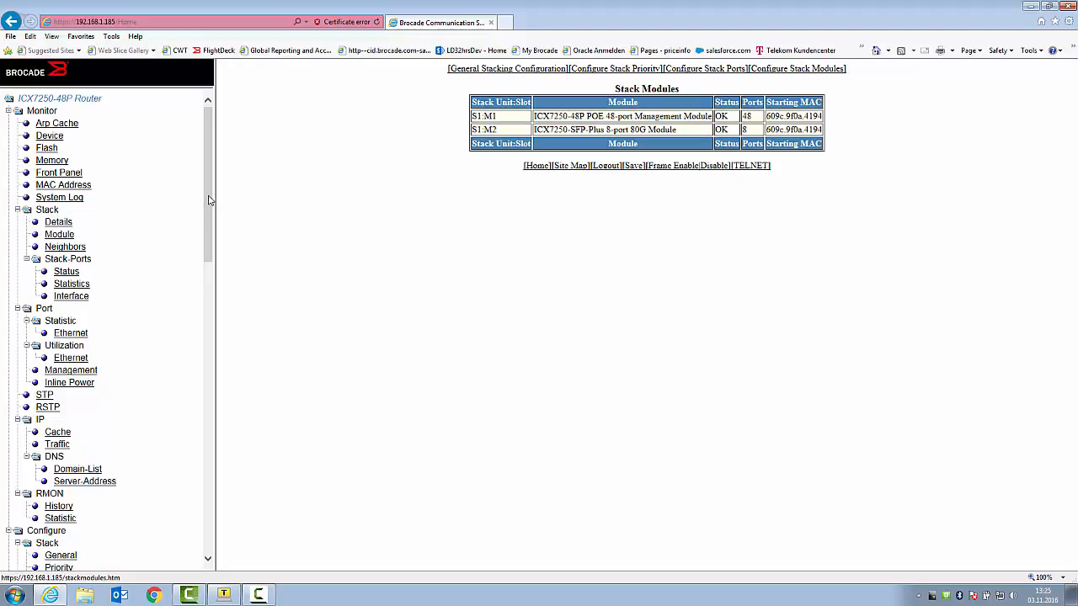
left_click(70, 290)
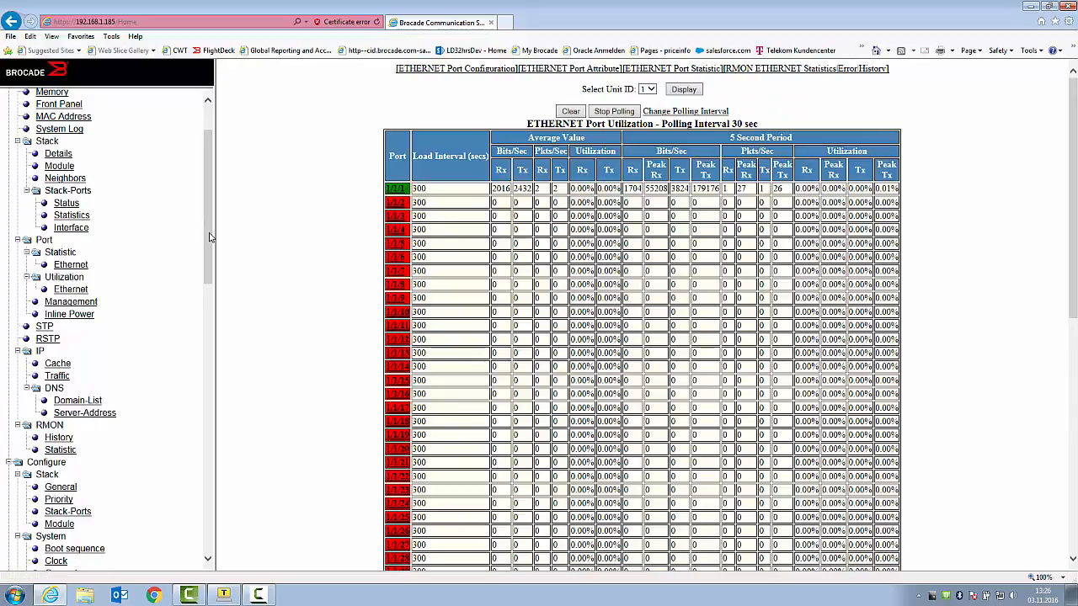
scroll("down", 3)
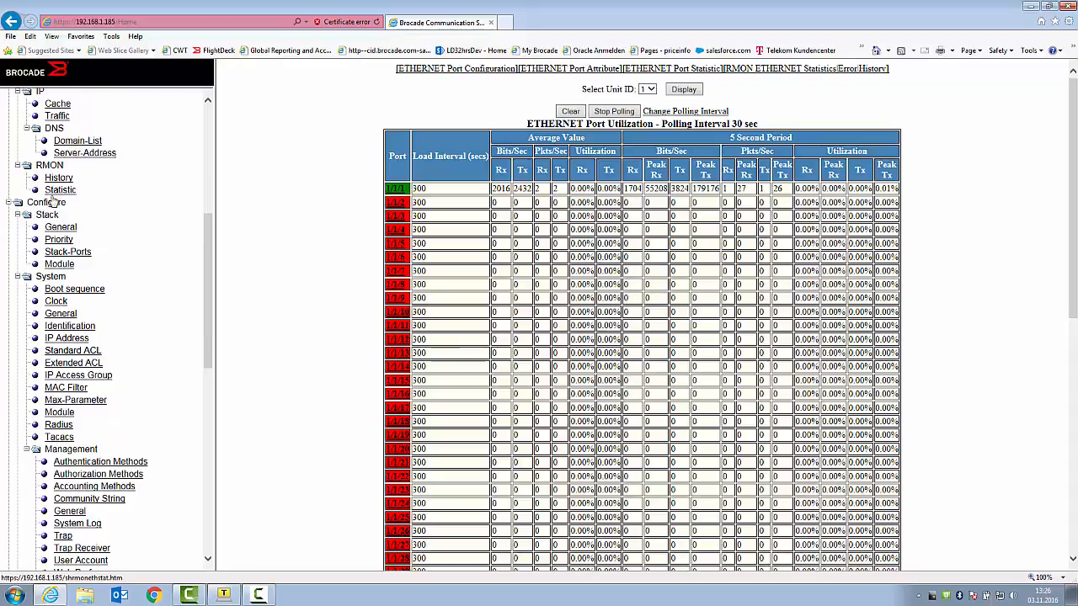
mouse_move(222, 263)
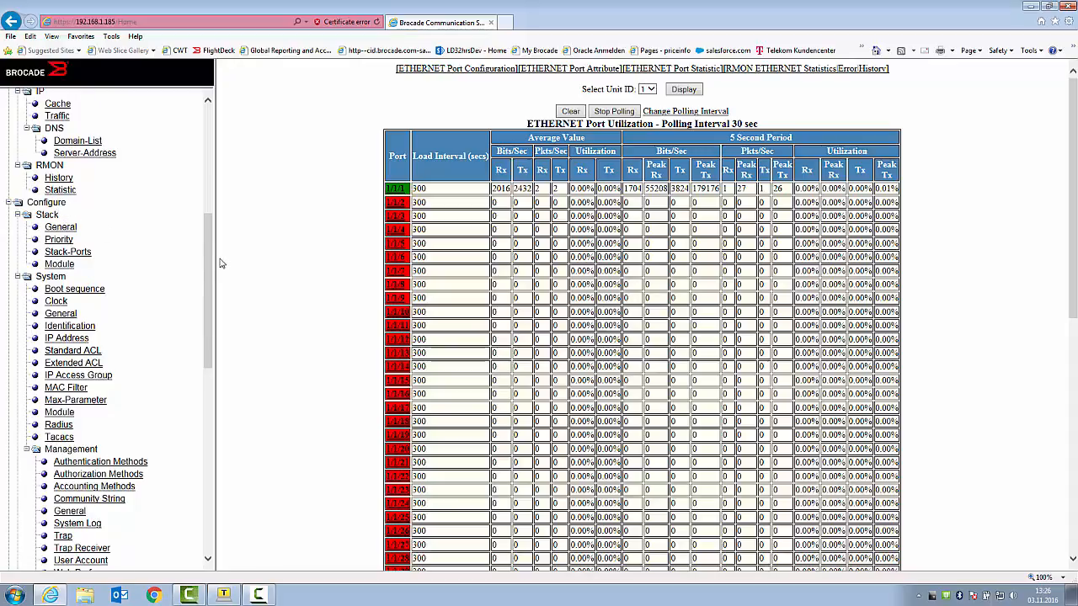
scroll("down", 3)
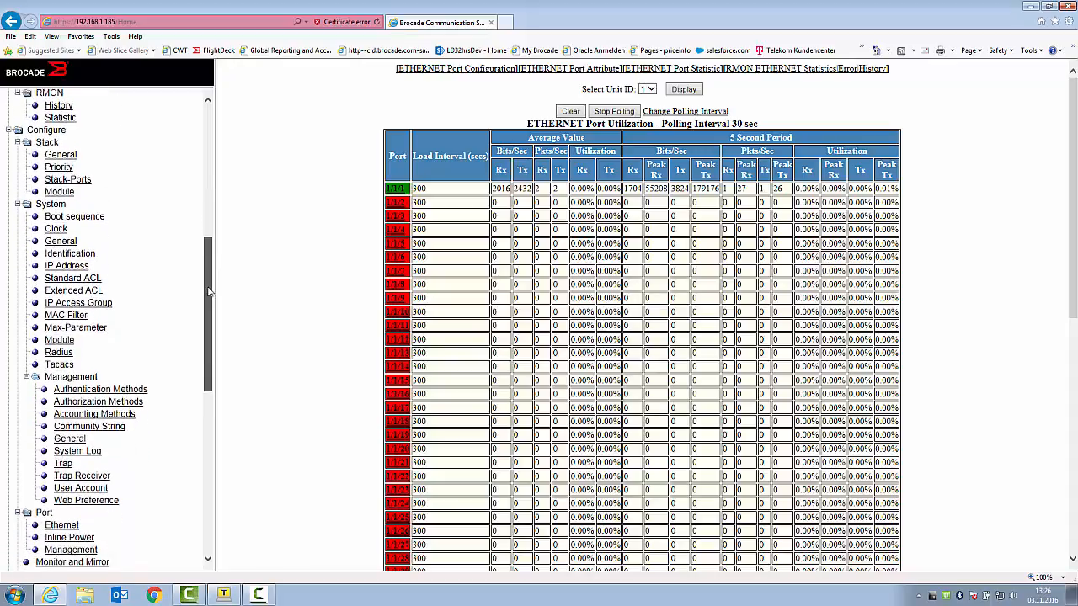
scroll("down", 3)
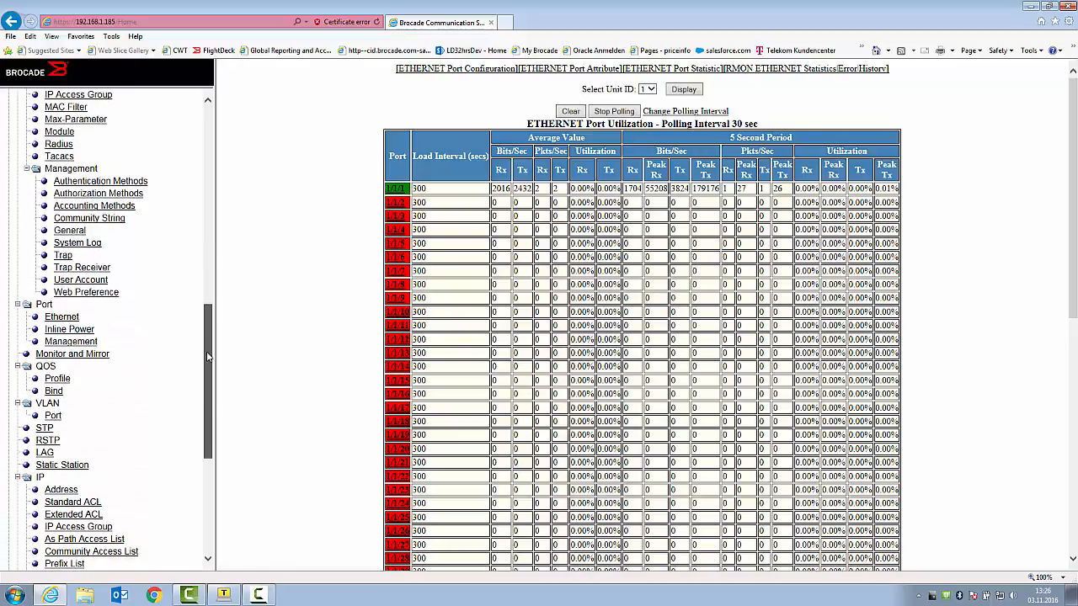
scroll("down", 3)
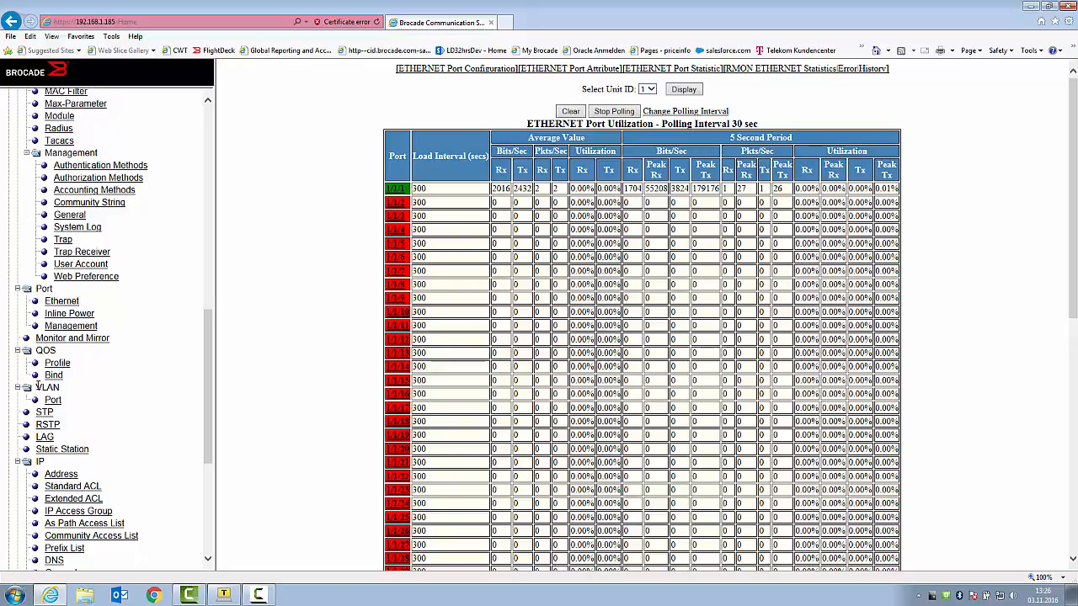
left_click(52, 399)
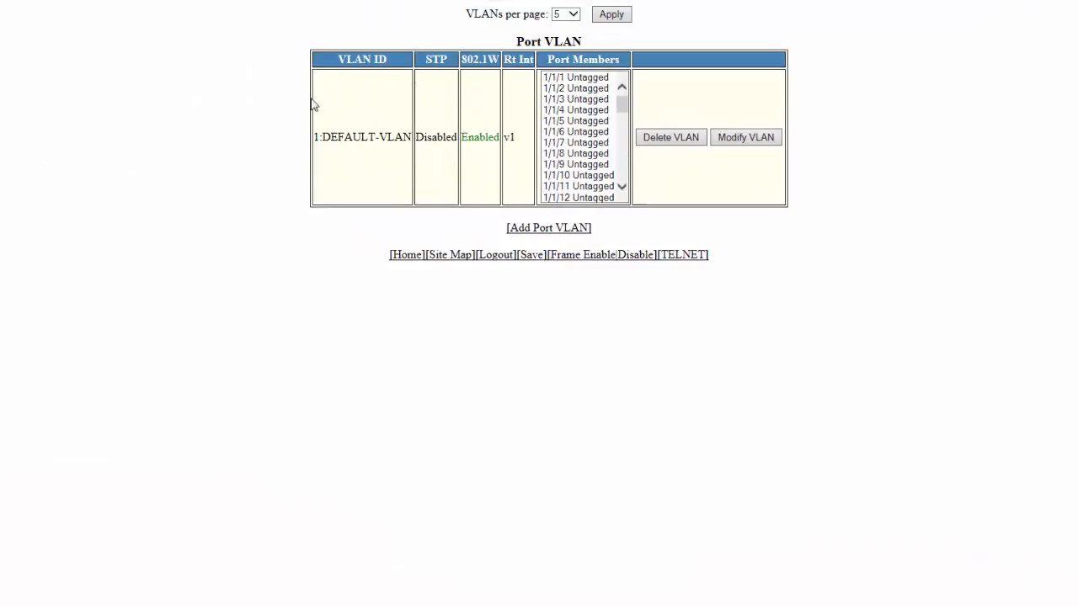
mouse_move(330, 199)
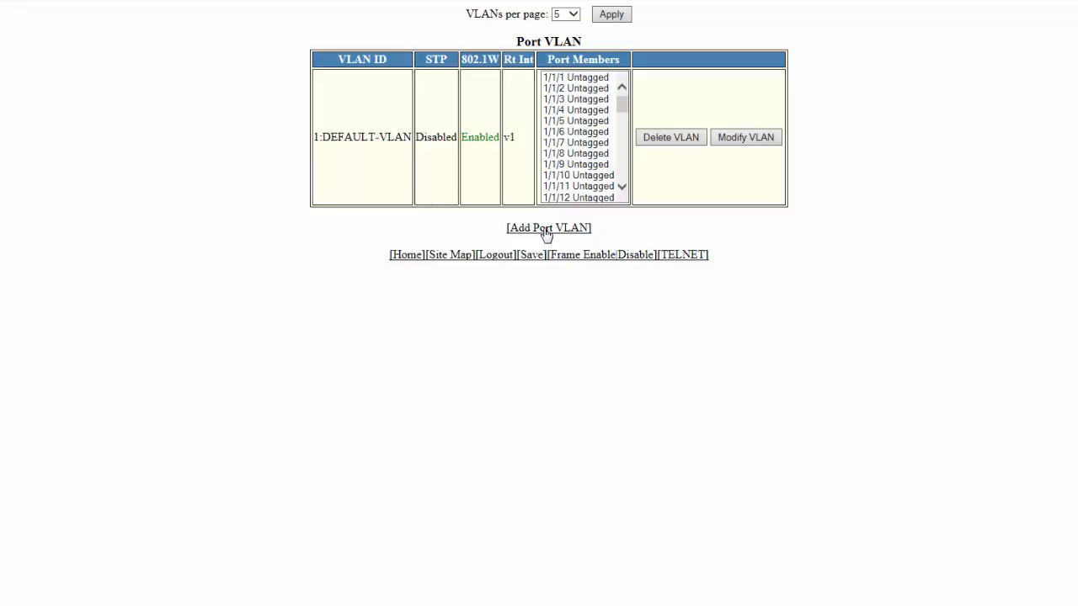
- Add a port VLAN with Vlan Id 10 and name test_vlan_10, reaching its port assignment page
left_click(549, 227)
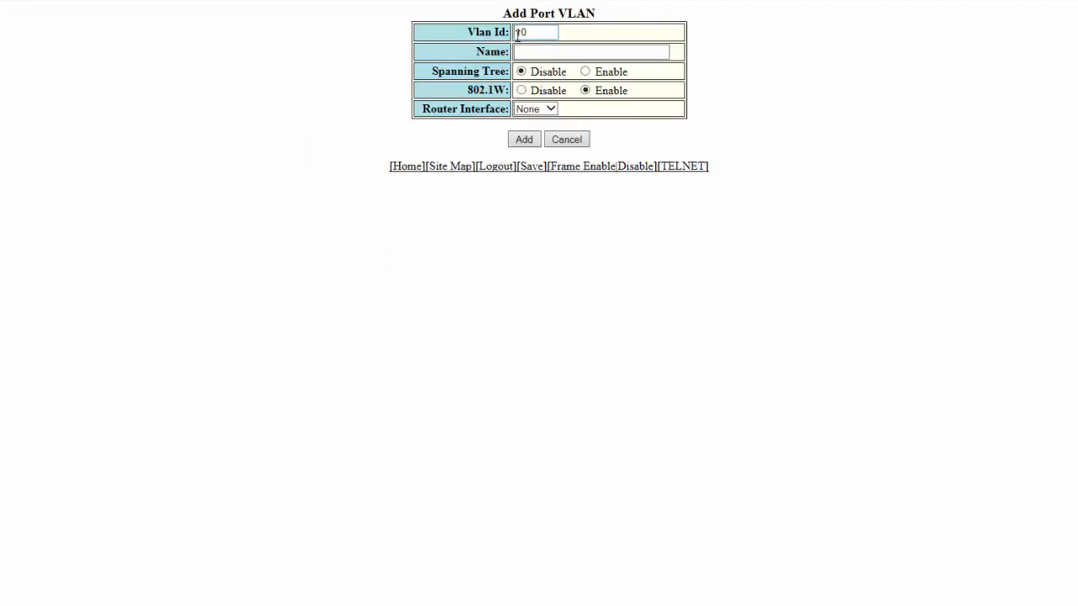
type("10")
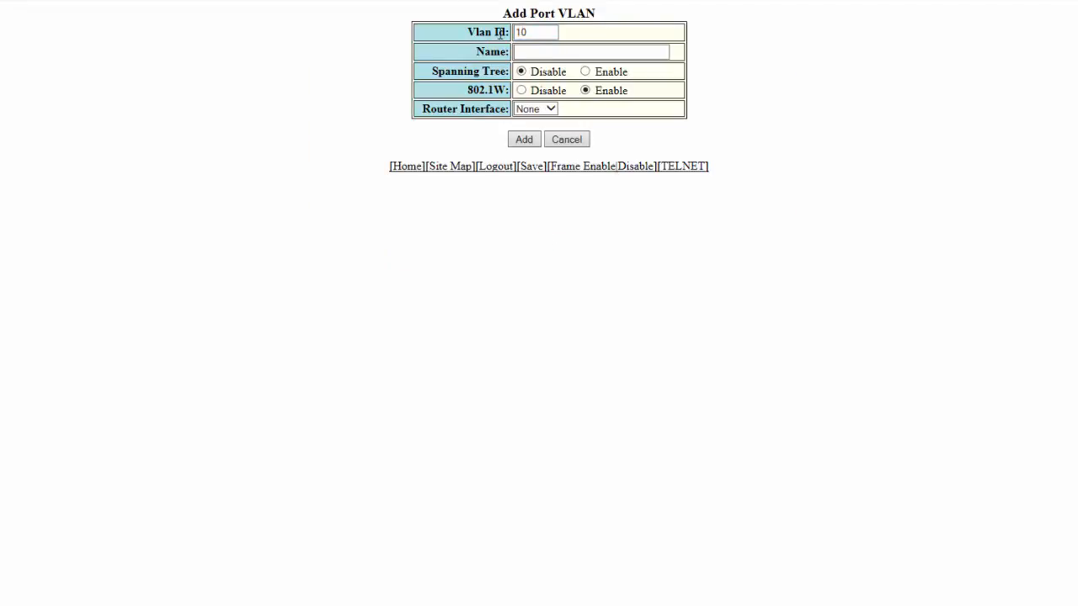
left_click(592, 50)
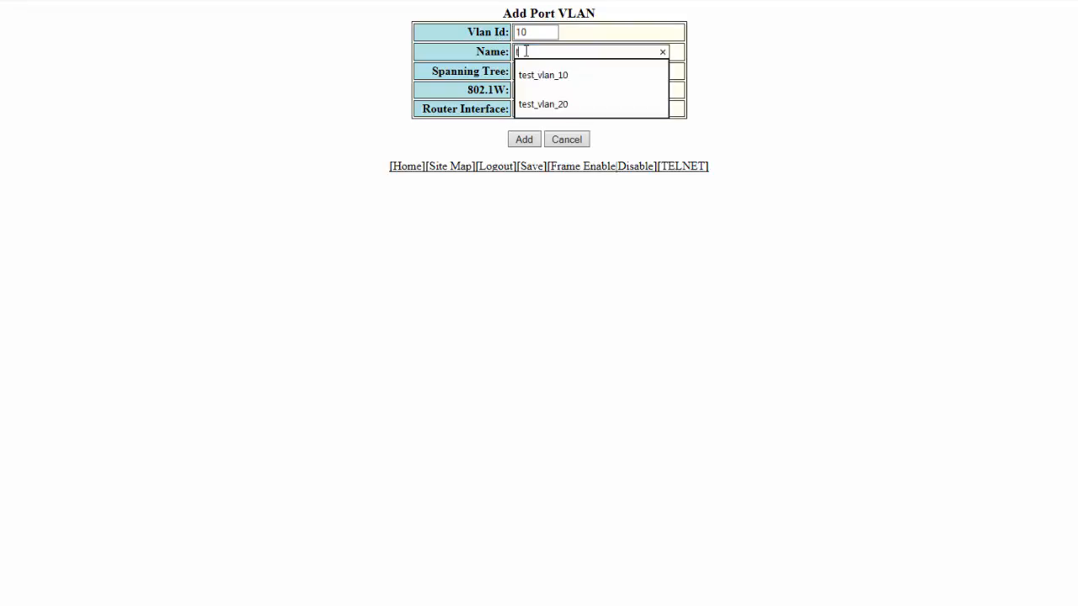
left_click(542, 75)
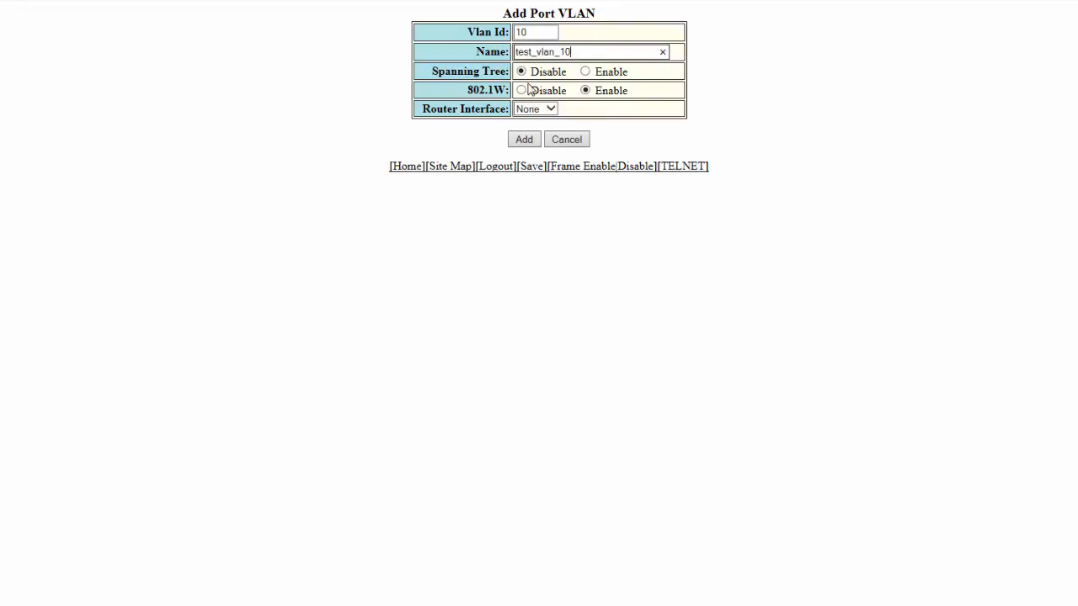
left_click(523, 138)
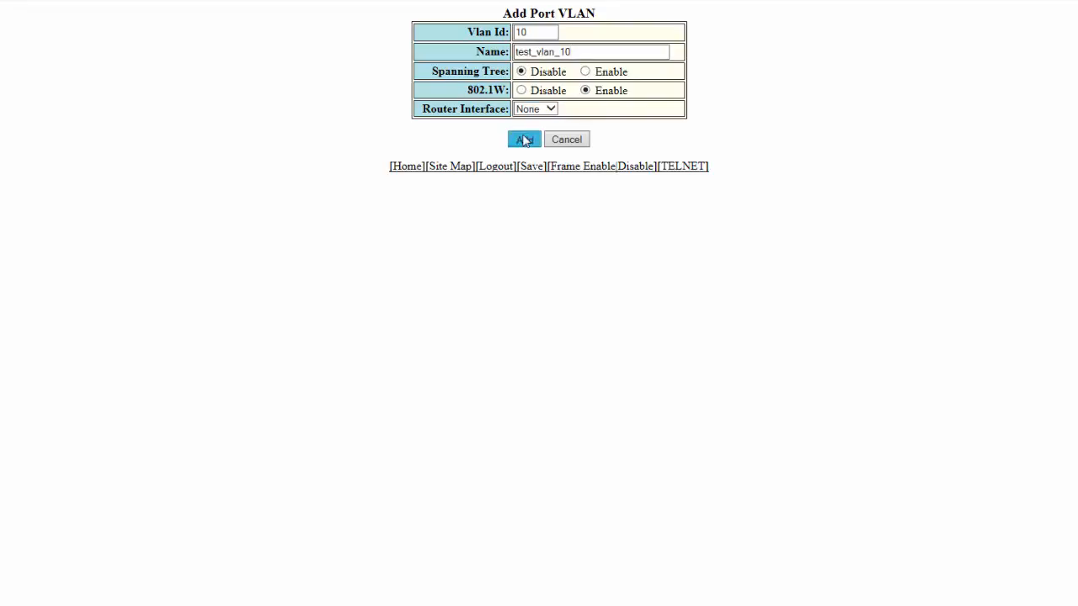
left_click(524, 138)
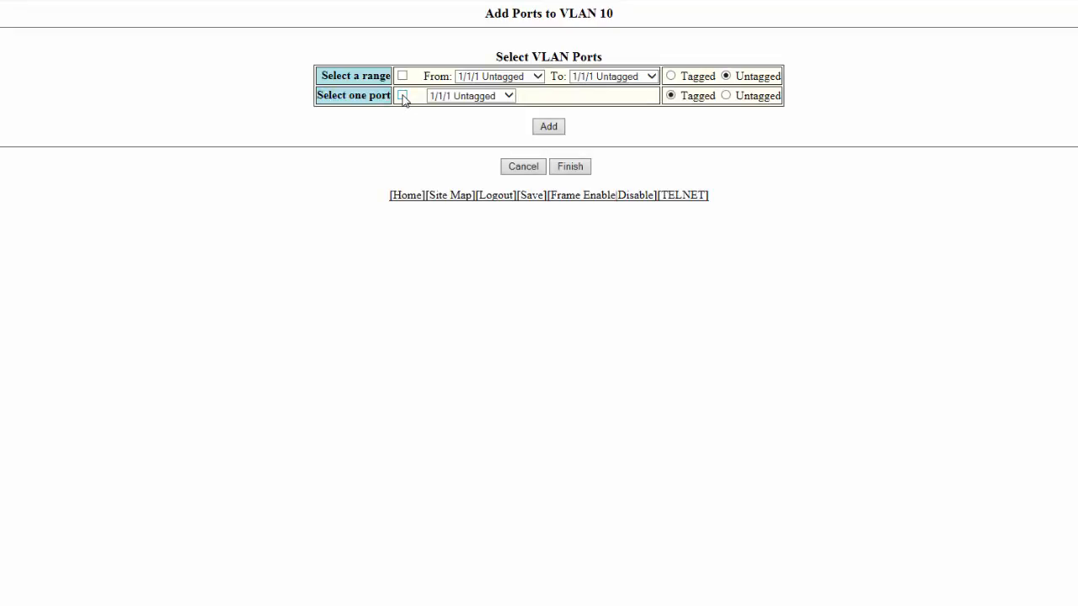
- Add ports 1/2/1 and 1/2/3 individually as tagged members of VLAN 10
left_click(402, 94)
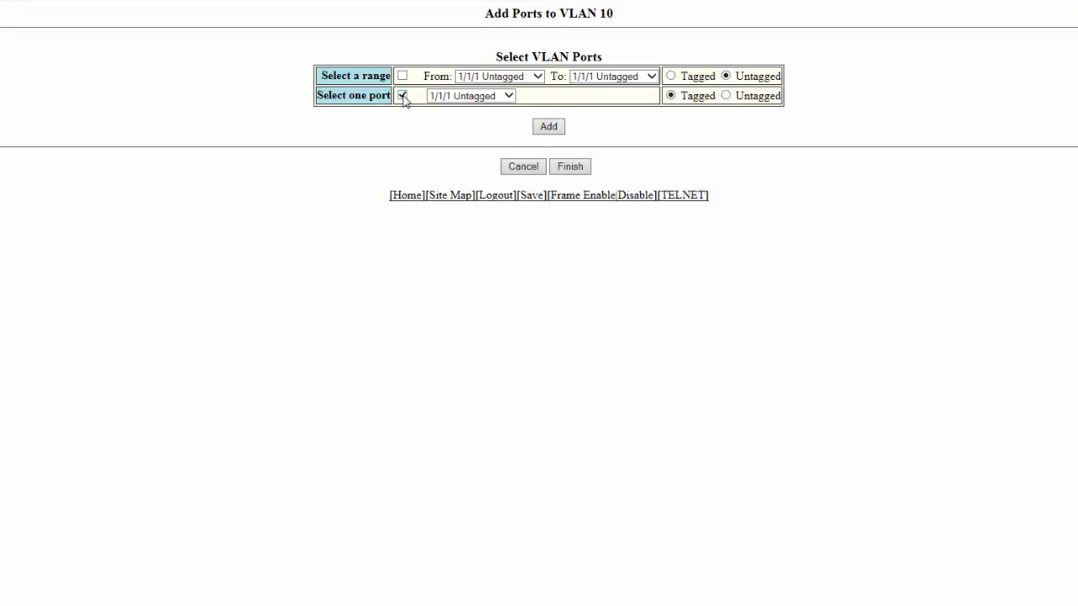
left_click(470, 95)
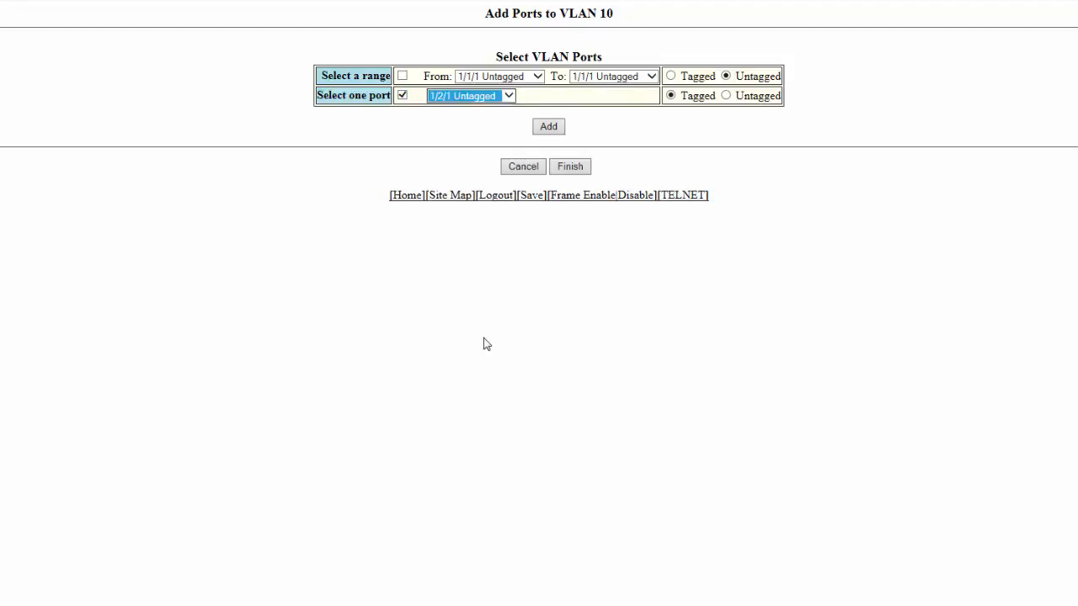
left_click(549, 127)
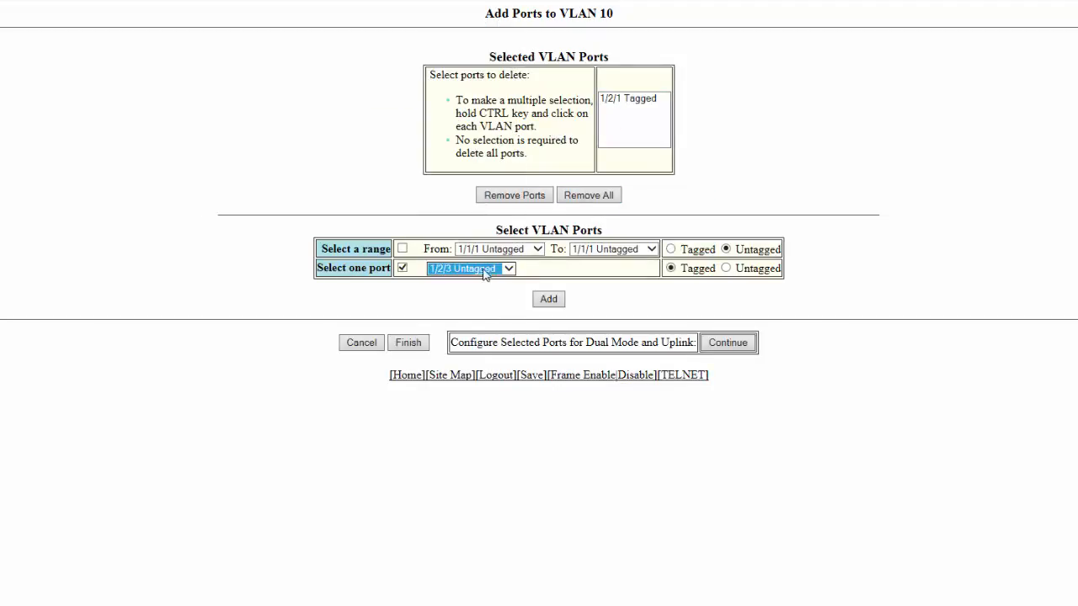
left_click(548, 300)
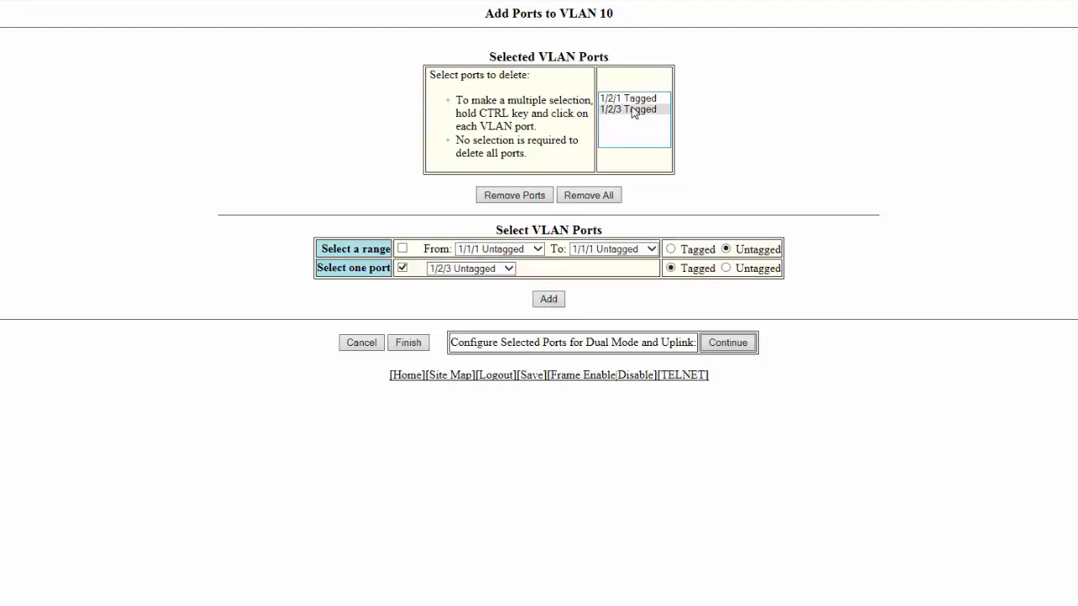
- Add the range 1/1/30 to 1/1/39 untagged to VLAN 10 and finish its port setup
left_click(403, 249)
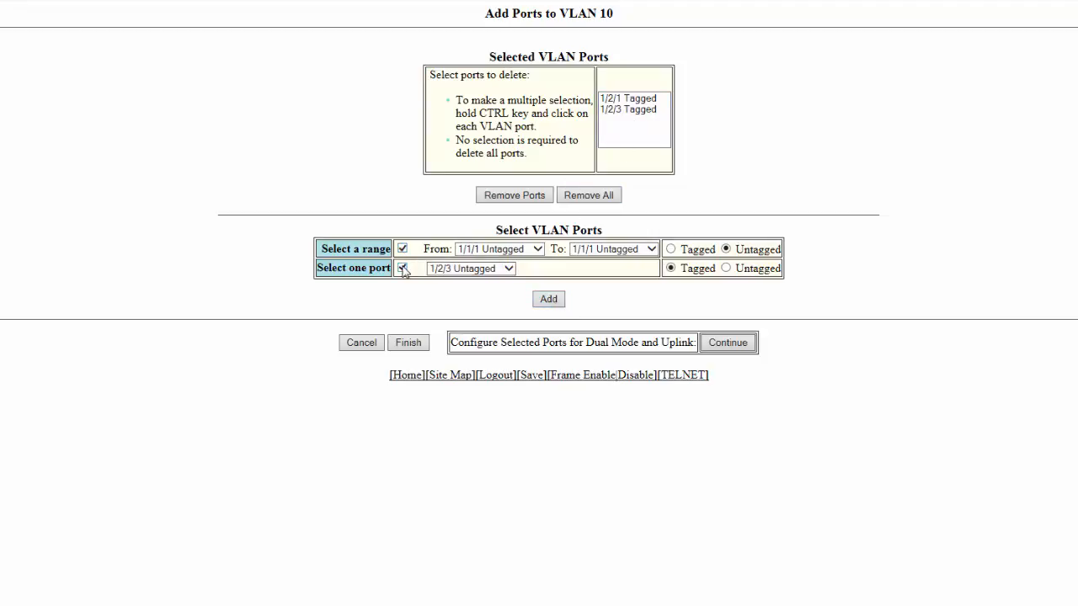
left_click(402, 268)
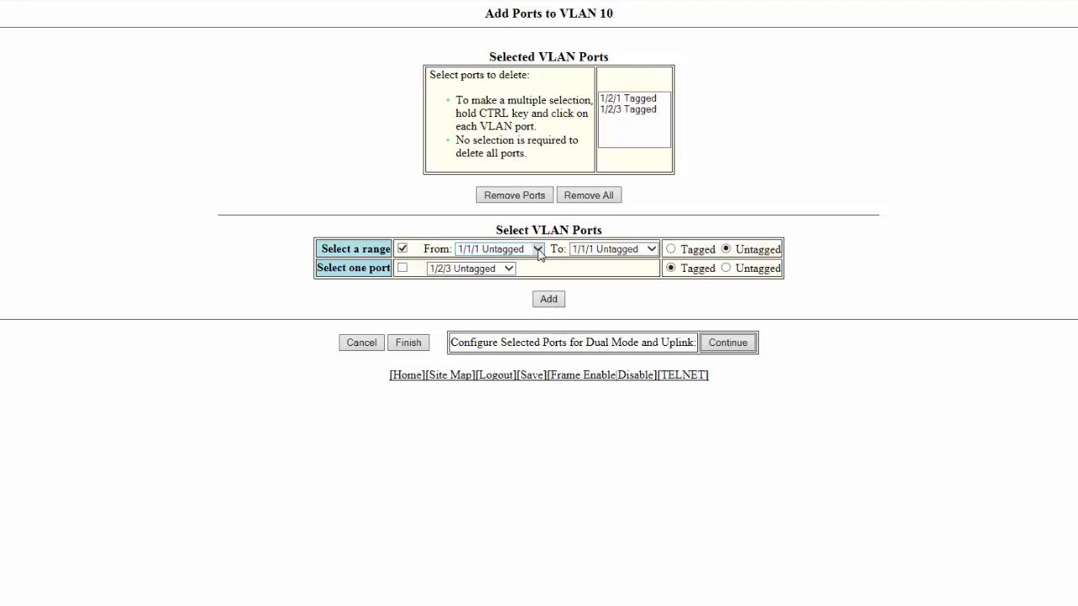
left_click(536, 249)
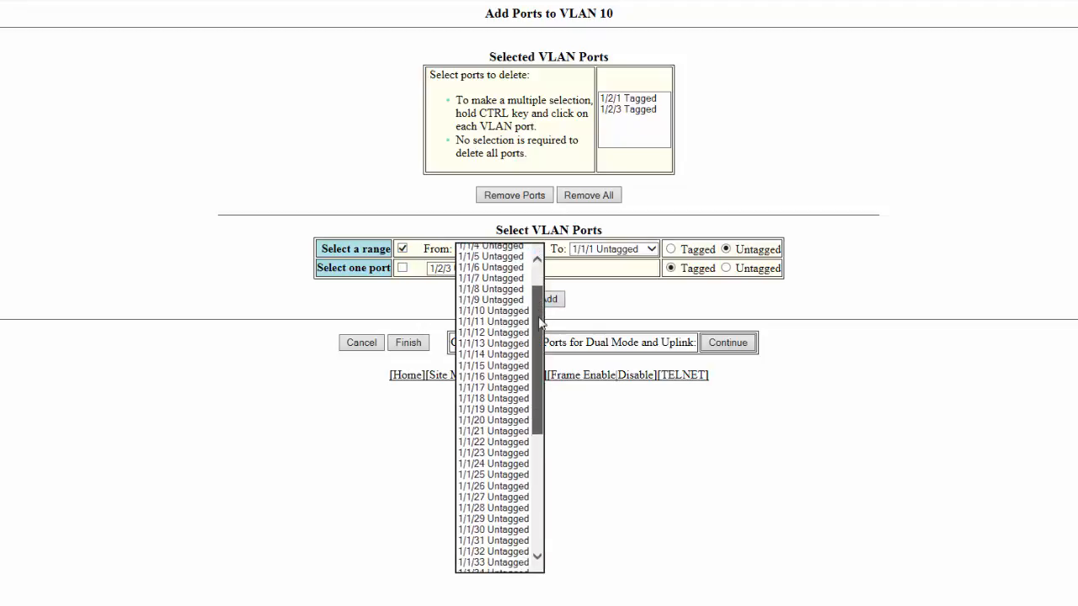
scroll("down", 3)
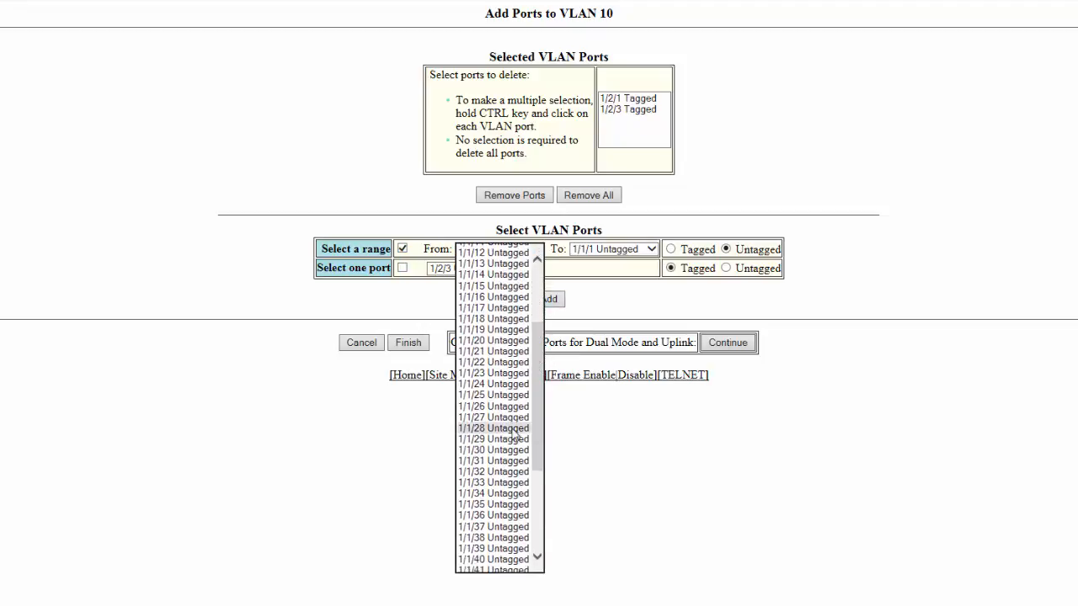
left_click(491, 450)
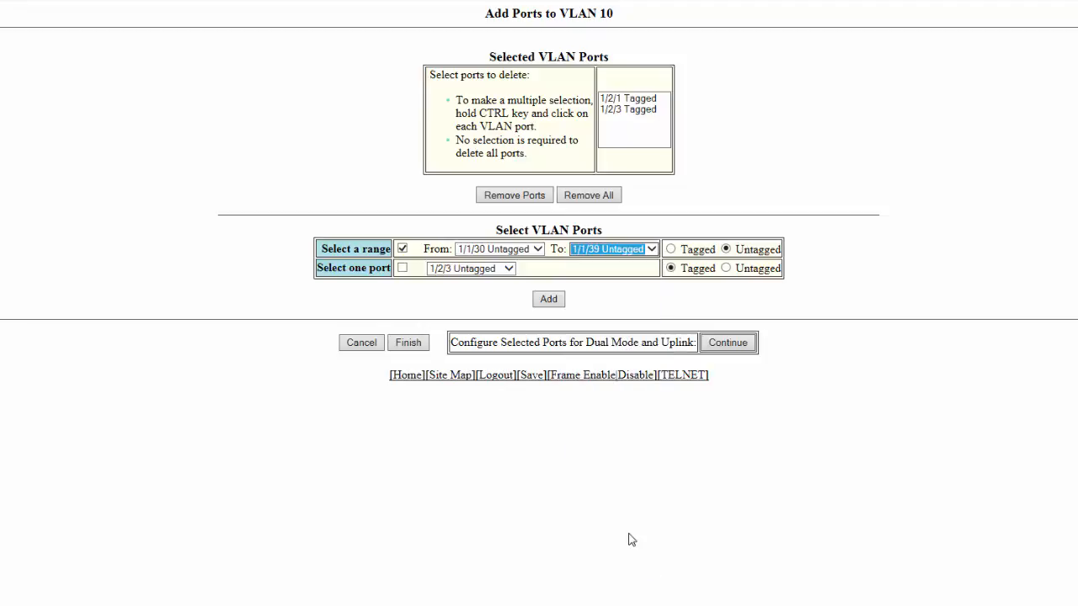
left_click(549, 300)
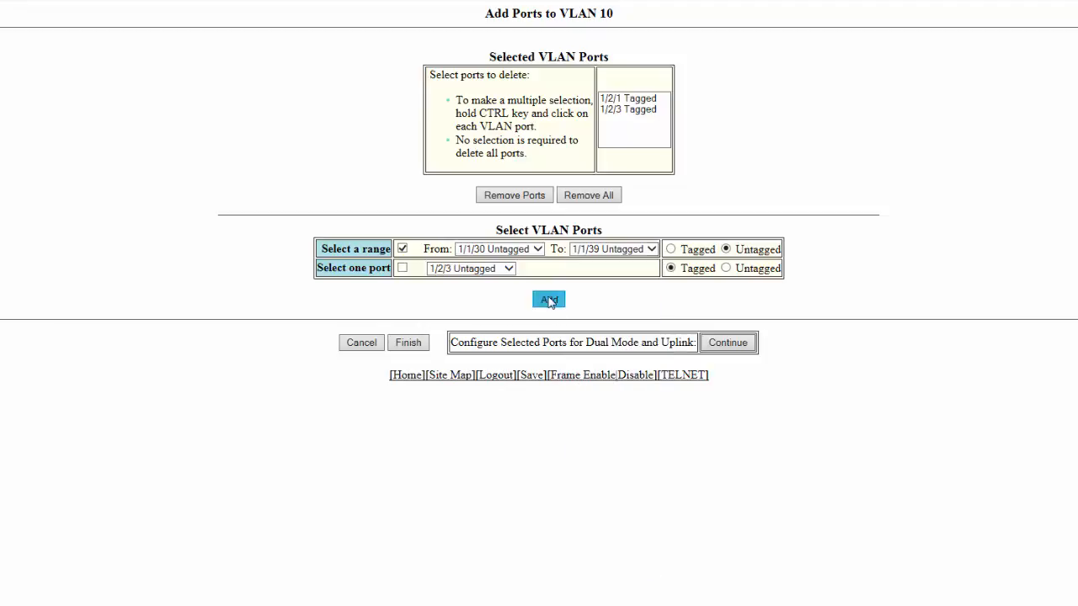
left_click(549, 300)
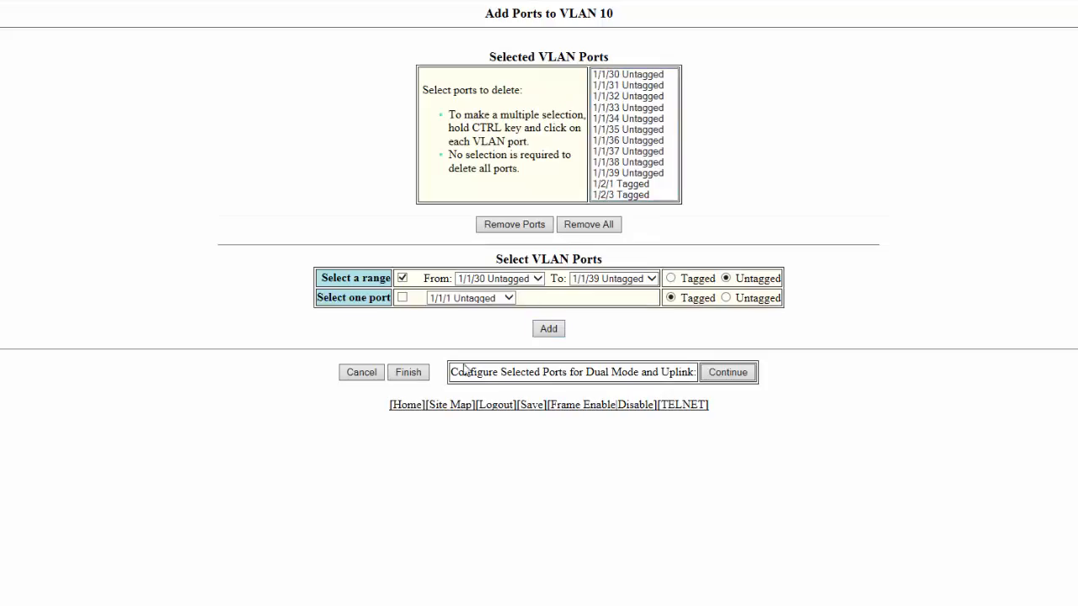
left_click(408, 372)
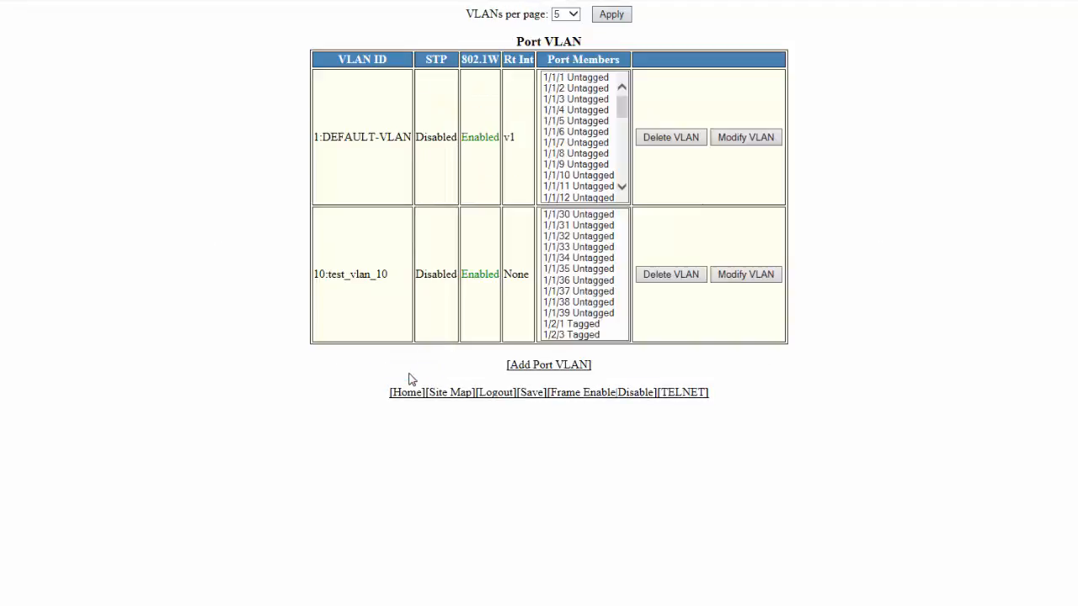
mouse_move(340, 239)
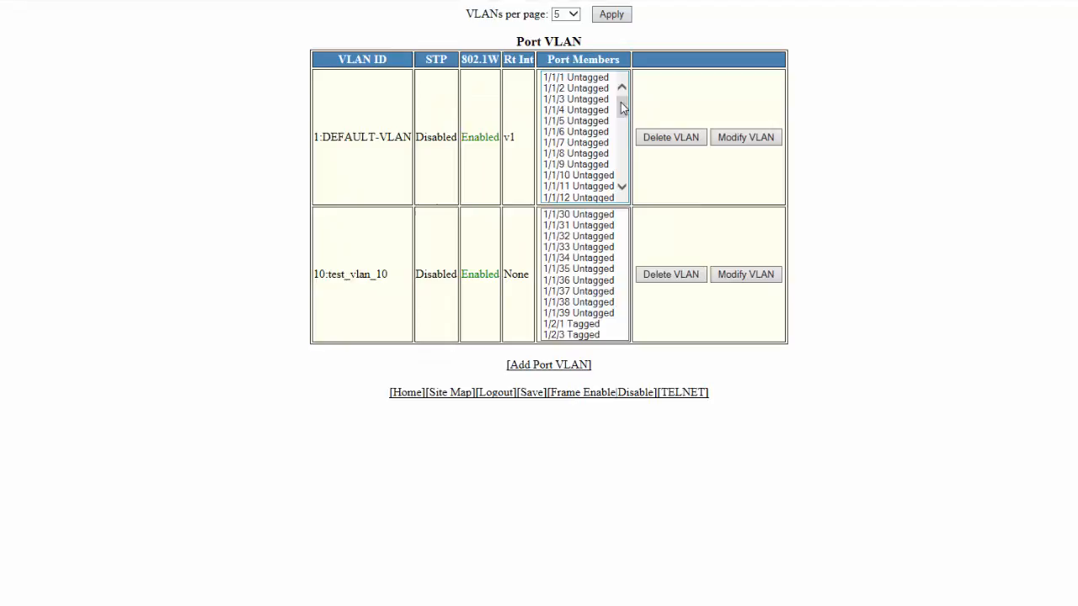
- Review the DEFAULT-VLAN port members list and start the Add Port VLAN form
scroll("down", 3)
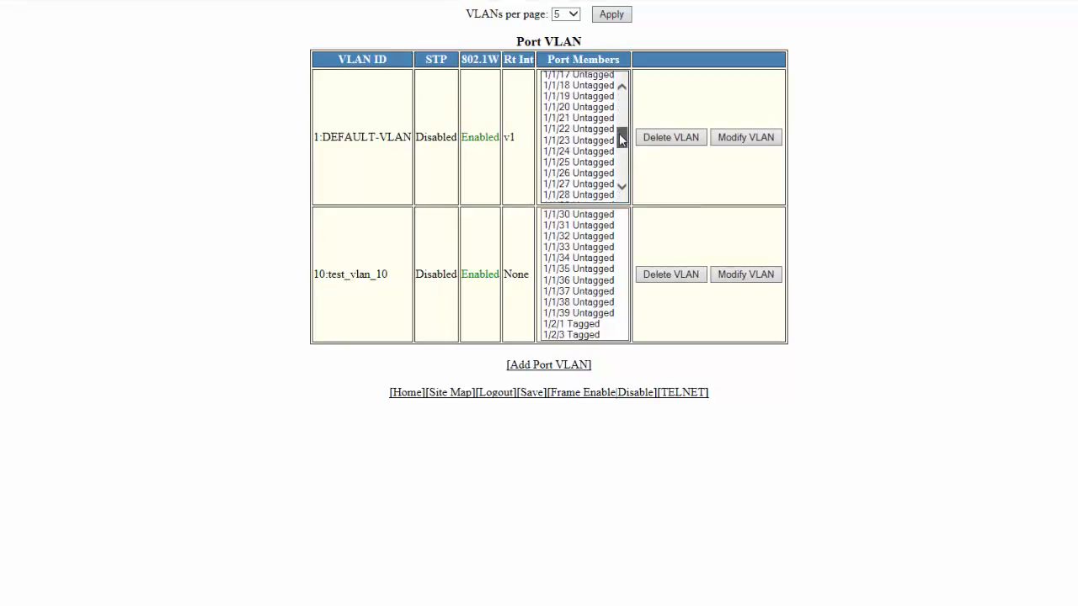
scroll("down", 3)
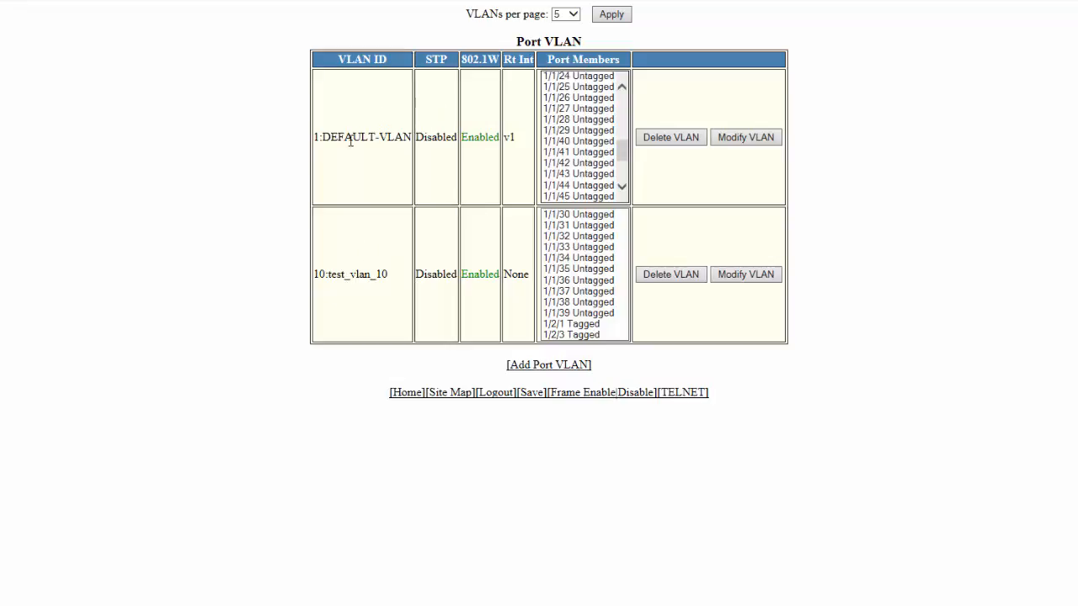
mouse_move(558, 371)
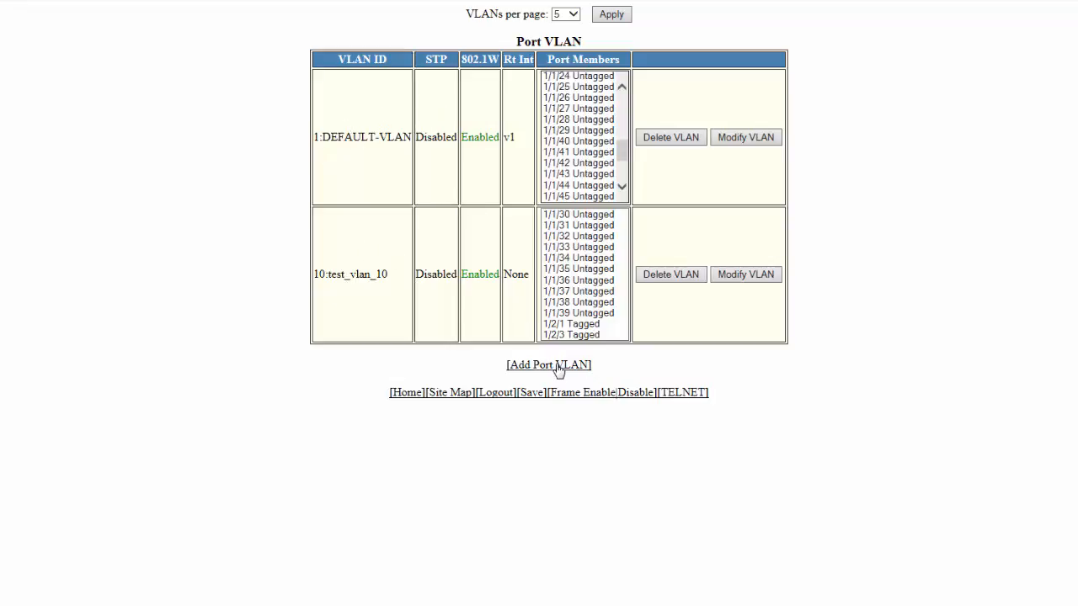
left_click(549, 364)
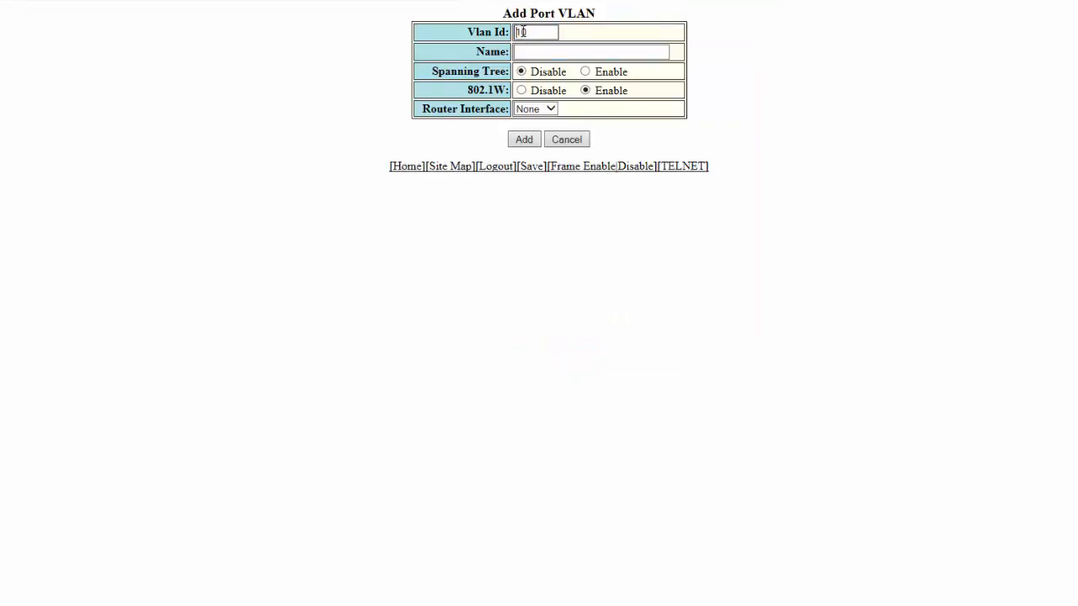
- Create VLAN 20 named test_vlan_20 and move on to its port assignment
type("20")
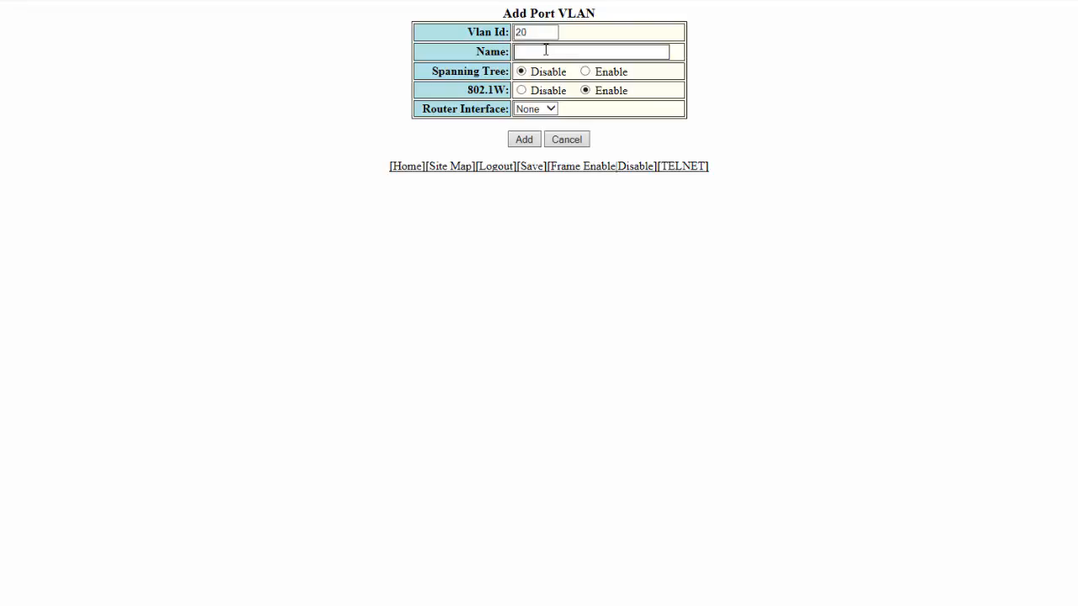
left_click(589, 50)
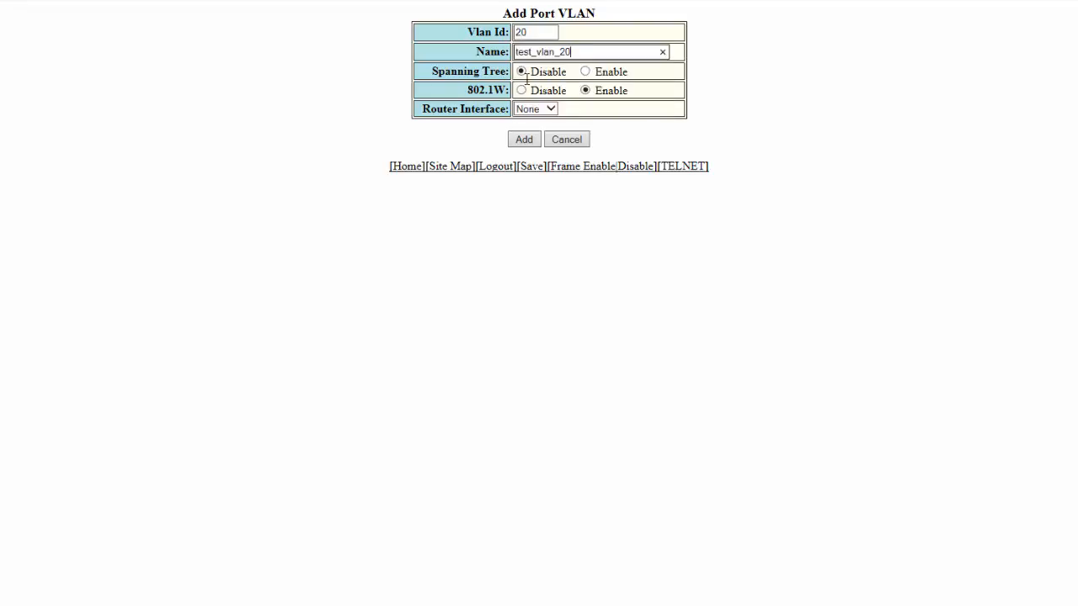
left_click(523, 138)
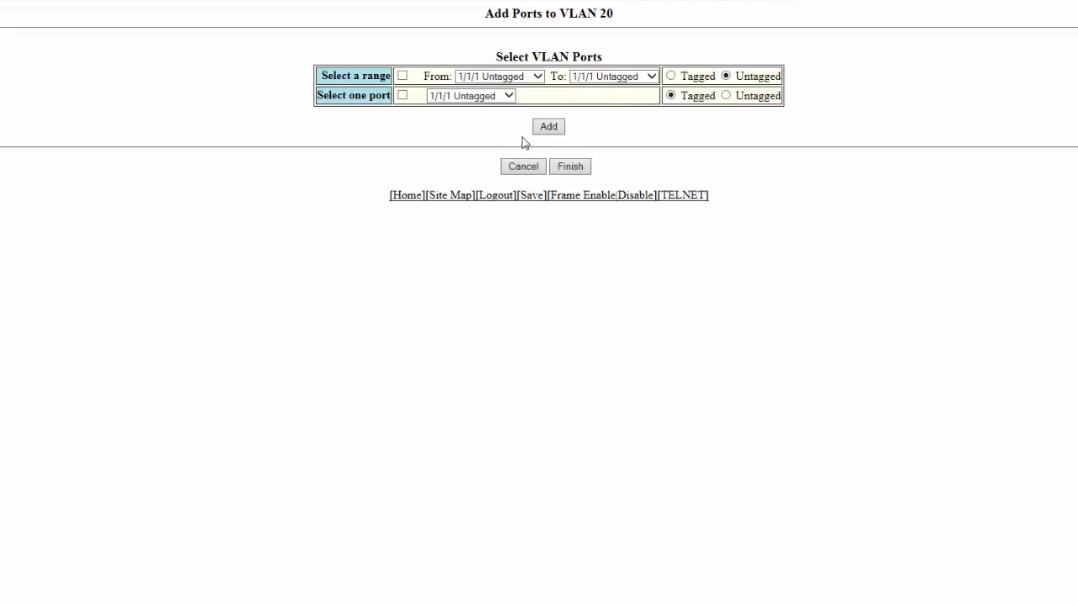
- Add ports 1/2/1 and 1/2/3 as tagged members of VLAN 20
left_click(402, 95)
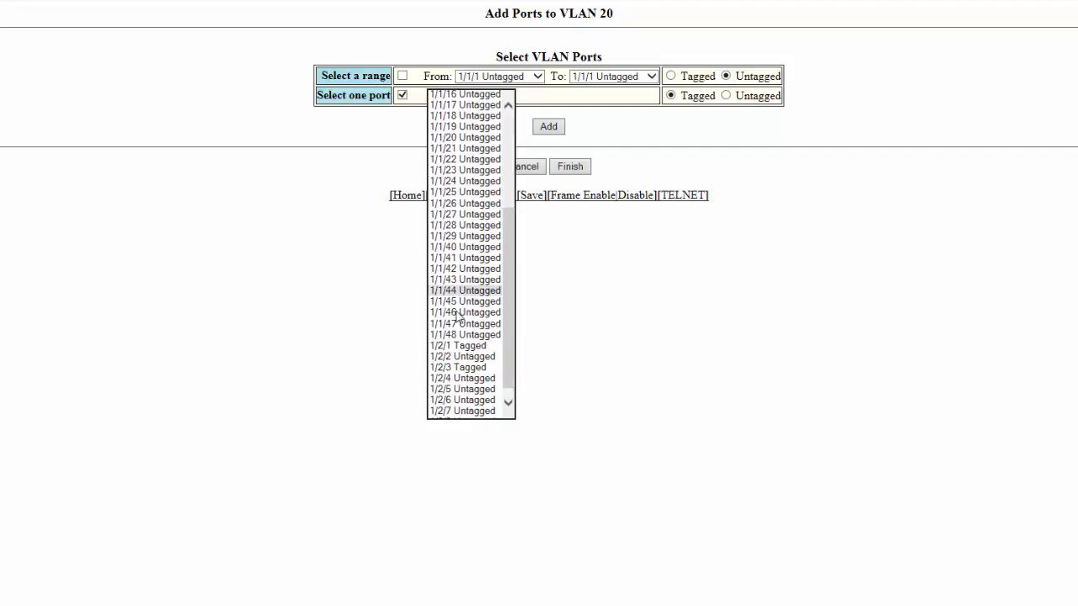
left_click(458, 345)
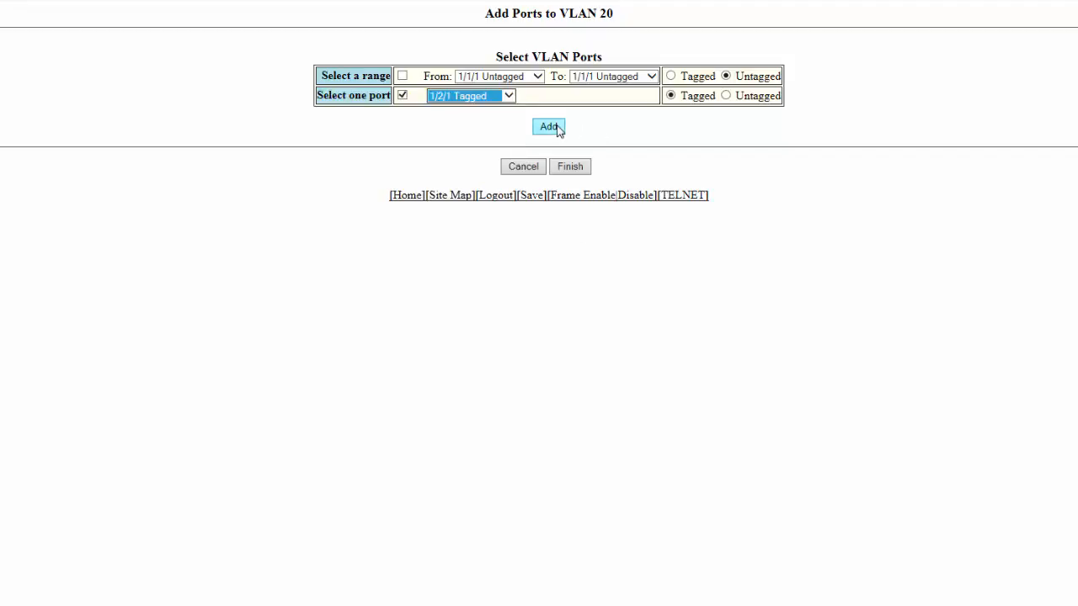
left_click(549, 128)
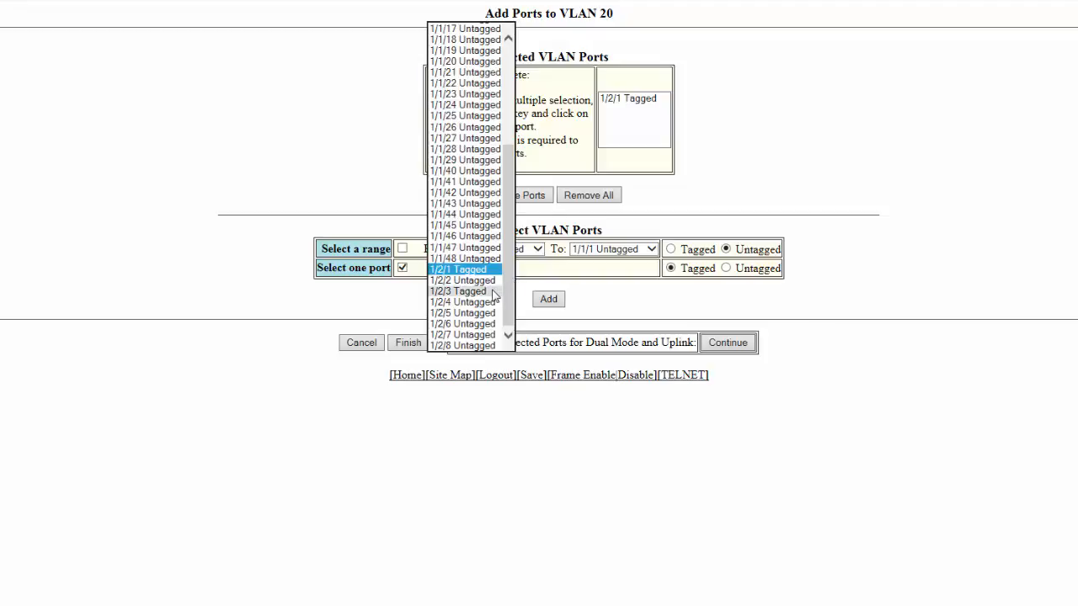
left_click(457, 292)
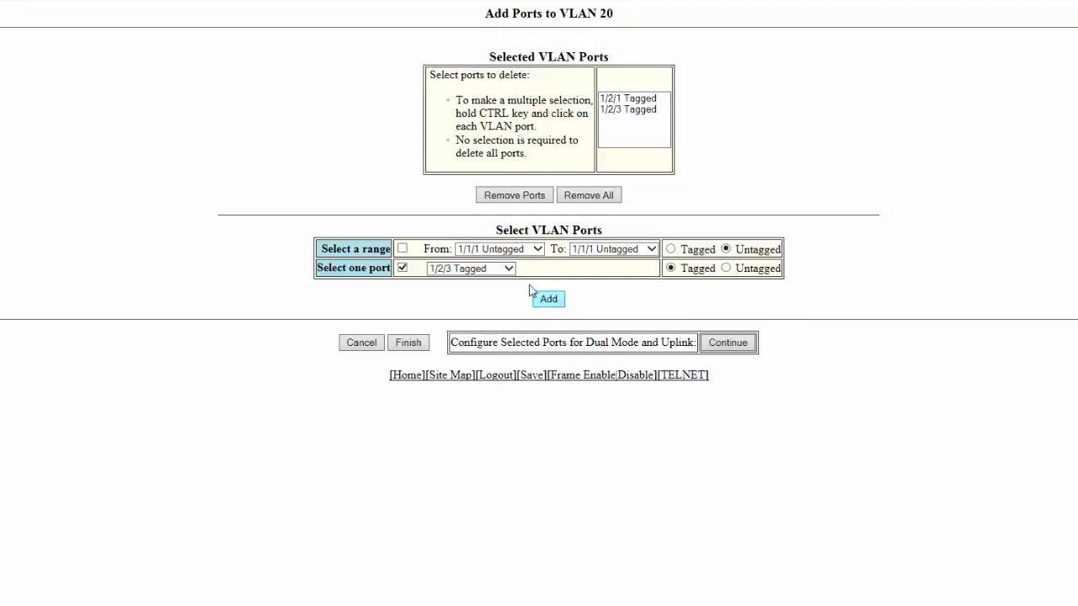
left_click(403, 248)
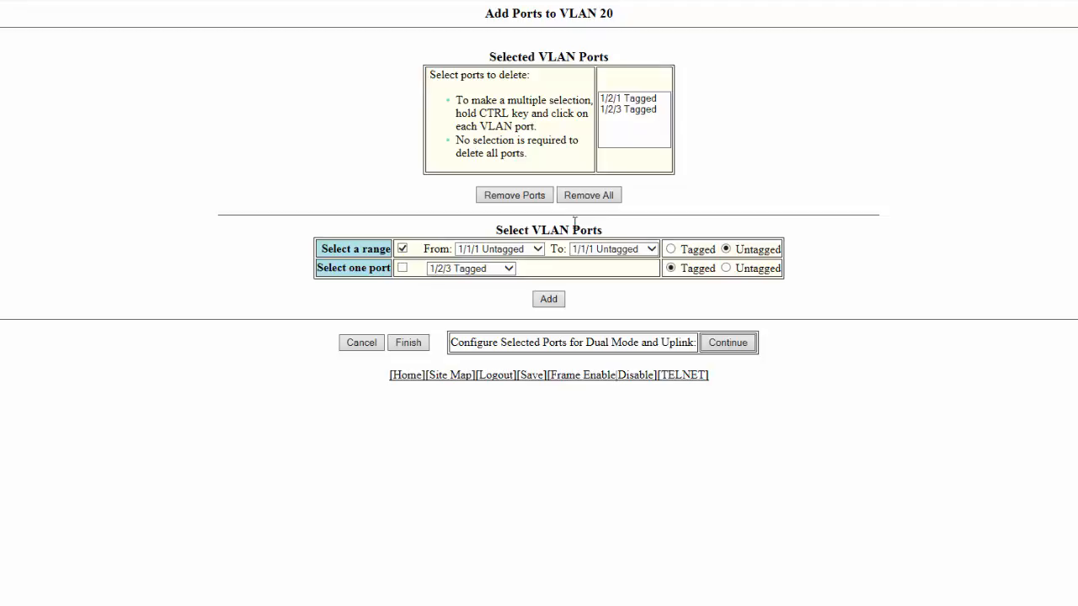
- Add the range 1/1/40 to 1/1/48 untagged to VLAN 20 and finish its port setup
left_click(499, 250)
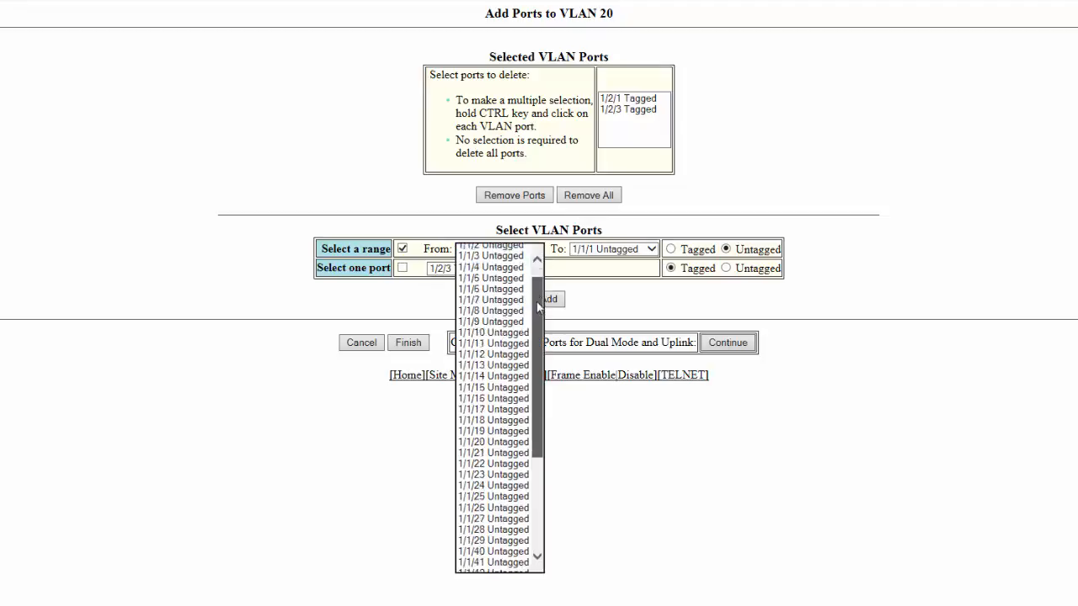
scroll("down", 3)
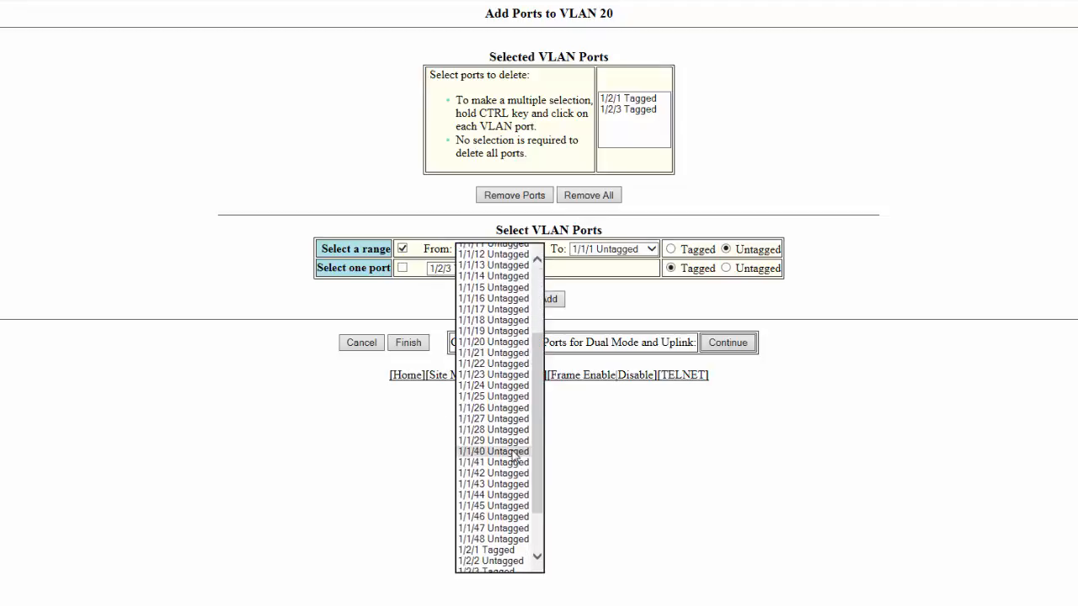
left_click(492, 452)
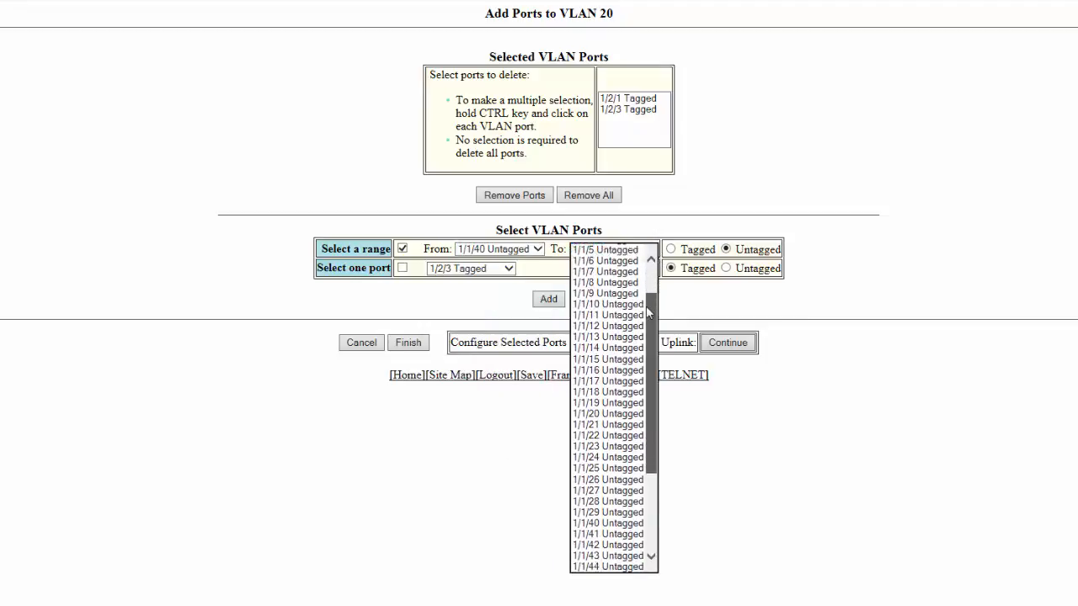
scroll("down", 3)
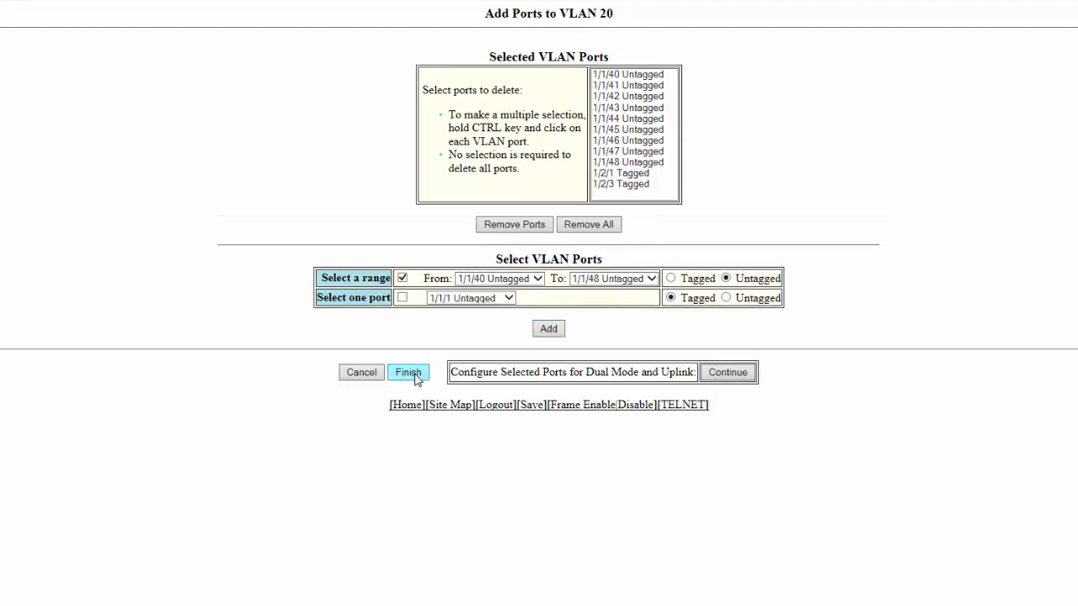
left_click(408, 372)
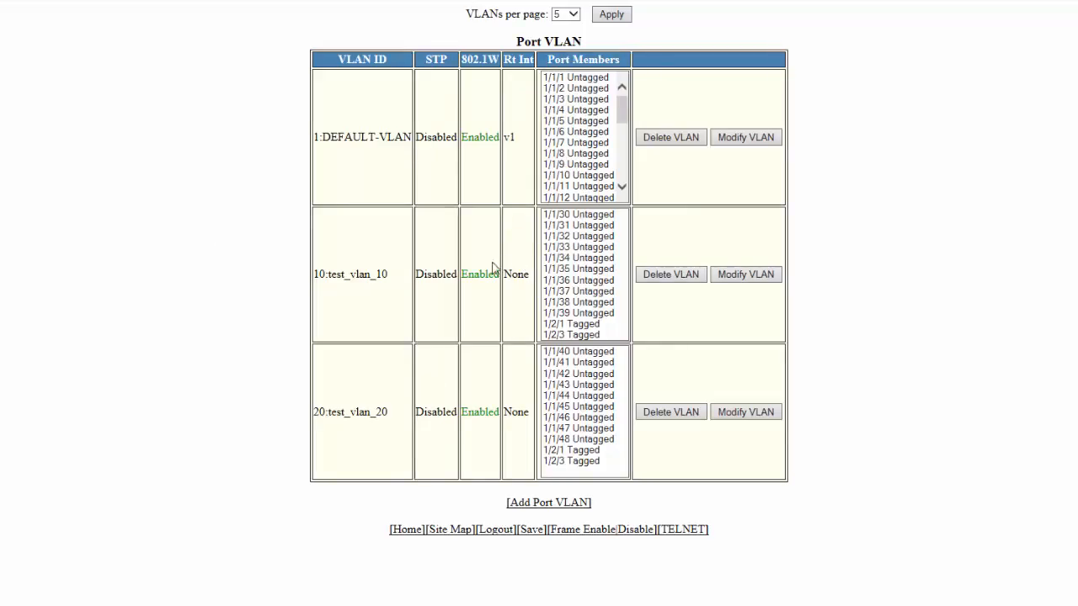
mouse_move(287, 249)
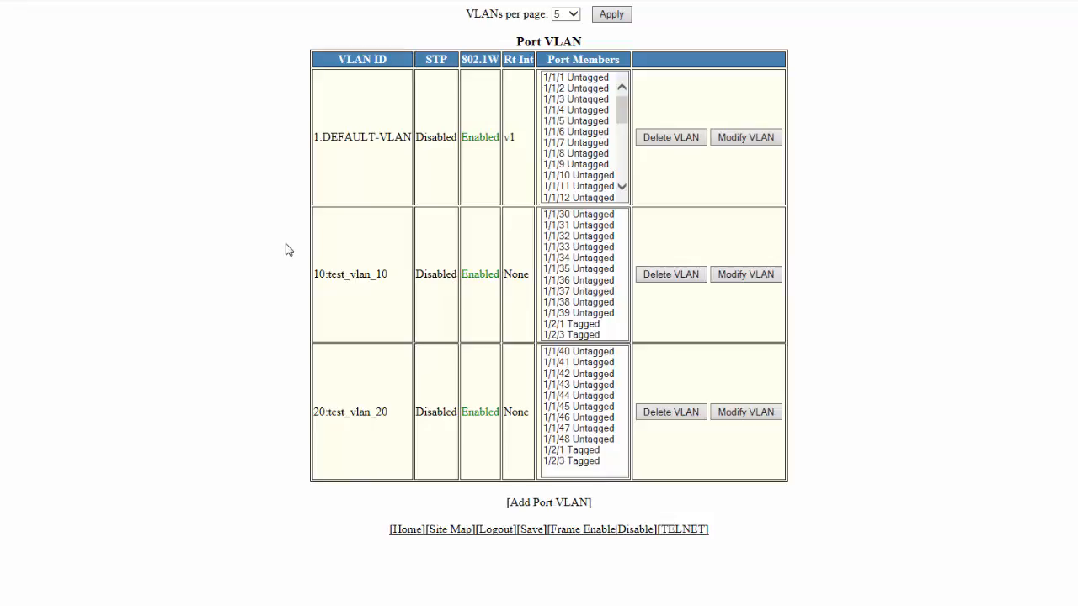
mouse_move(260, 243)
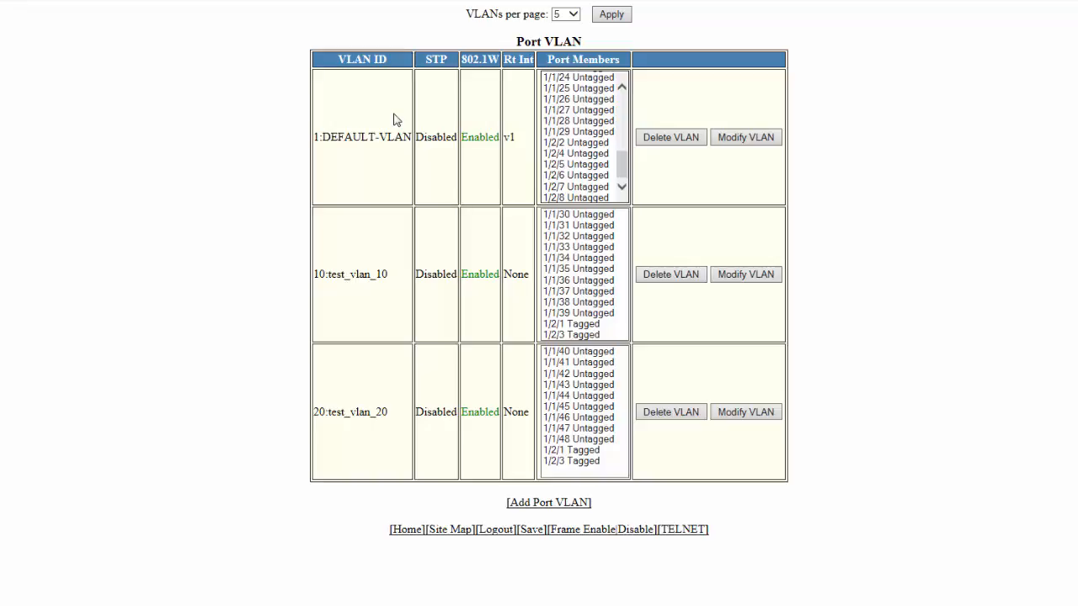
mouse_move(745, 138)
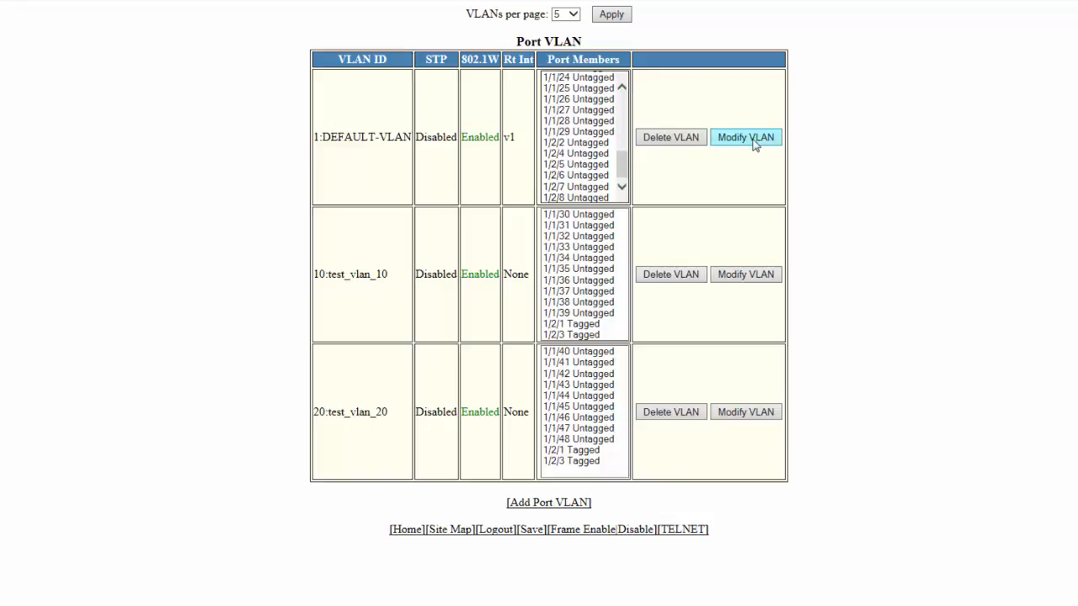
- Enable dual mode on ports 1/2/1 through 1/2/3 tagged in the default VLAN 1 and apply
left_click(744, 136)
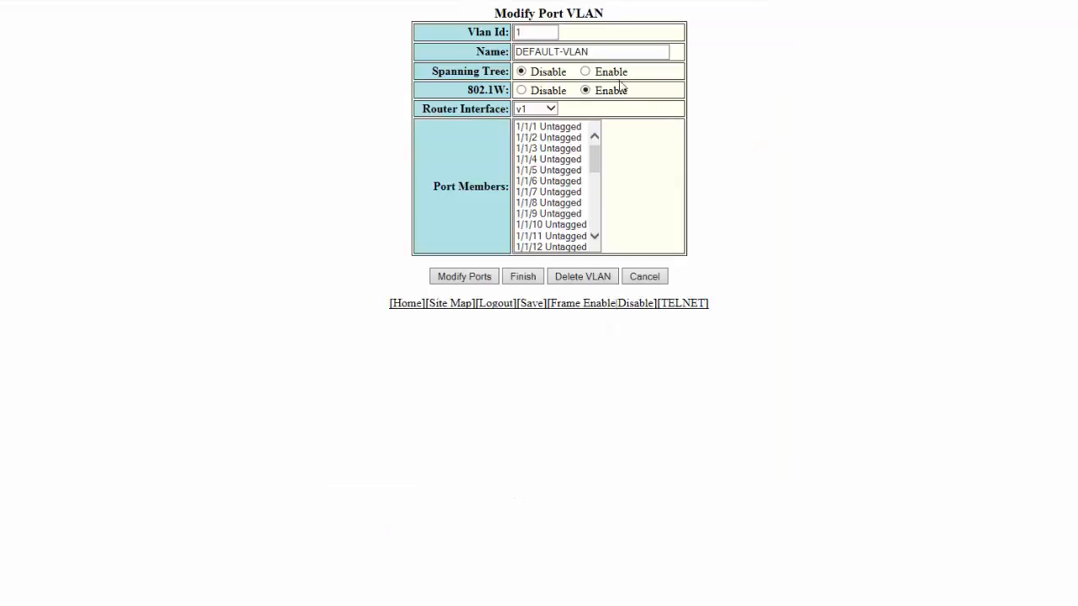
left_click(464, 276)
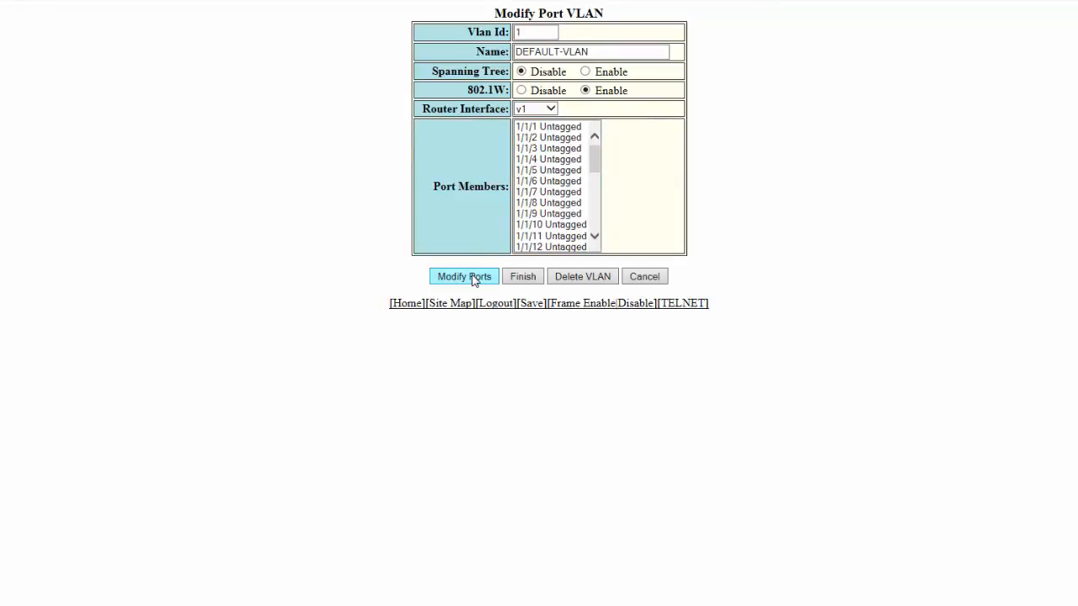
left_click(464, 276)
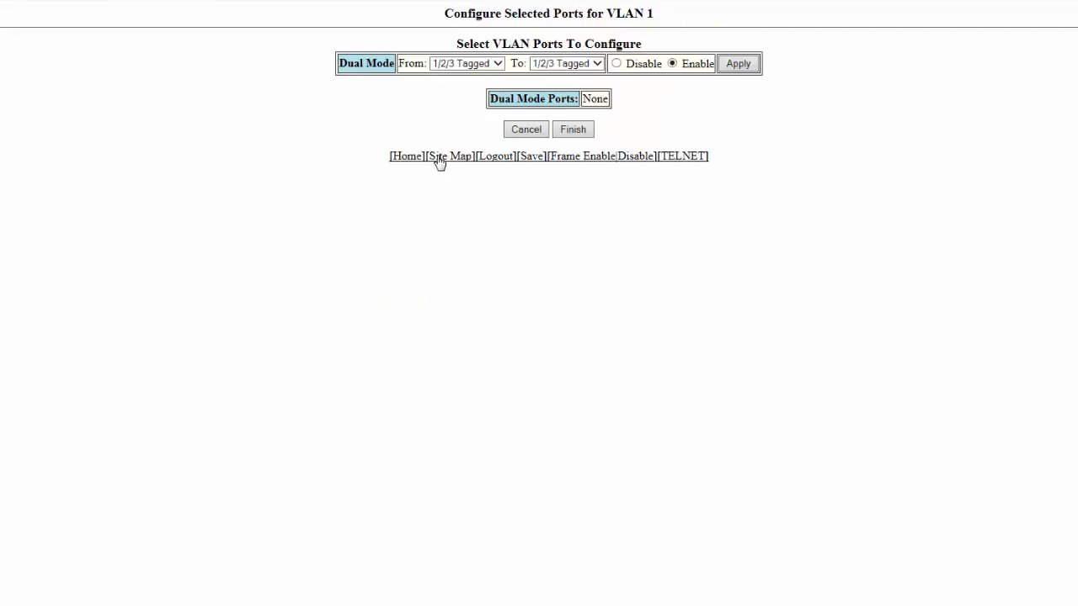
mouse_move(444, 135)
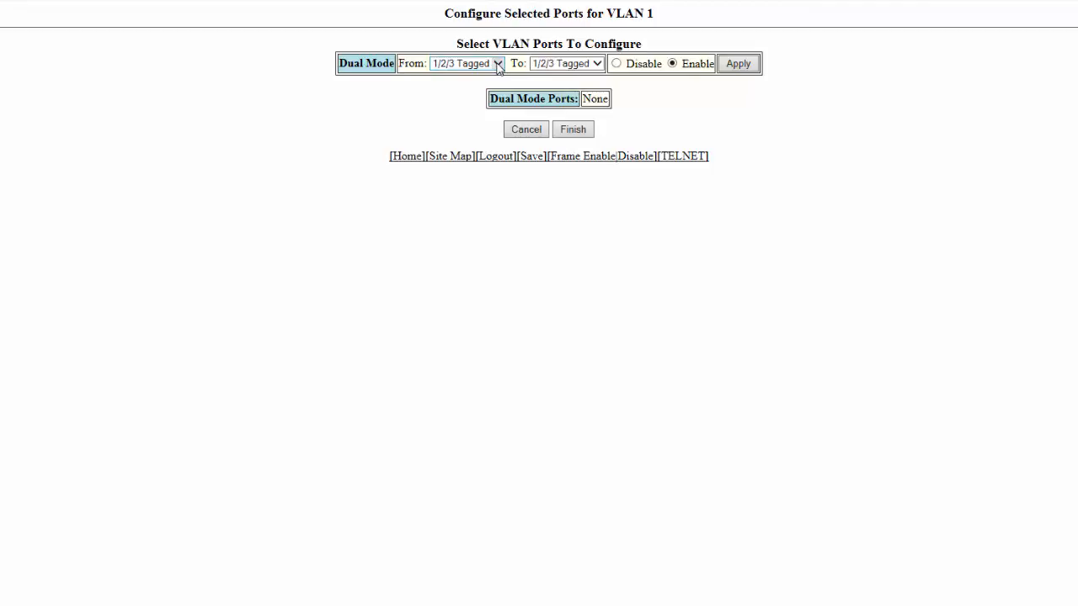
left_click(498, 64)
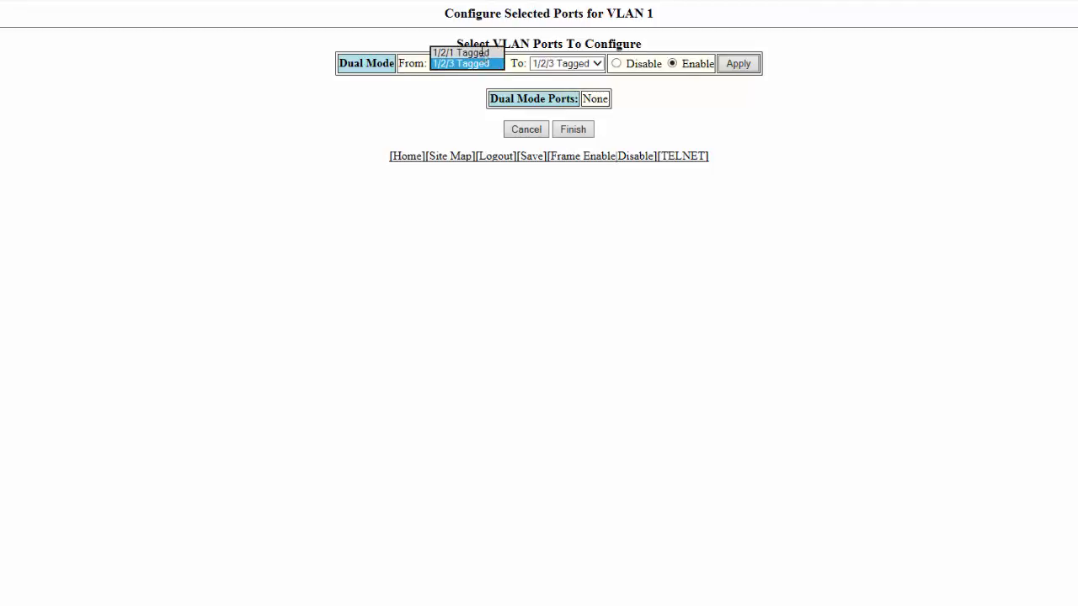
left_click(461, 52)
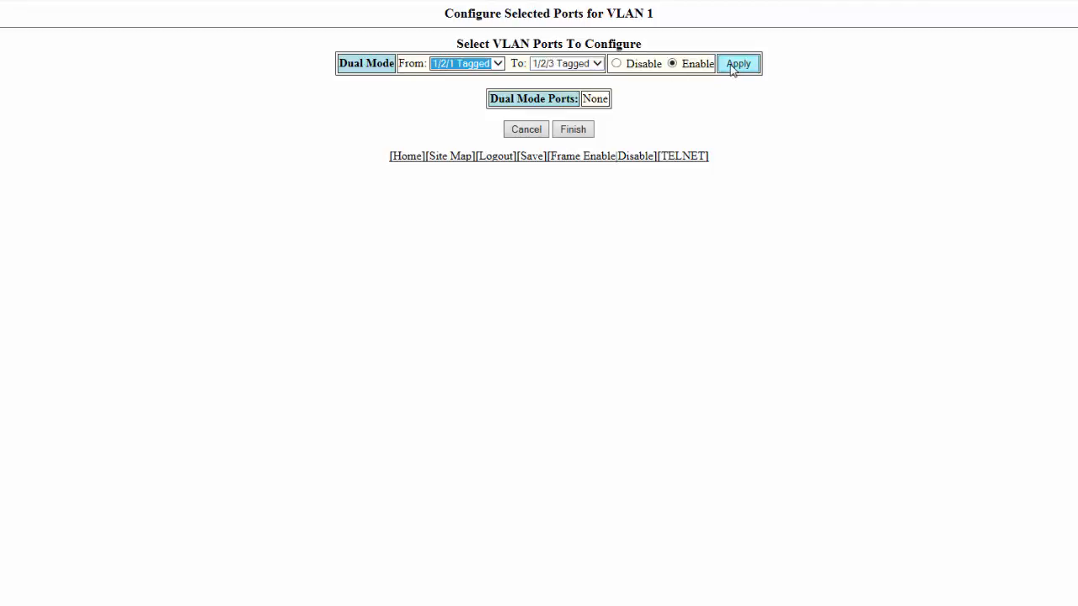
left_click(738, 64)
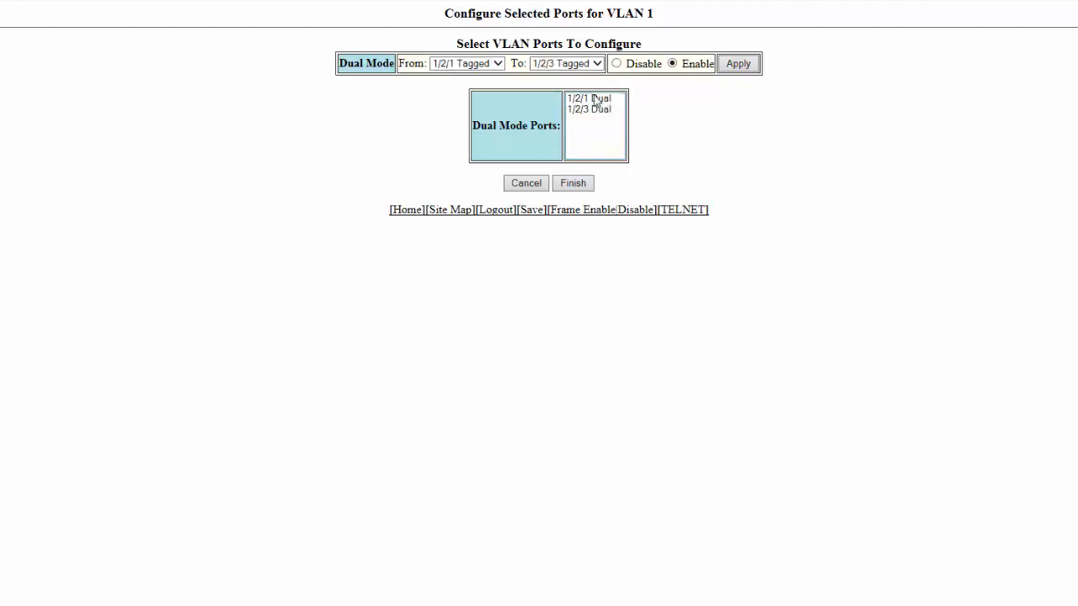
- Finish the VLAN 1 port changes and check DEFAULT-VLAN lists 1/2/1 and 1/2/3 as Dual
left_click(573, 182)
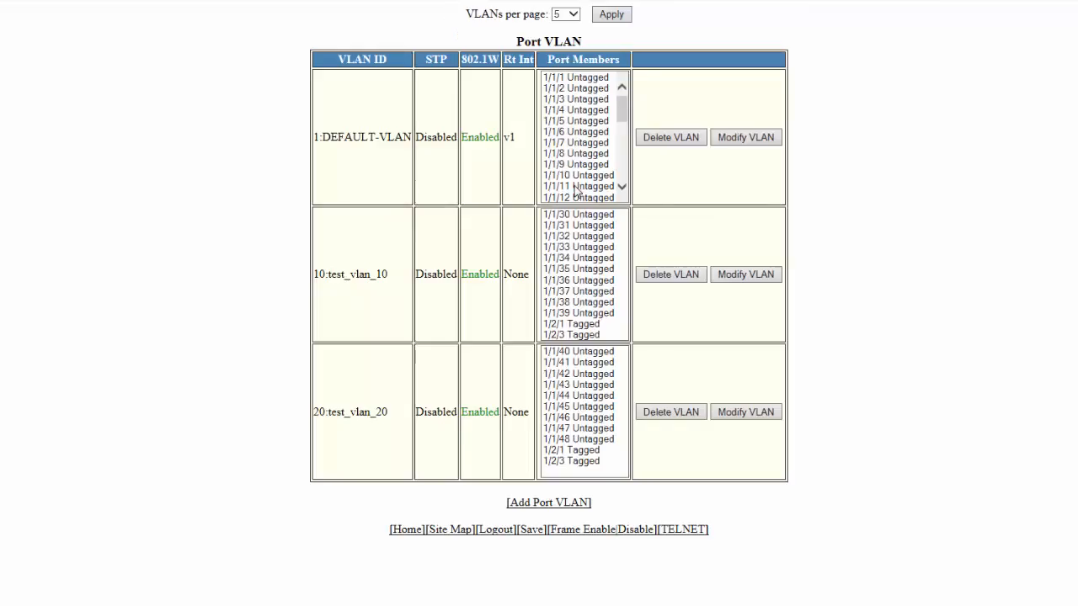
scroll("down", 3)
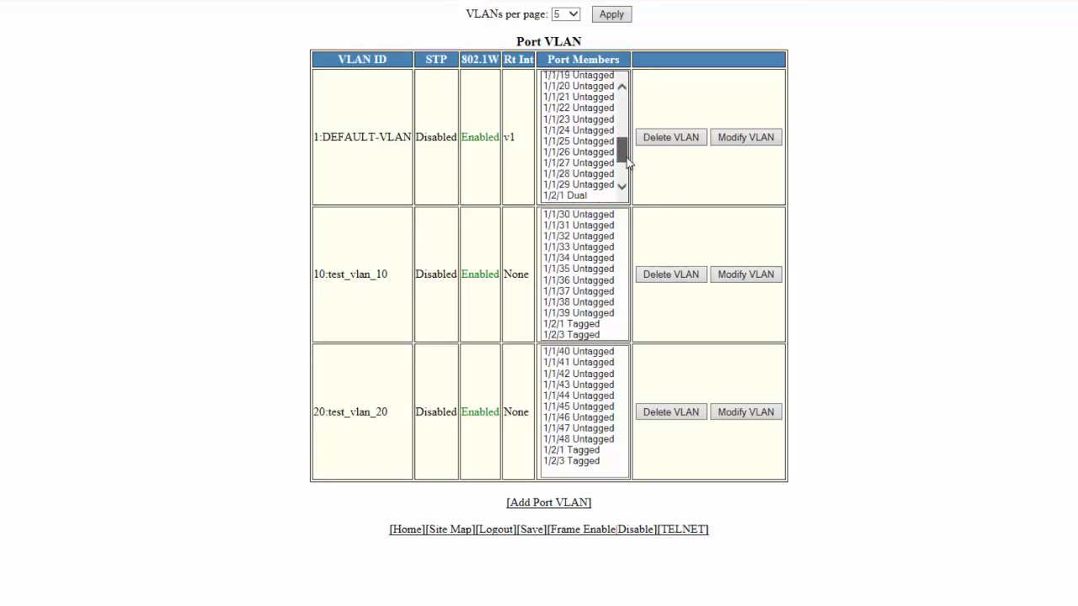
scroll("down", 3)
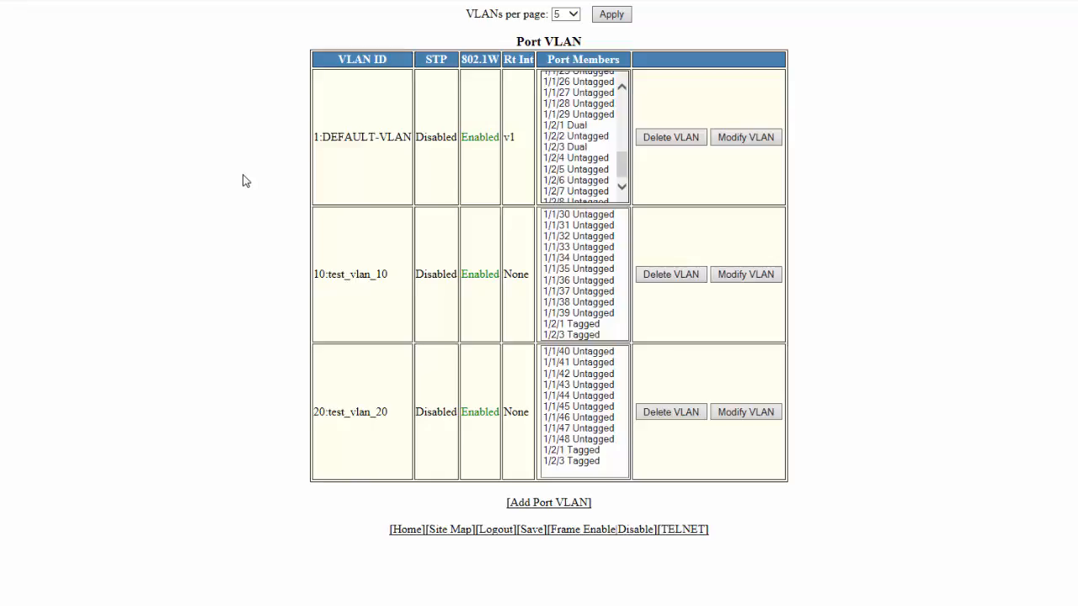
mouse_move(110, 569)
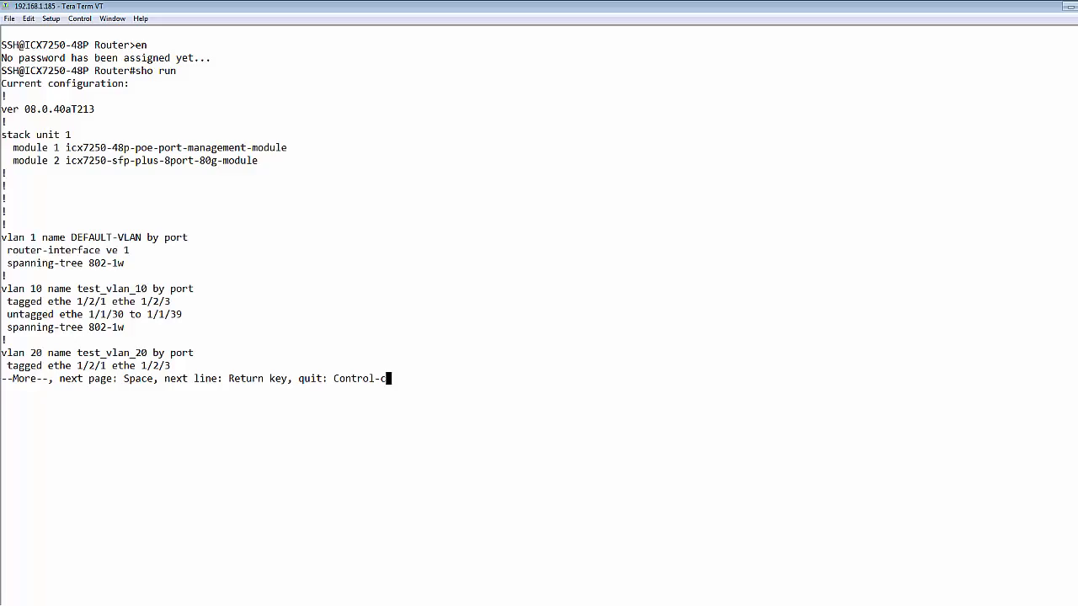
- Page through show run output to the VLAN 10/20 and dual-mode ethernet 1/2/1, 1/2/3 sections
key("Return")
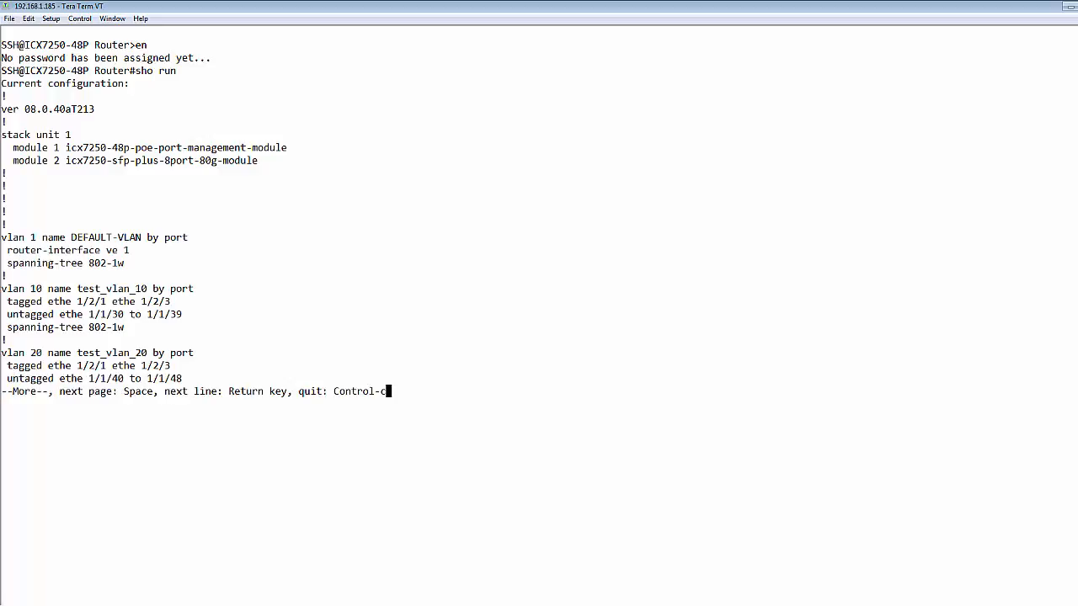
key("return")
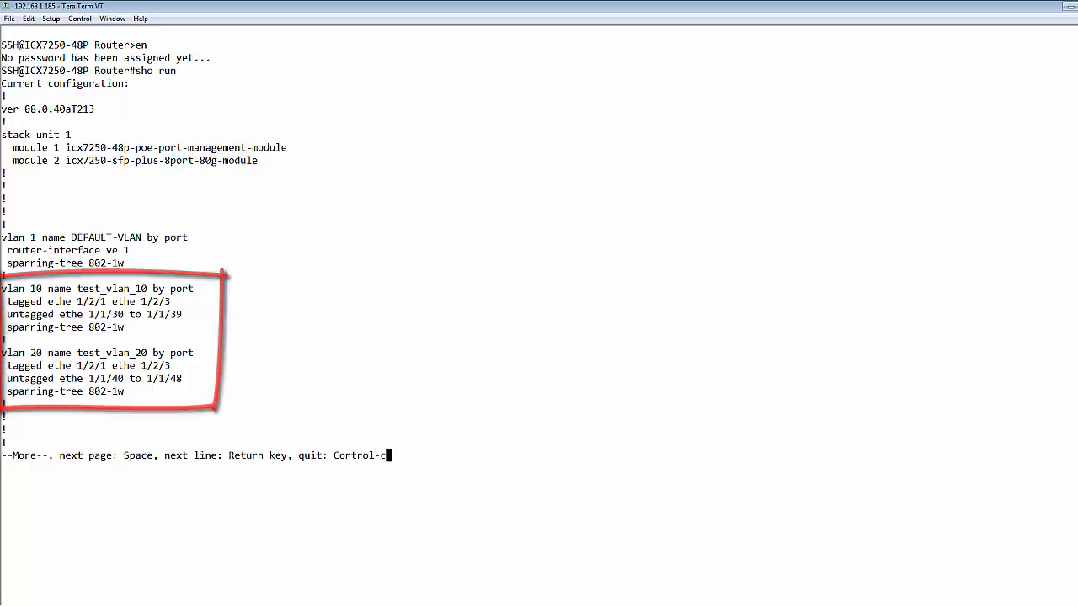
key("space")
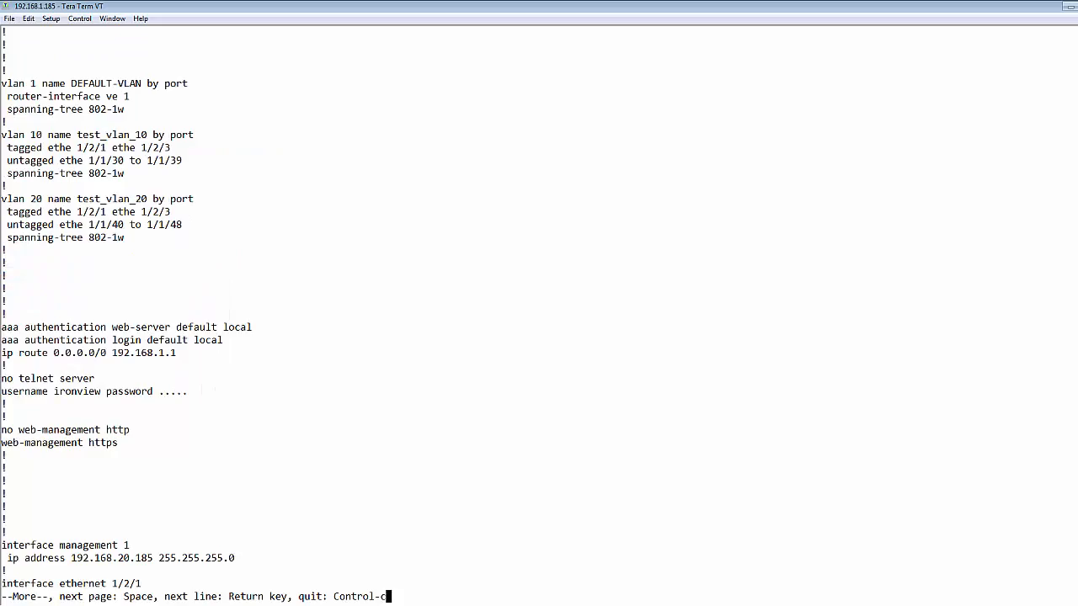
key("space")
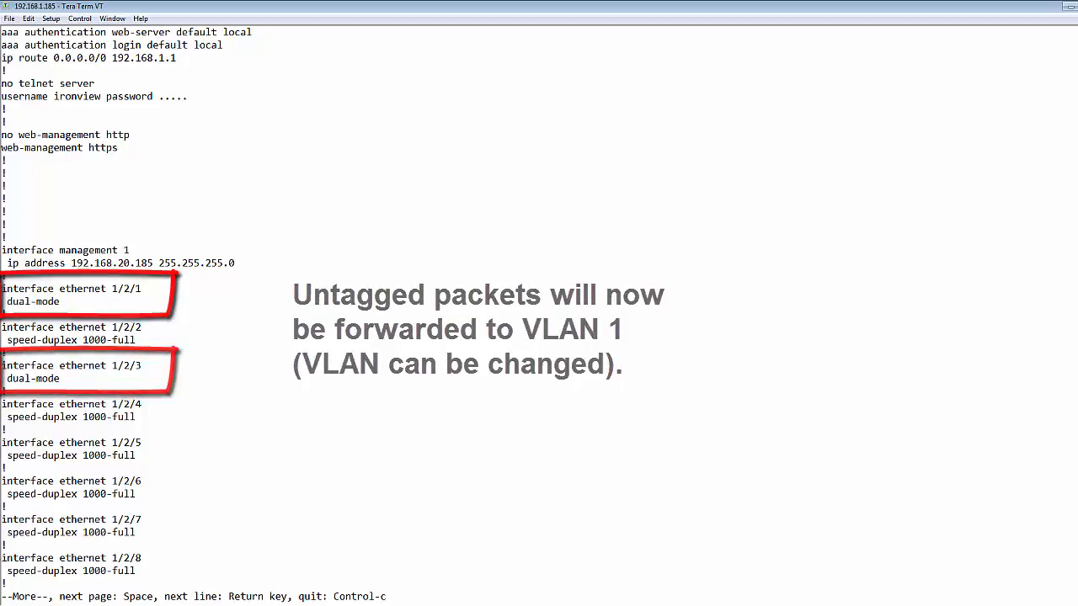
key("space")
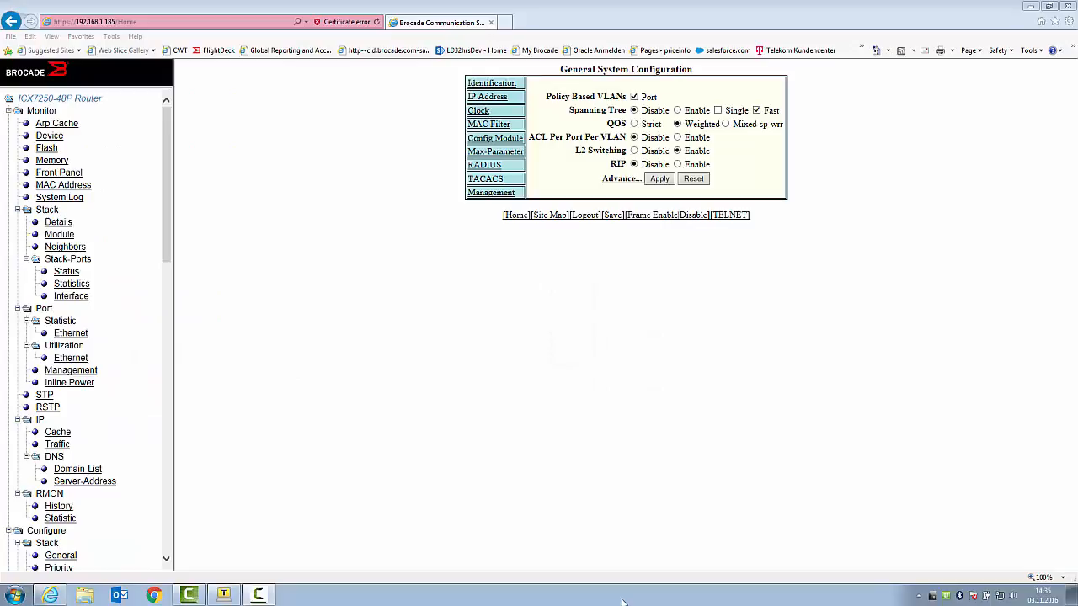
mouse_move(545, 487)
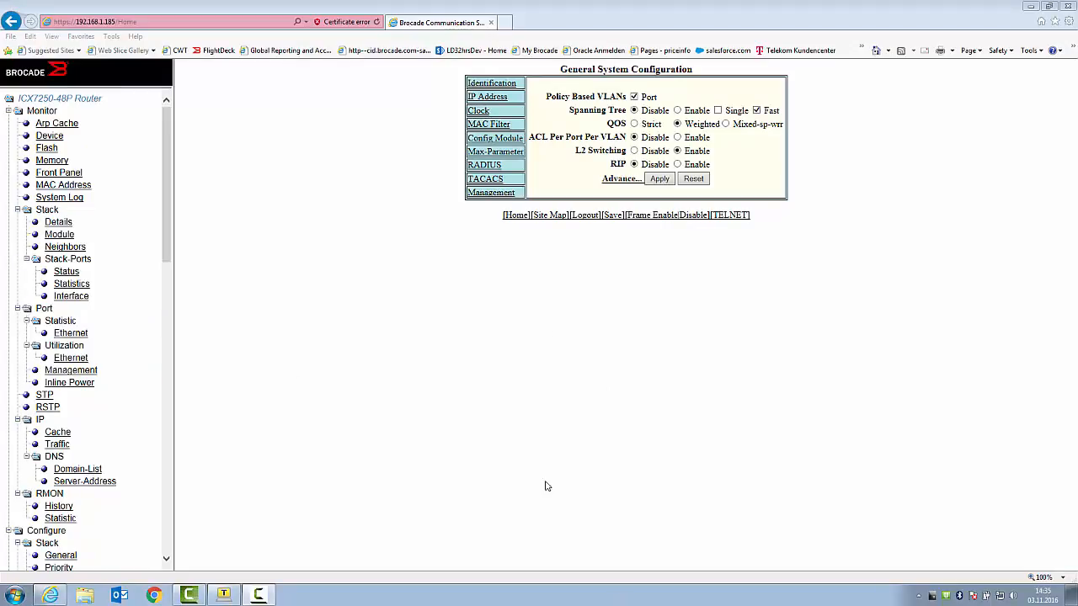
- Reach Configure > LAG and set the Lag Type to Dynamic
scroll("down", 3)
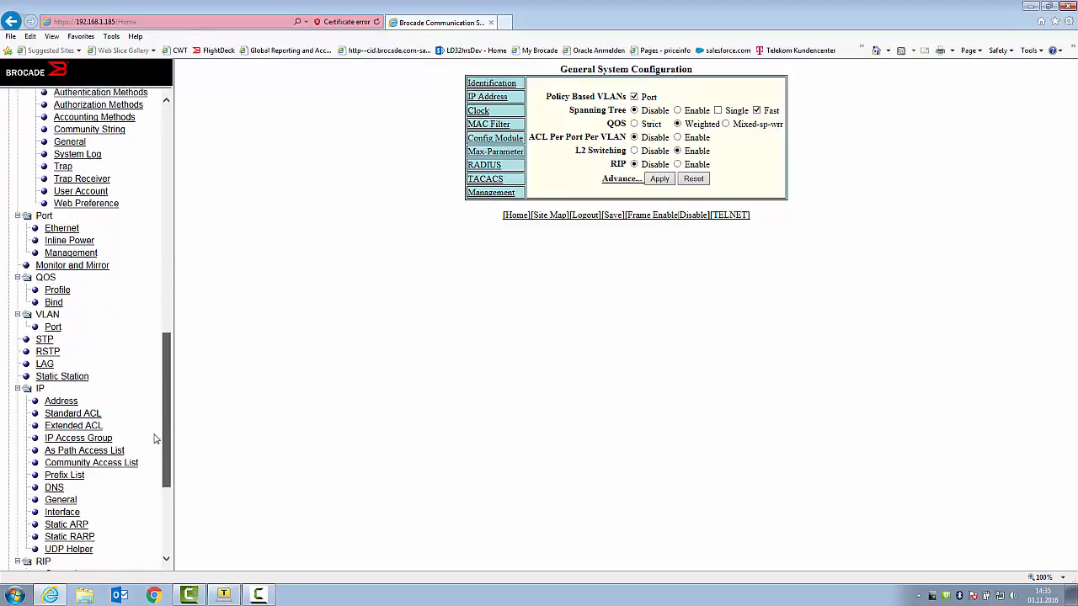
scroll("down", 3)
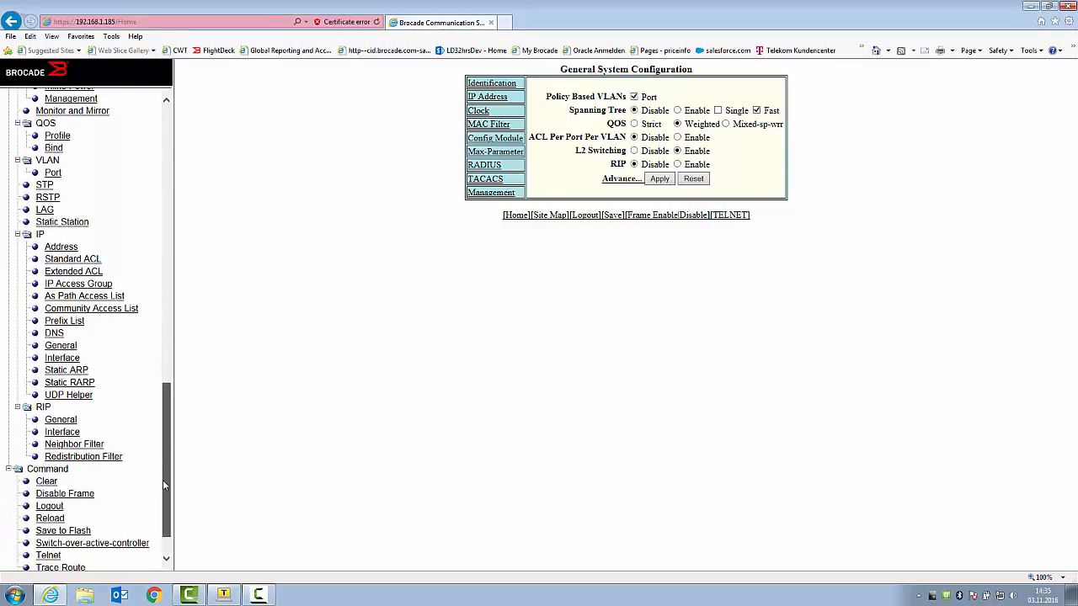
scroll("up", 3)
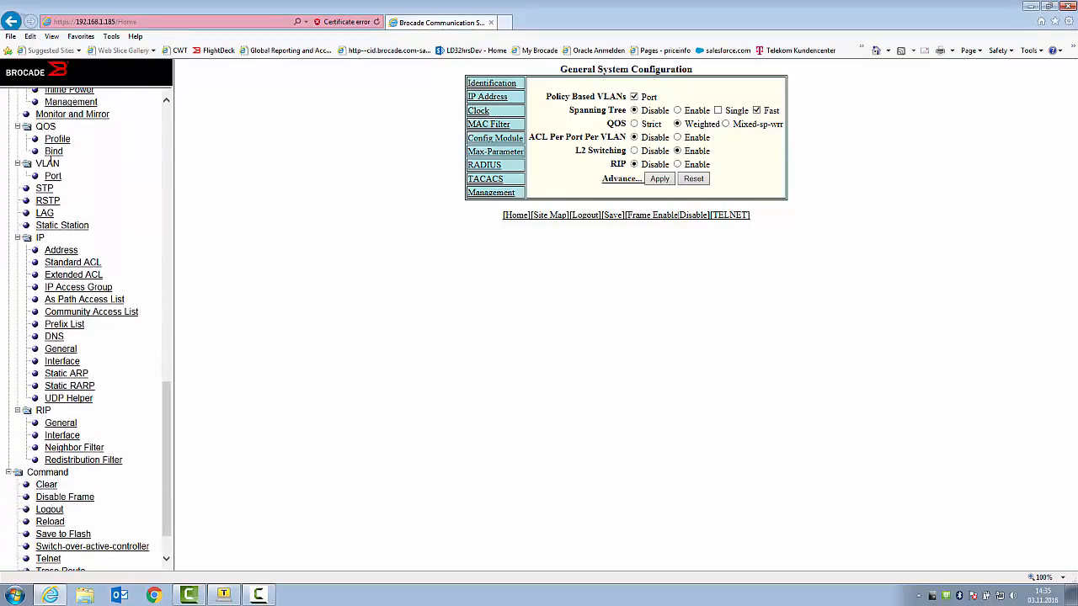
mouse_move(44, 212)
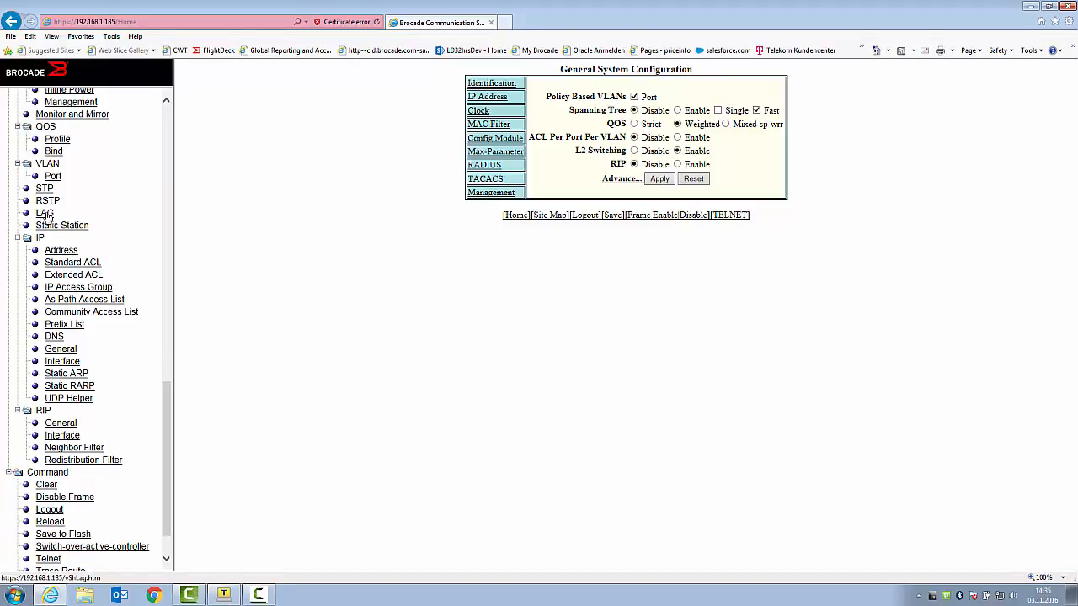
left_click(44, 213)
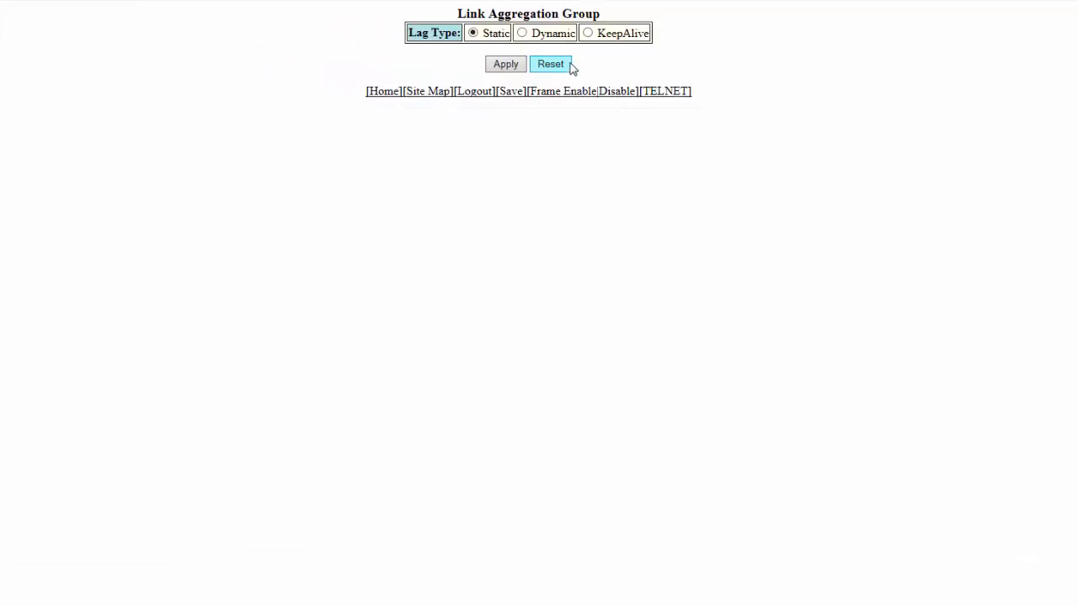
mouse_move(436, 17)
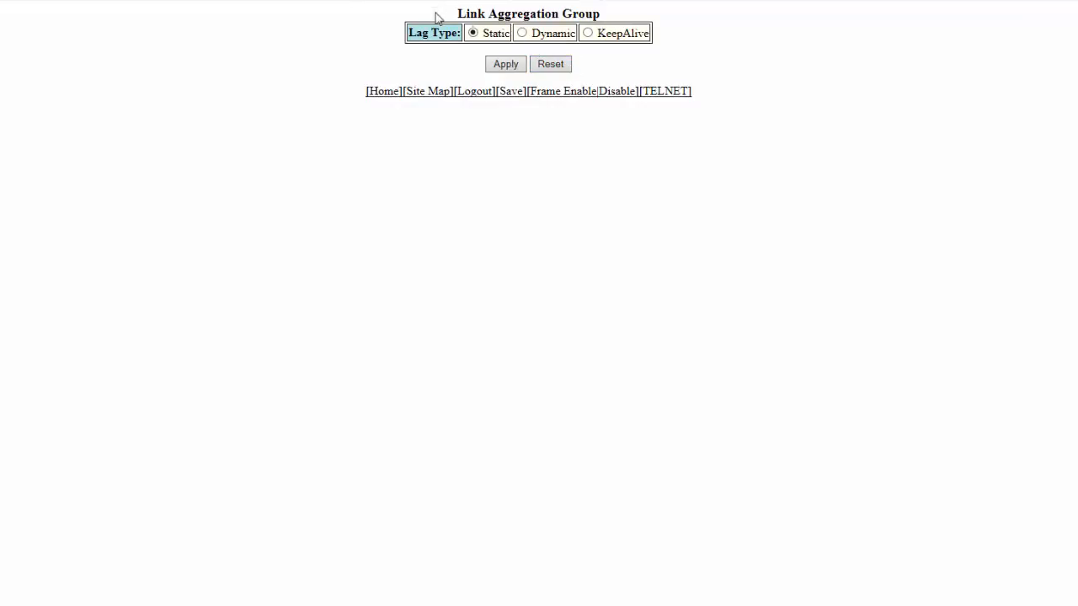
left_click(523, 32)
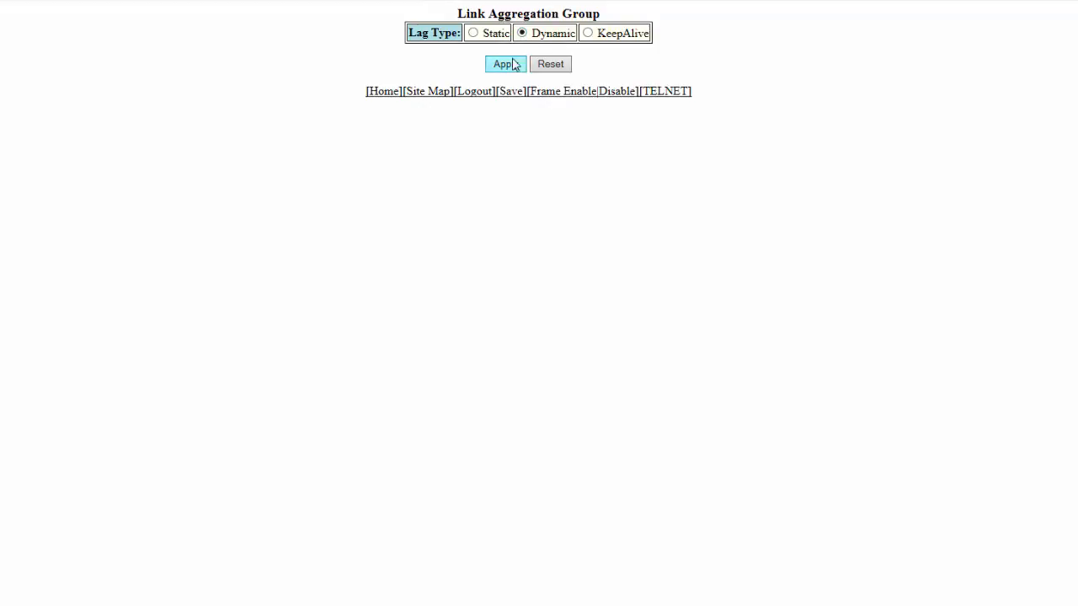
- Confirm the dynamic LAG type and name the group backbone_lag
left_click(505, 64)
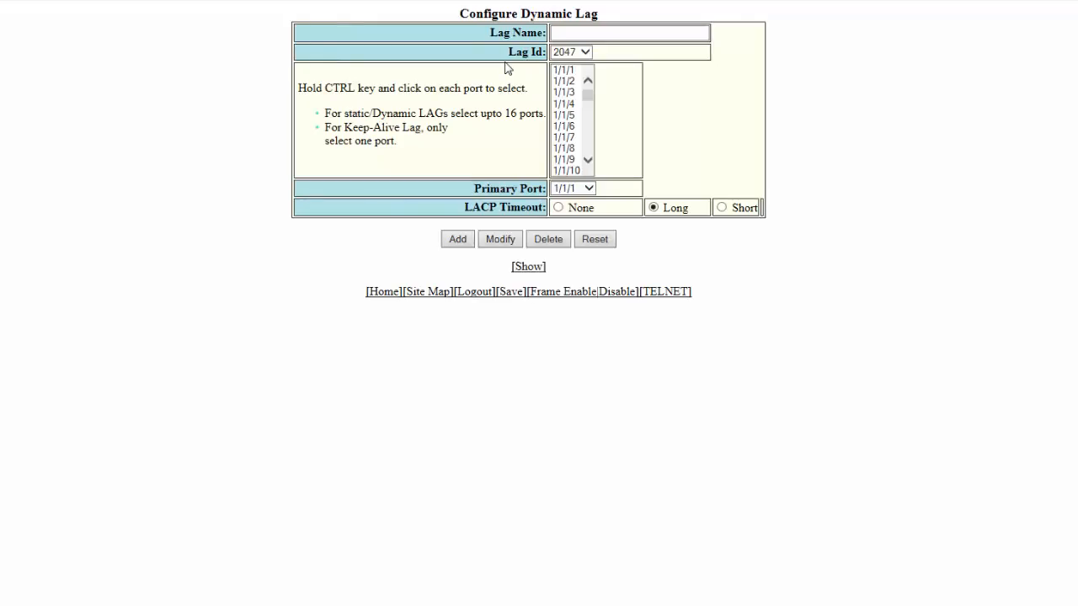
mouse_move(605, 81)
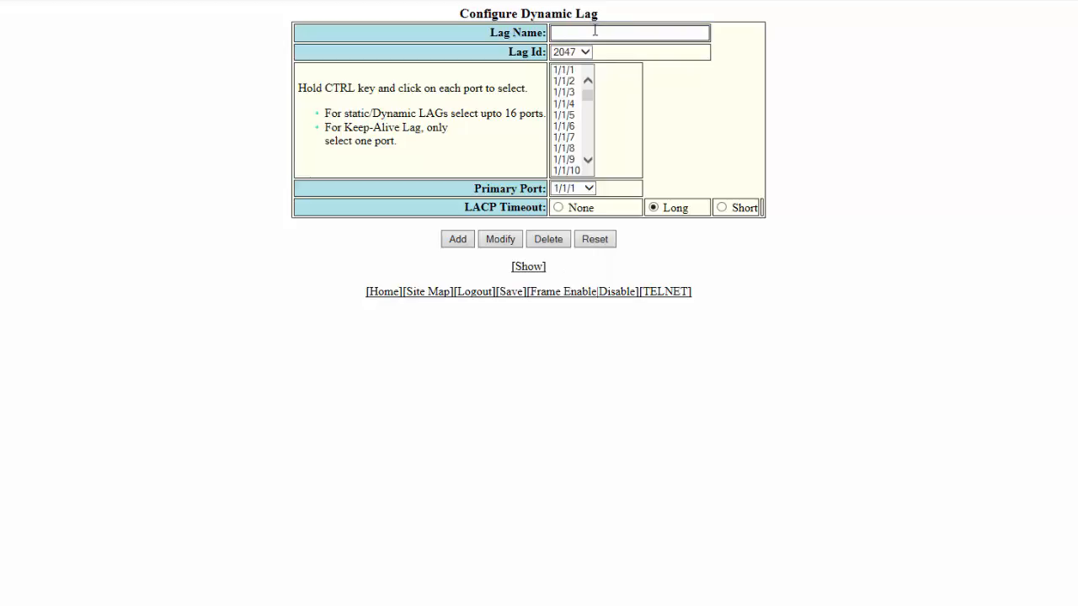
type("backbo")
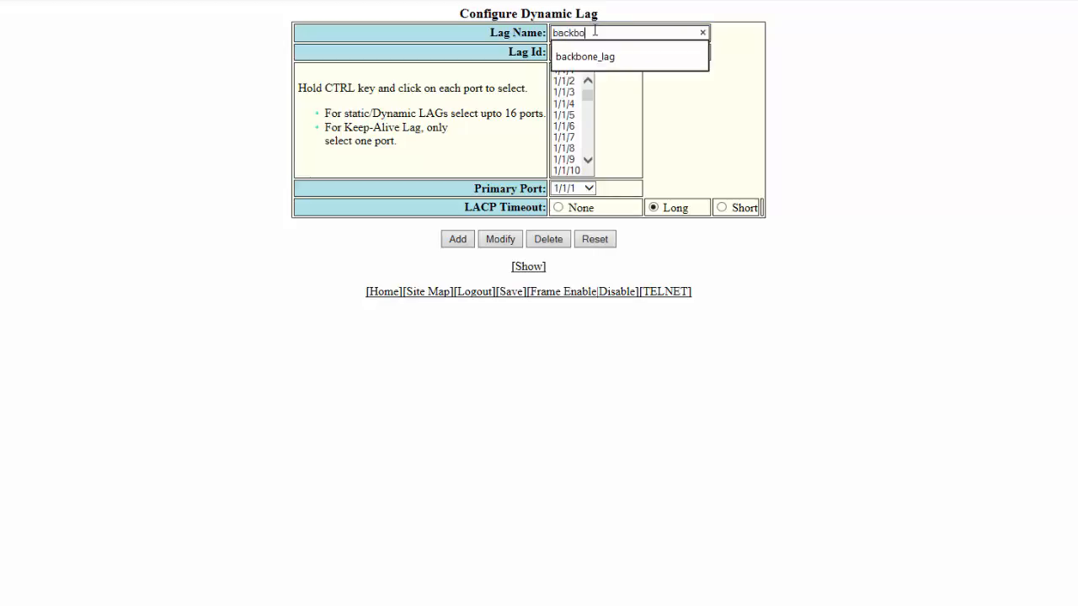
type("ne_lag")
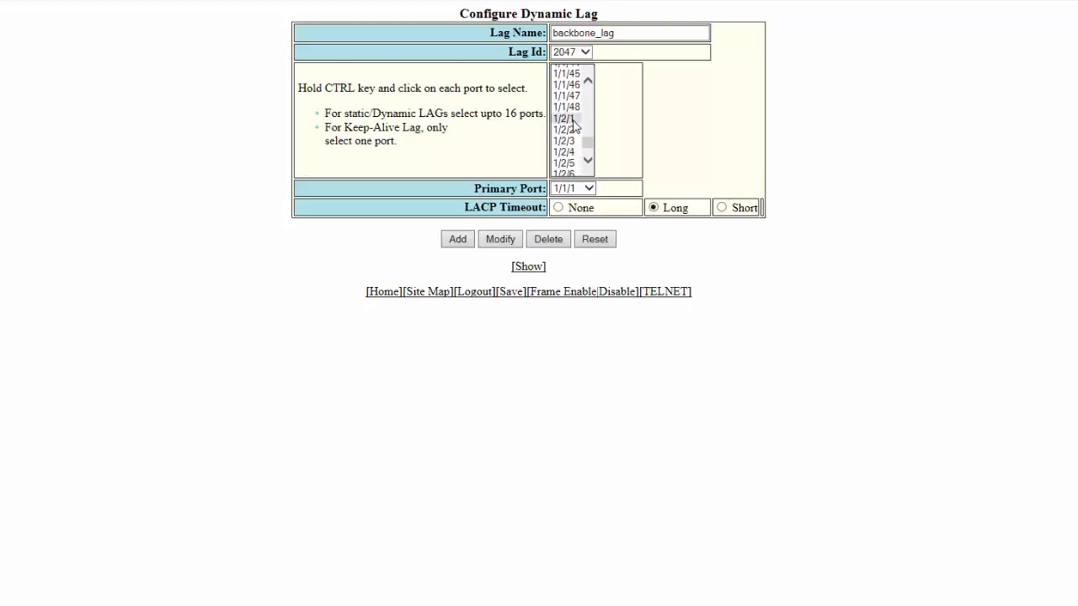
- Add member ports 1/2/1 and 1/2/3 with primary port 1/2/1 and create the LAG
left_click(563, 118)
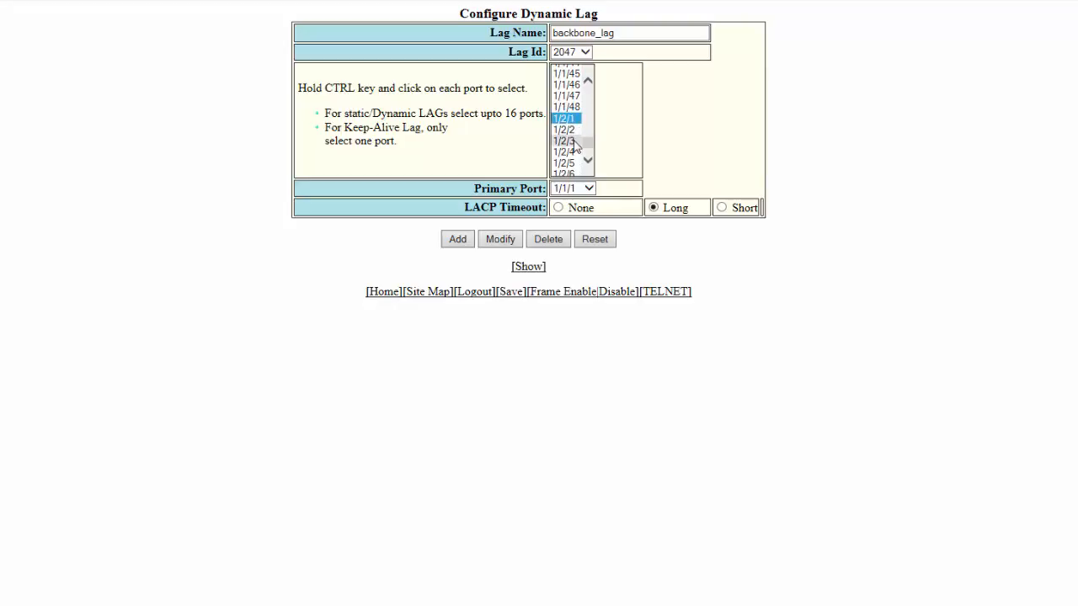
left_click(566, 140)
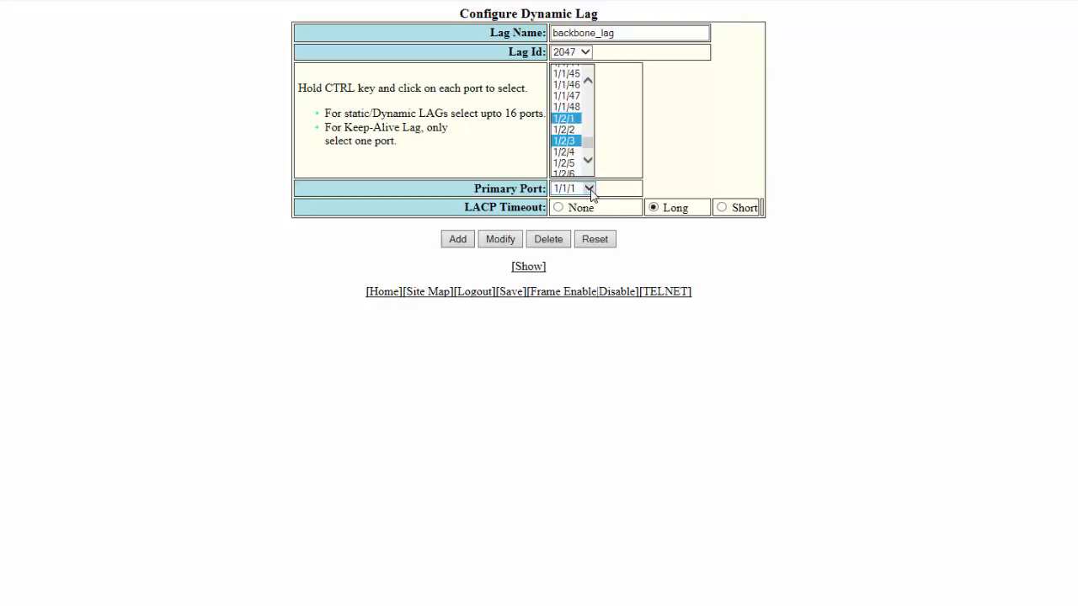
left_click(589, 189)
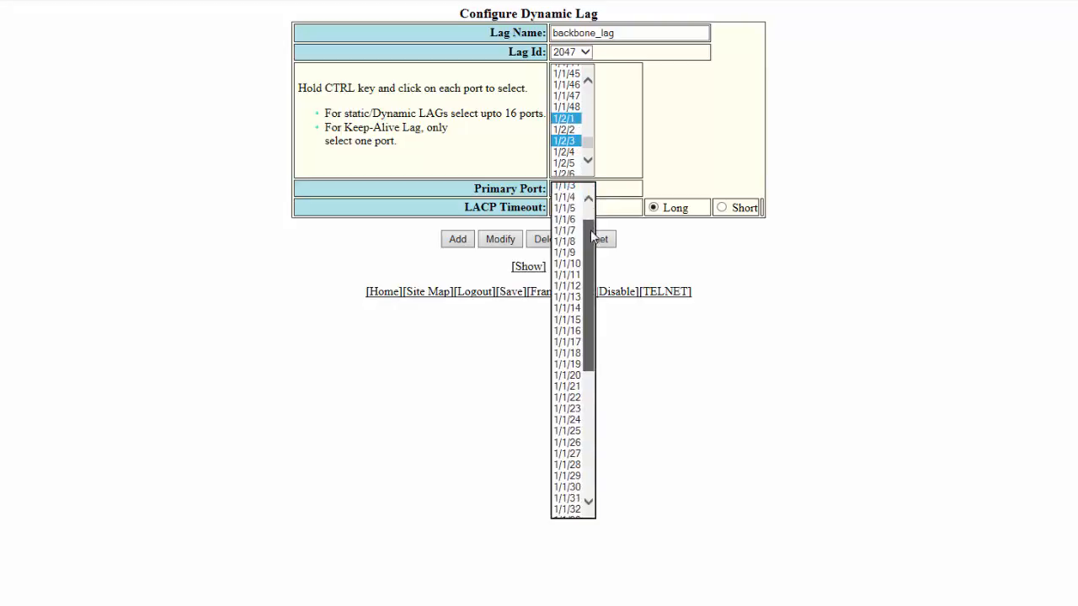
scroll("down", 3)
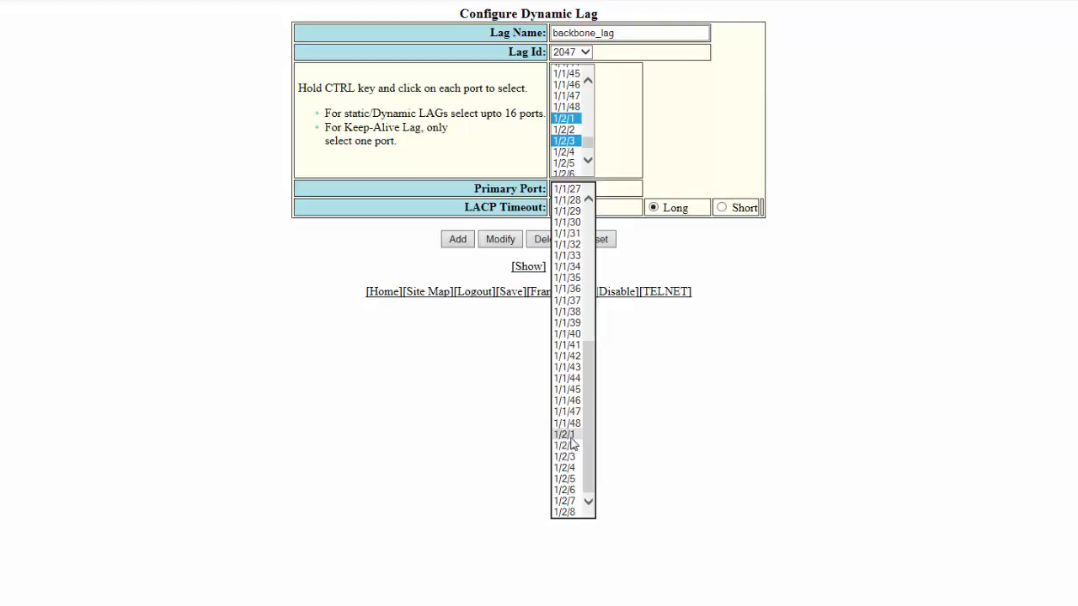
left_click(566, 435)
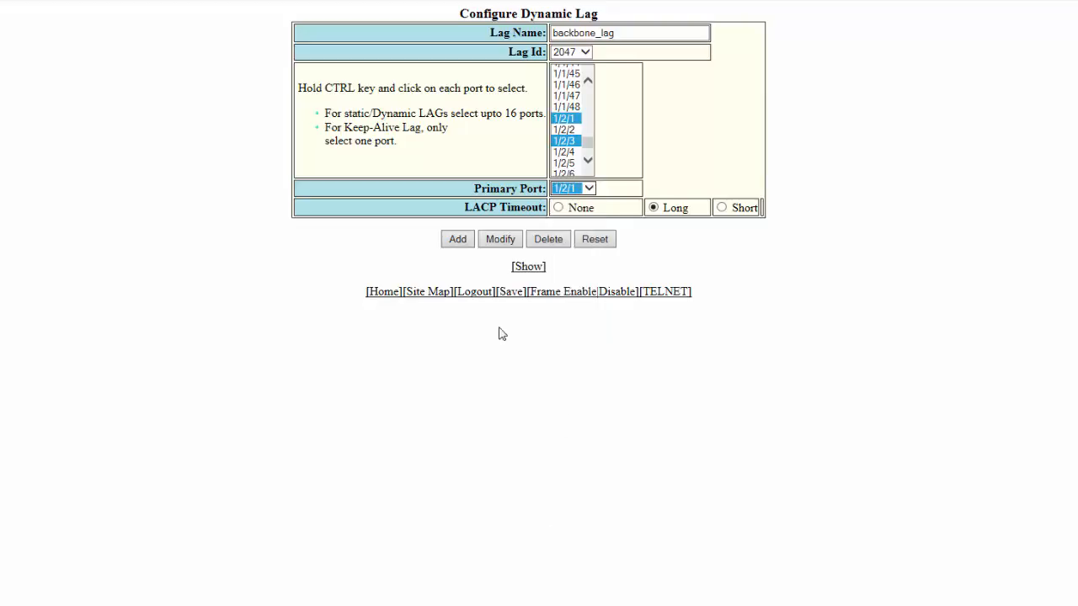
mouse_move(622, 167)
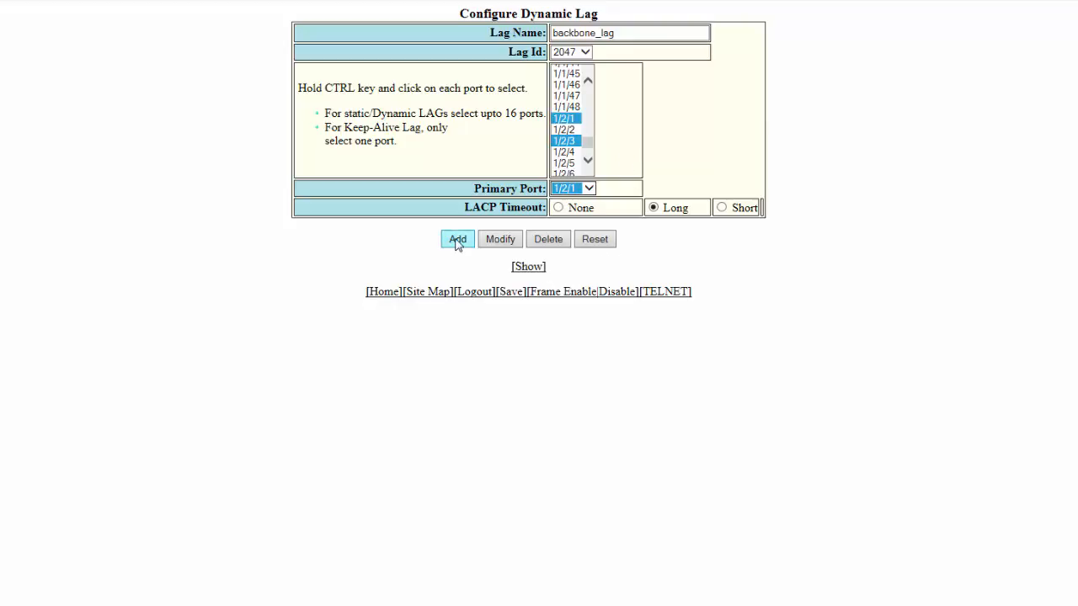
left_click(458, 239)
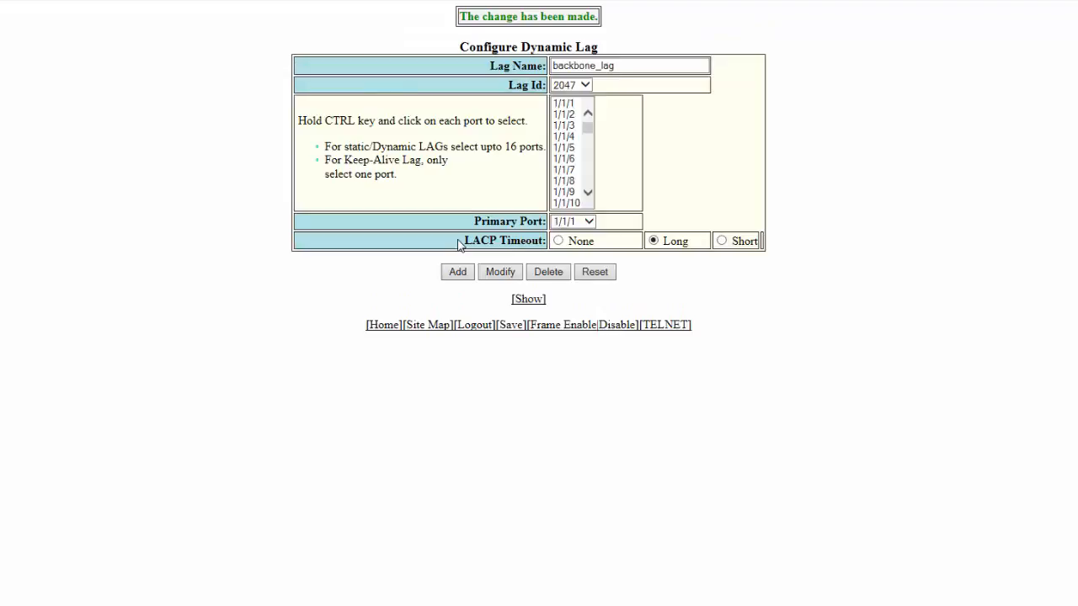
mouse_move(384, 283)
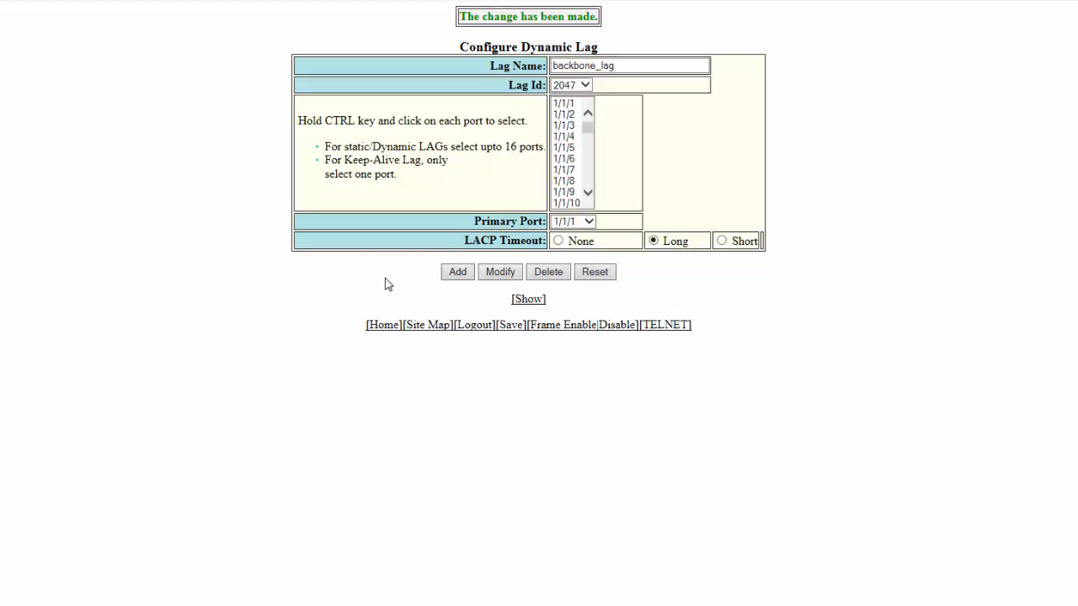
mouse_move(518, 293)
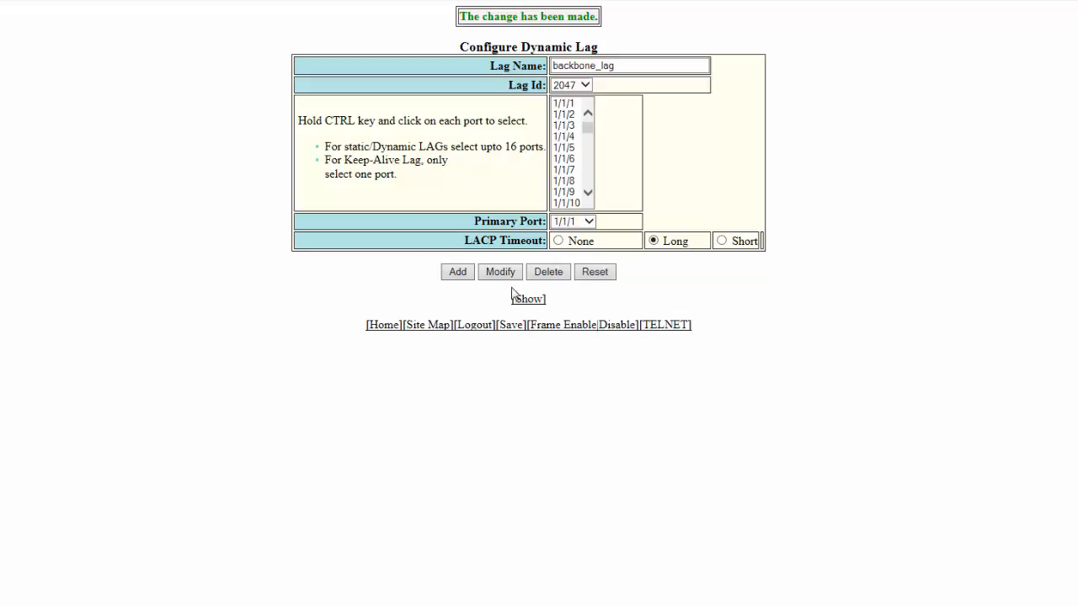
- List the configured LAGs and deploy the backbone_lag row
left_click(529, 299)
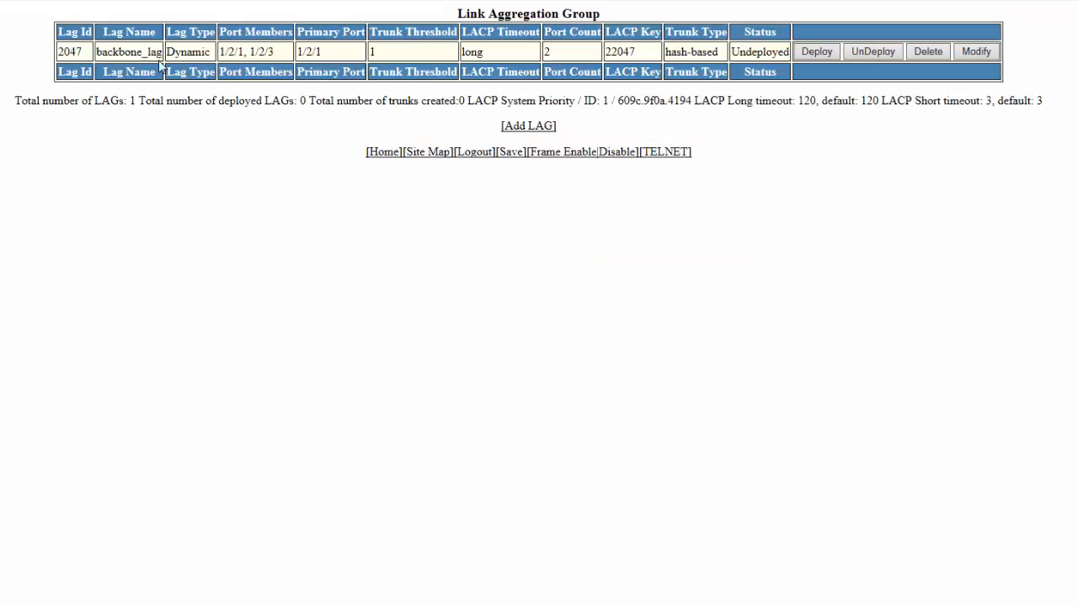
mouse_move(573, 52)
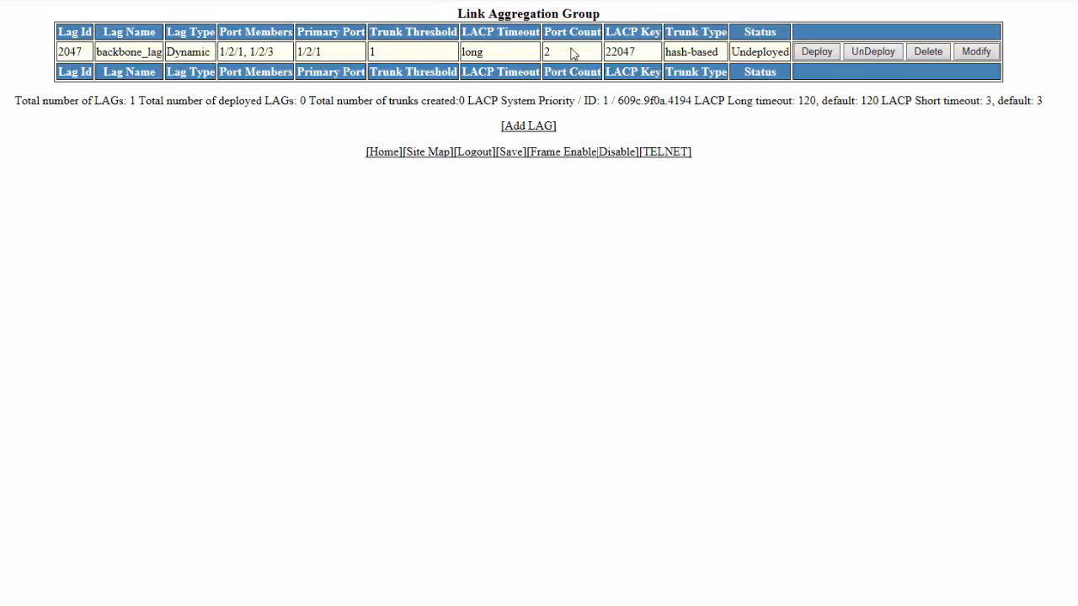
left_click(815, 50)
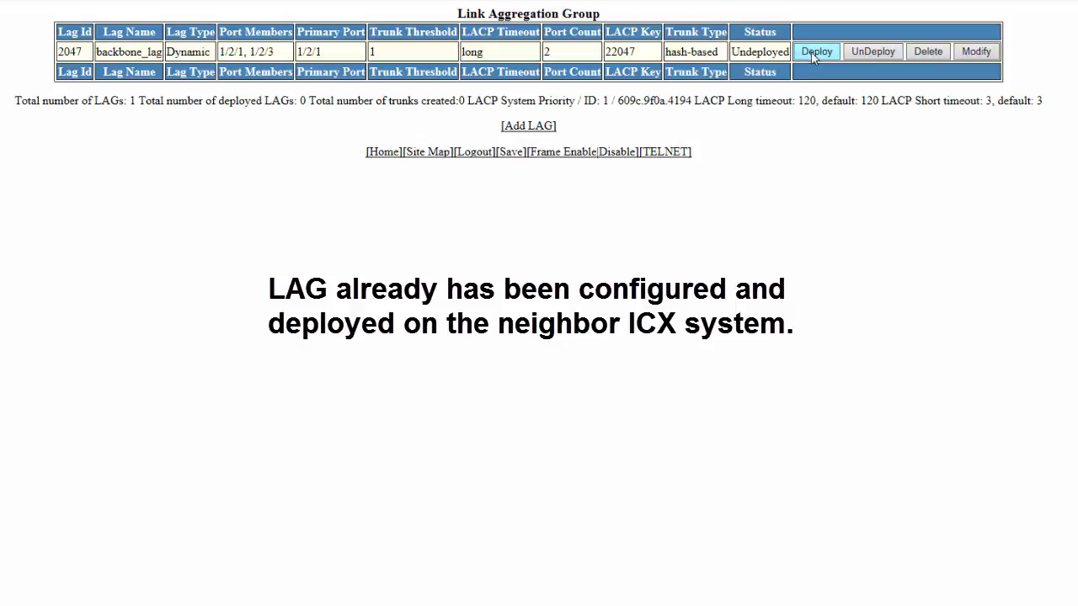
left_click(815, 51)
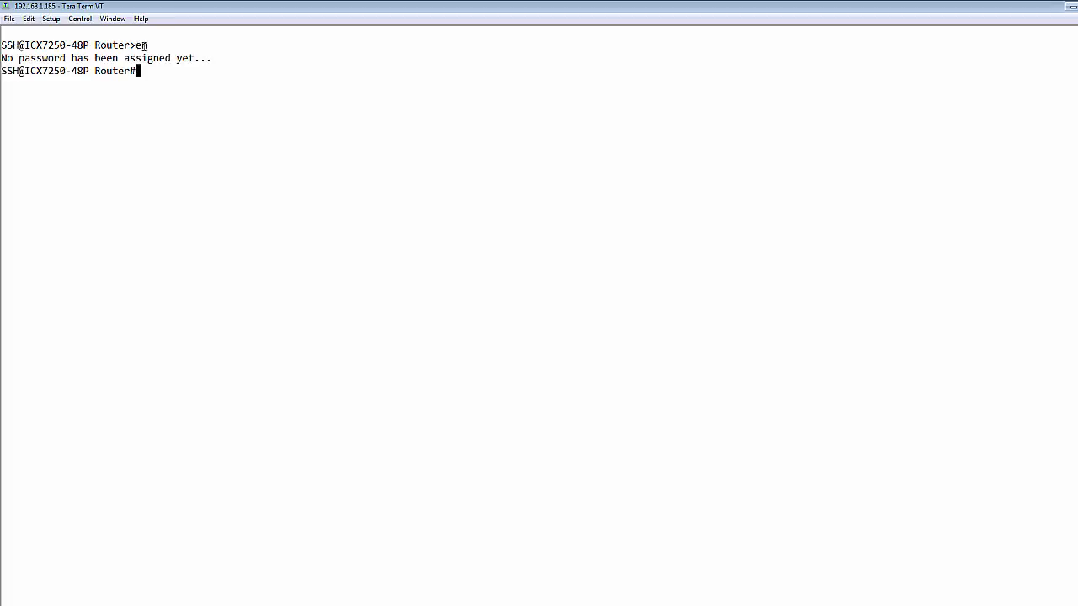
- Run 'sho run' to review the lag section, then stop the paged output
type("sho run")
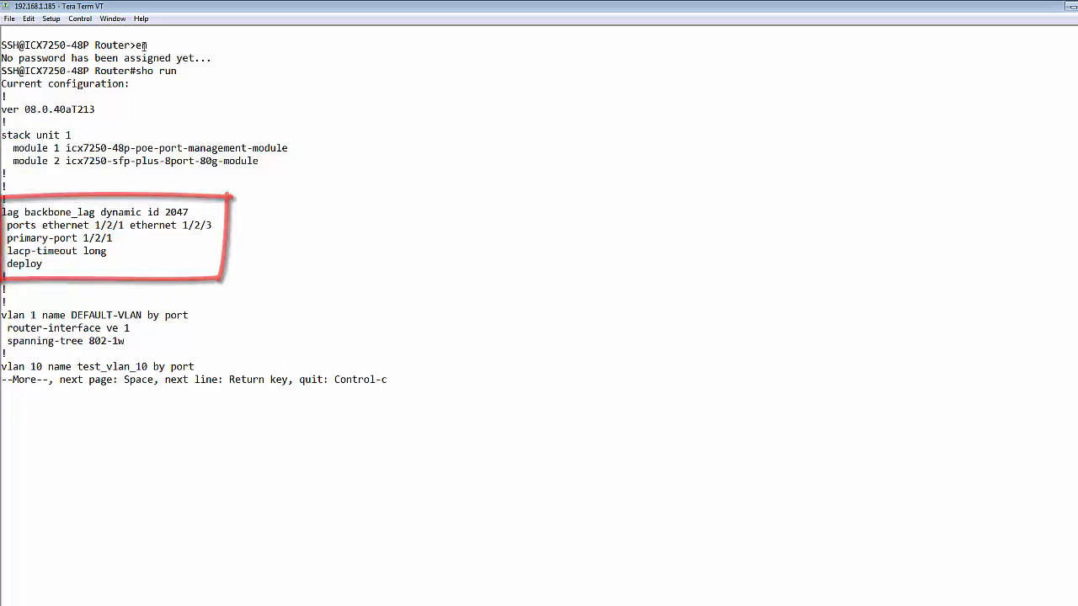
key("ctrl+c")
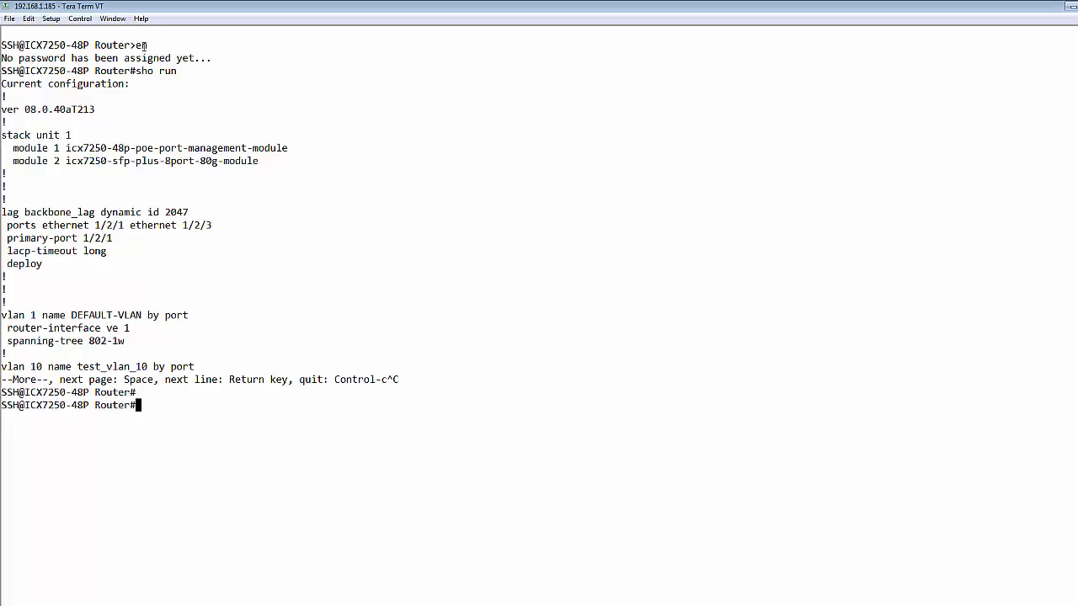
type("show")
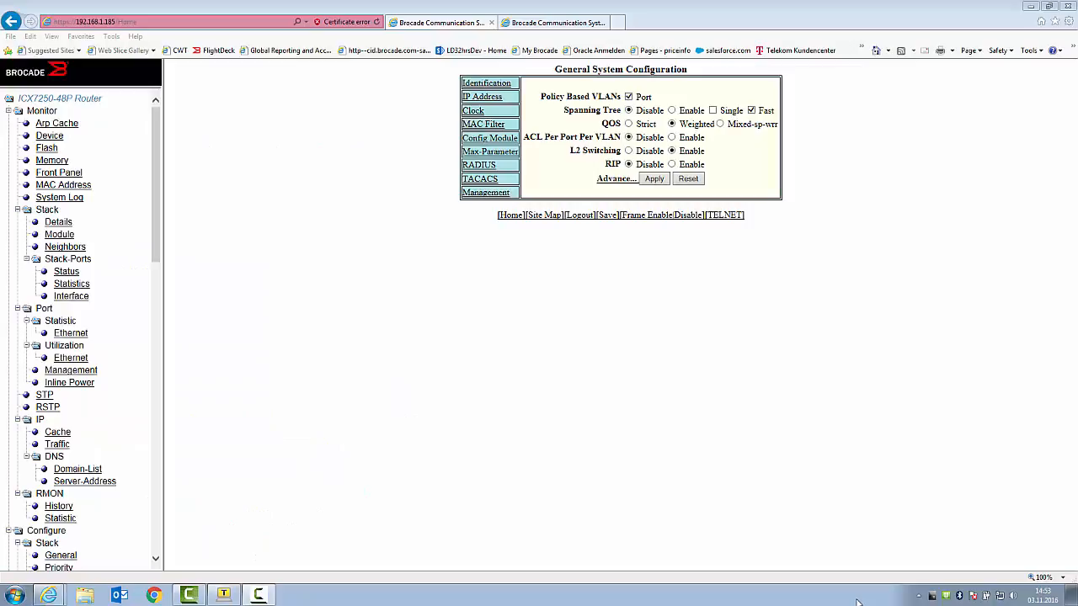
mouse_move(154, 155)
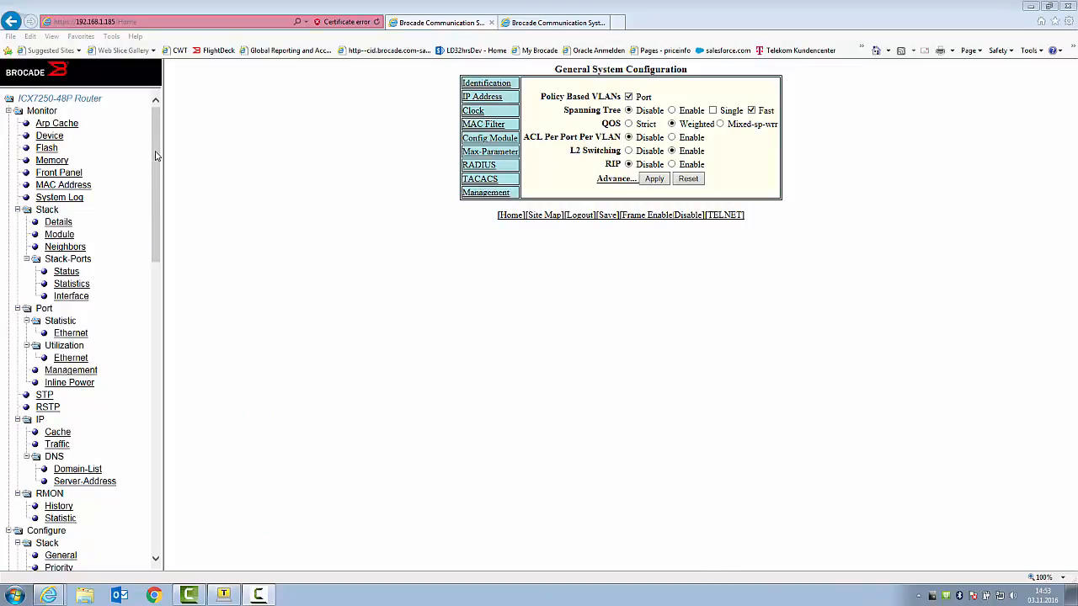
- Navigate to Configure > VLAN > Port to list DEFAULT-VLAN, test_vlan_10 and test_vlan_20
scroll("down", 3)
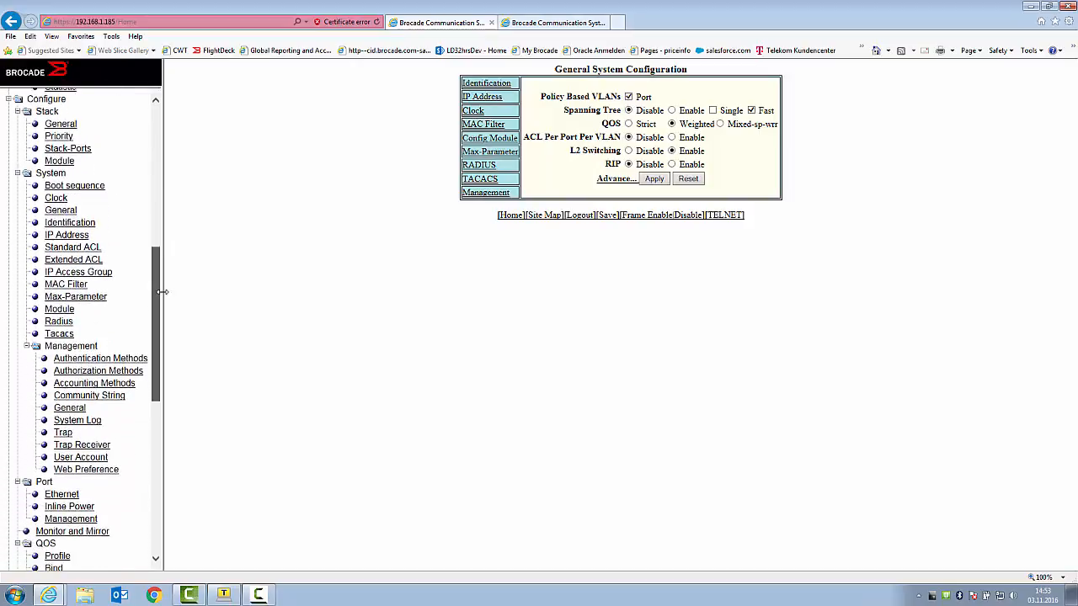
scroll("down", 3)
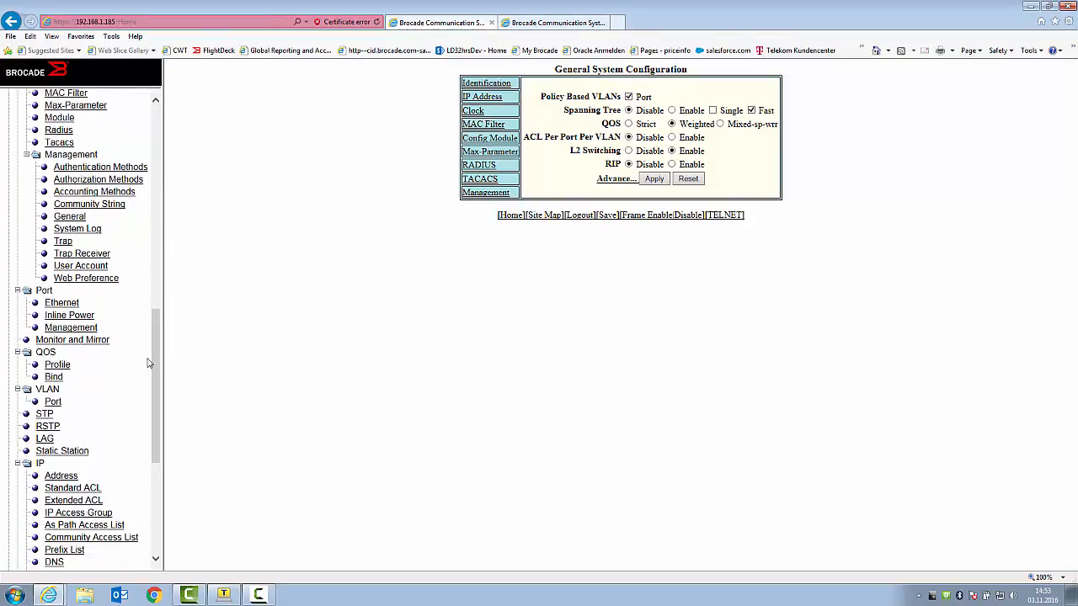
left_click(52, 401)
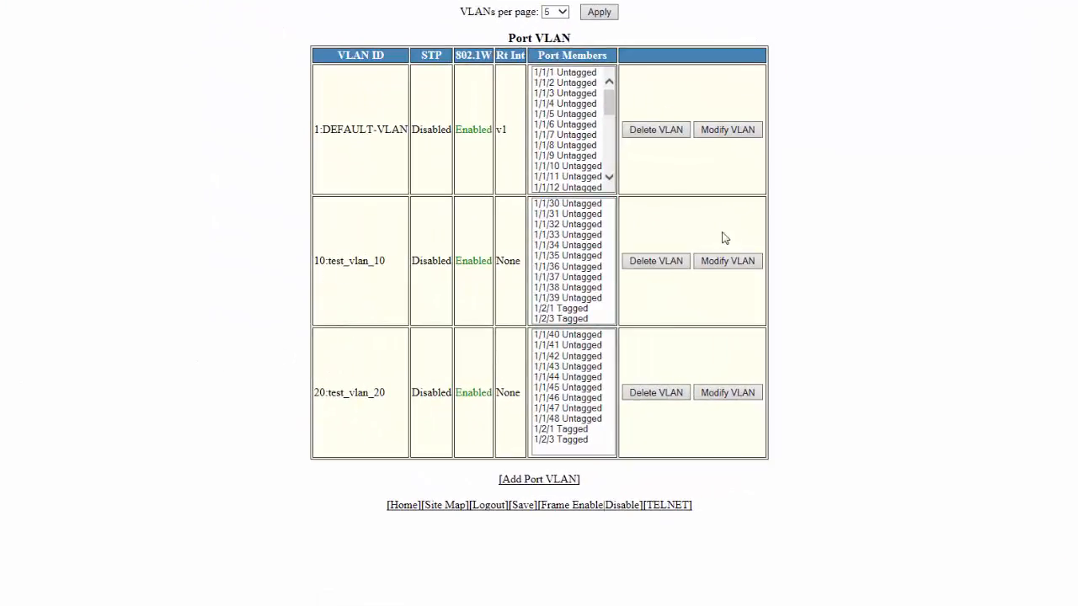
- Modify VLAN 10 to use router interface v10 and save back to the overview
left_click(727, 261)
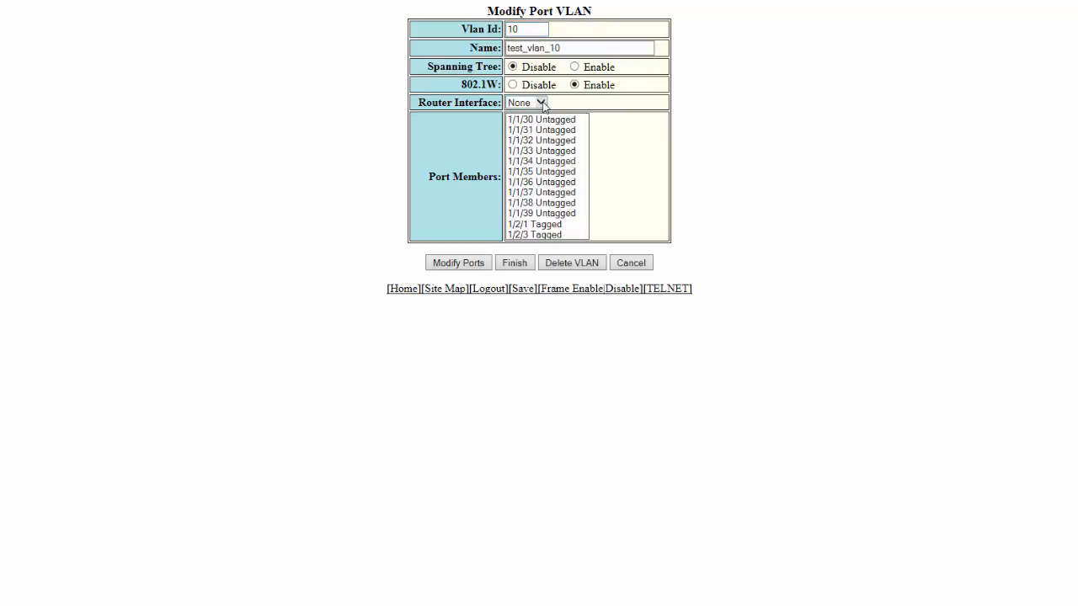
left_click(525, 103)
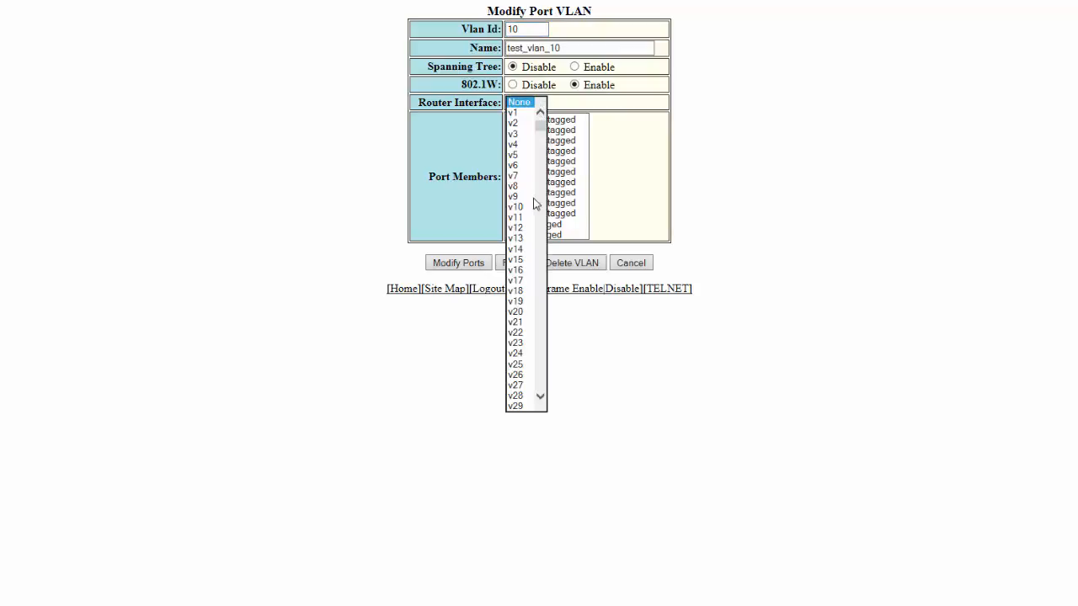
left_click(515, 206)
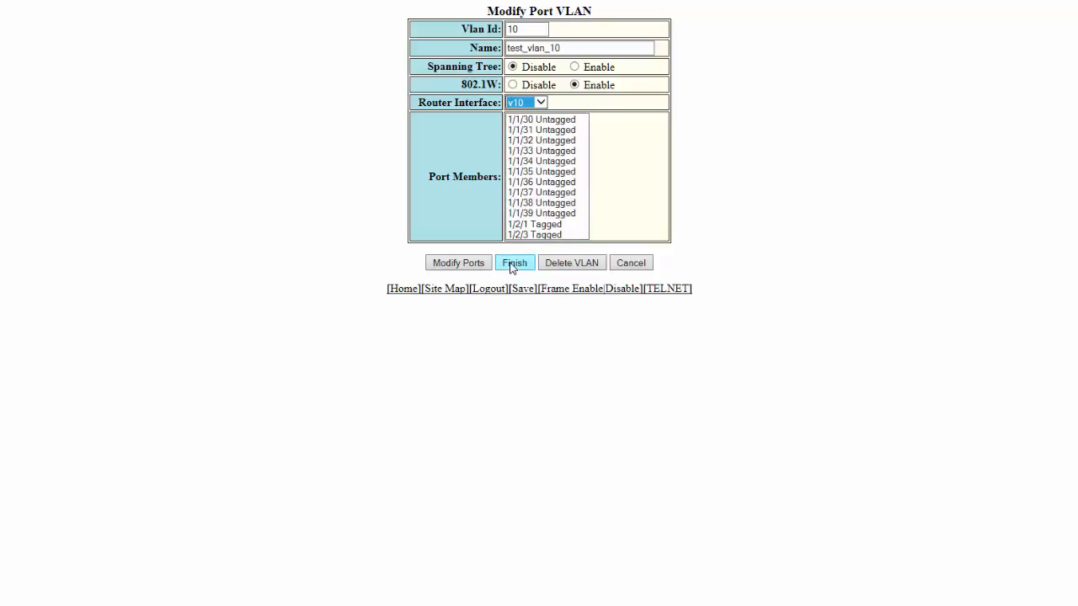
left_click(514, 263)
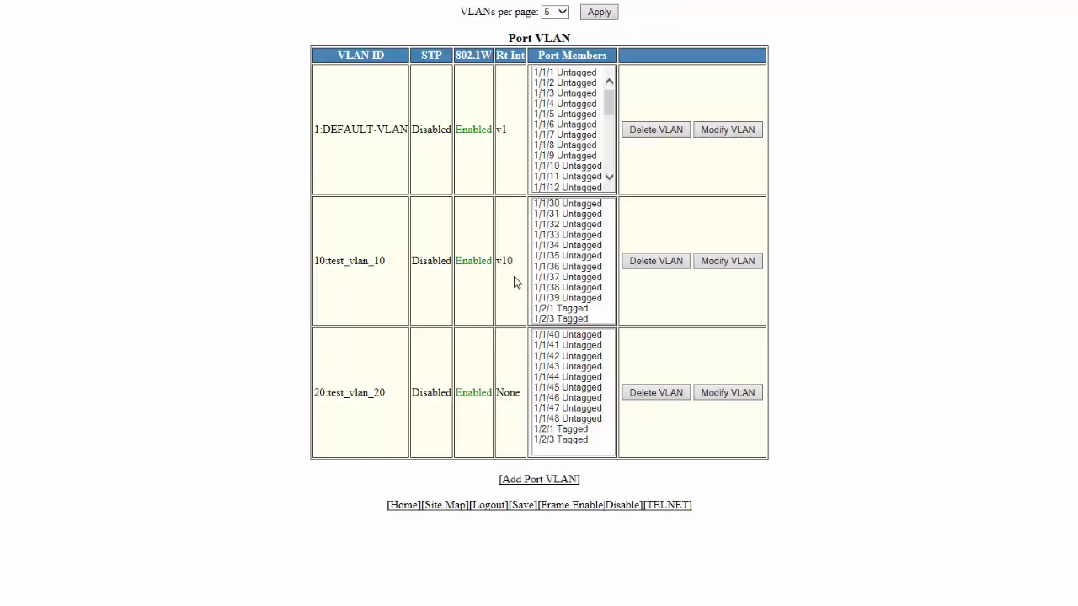
mouse_move(508, 278)
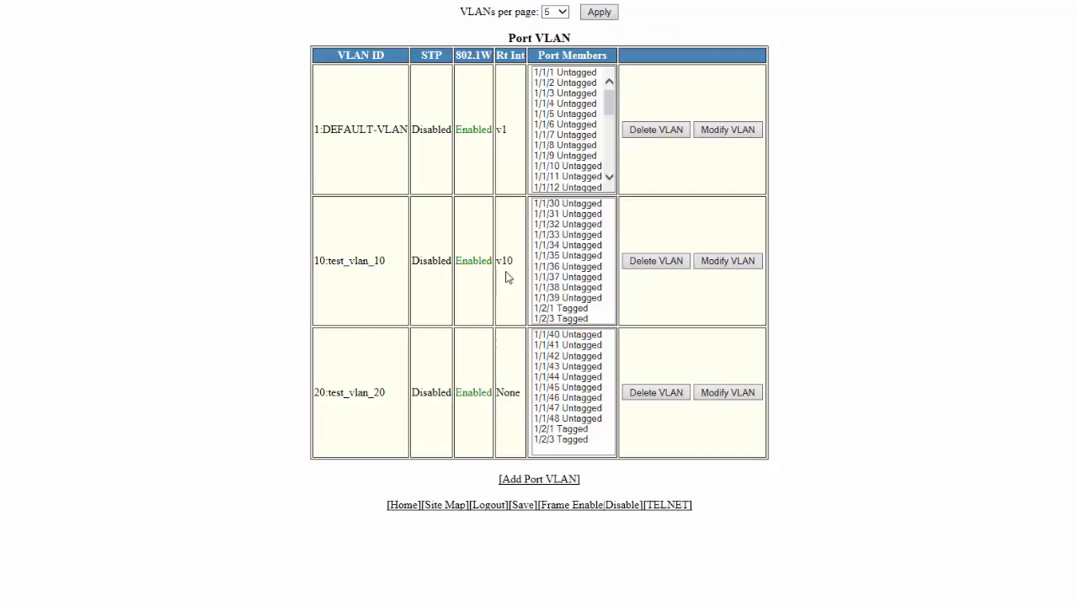
mouse_move(688, 364)
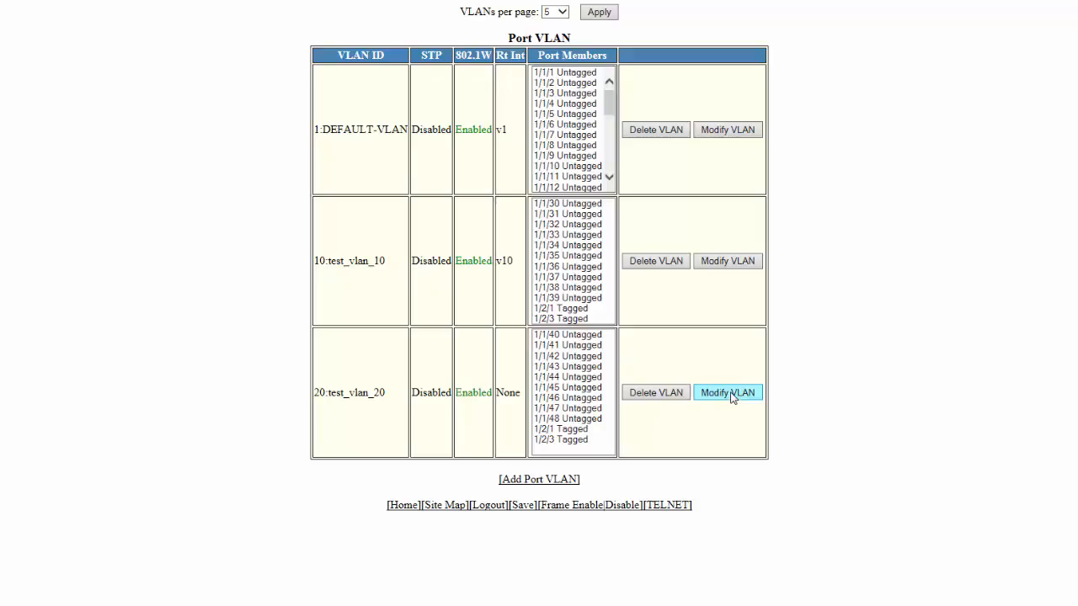
left_click(728, 392)
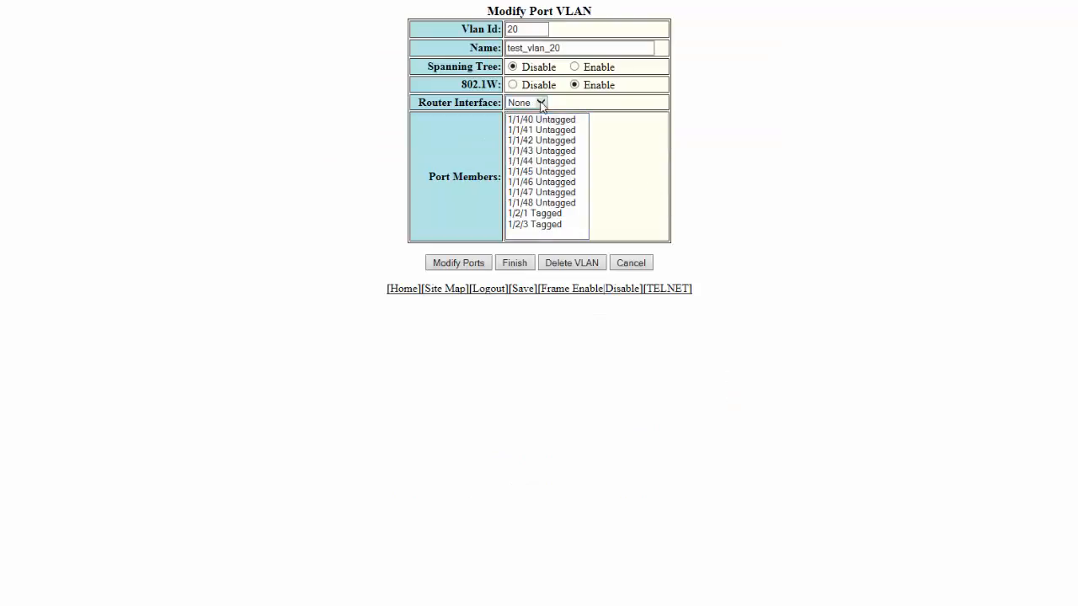
left_click(539, 102)
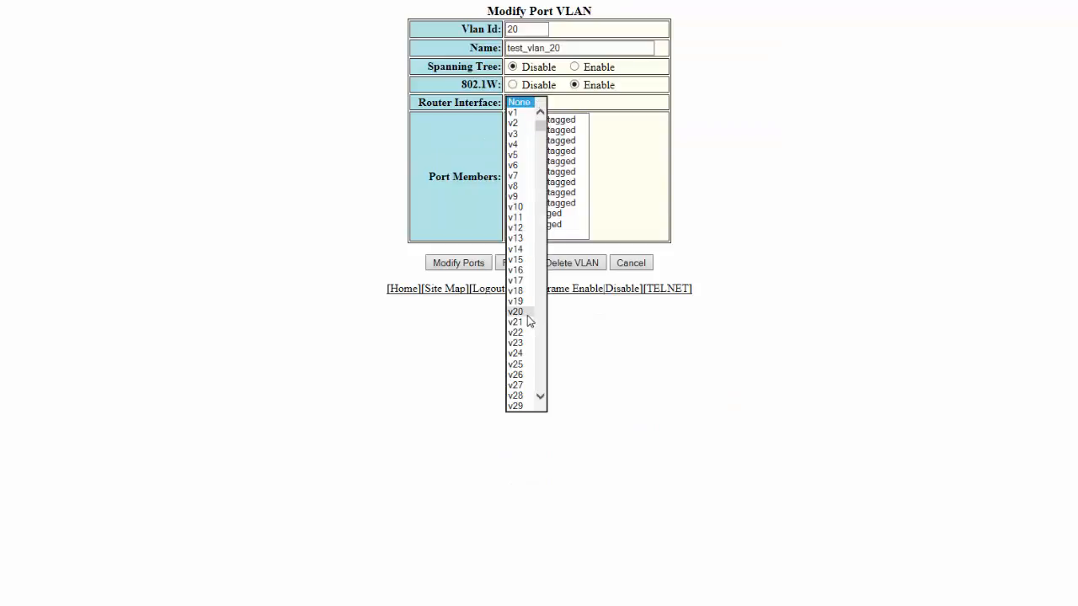
left_click(515, 311)
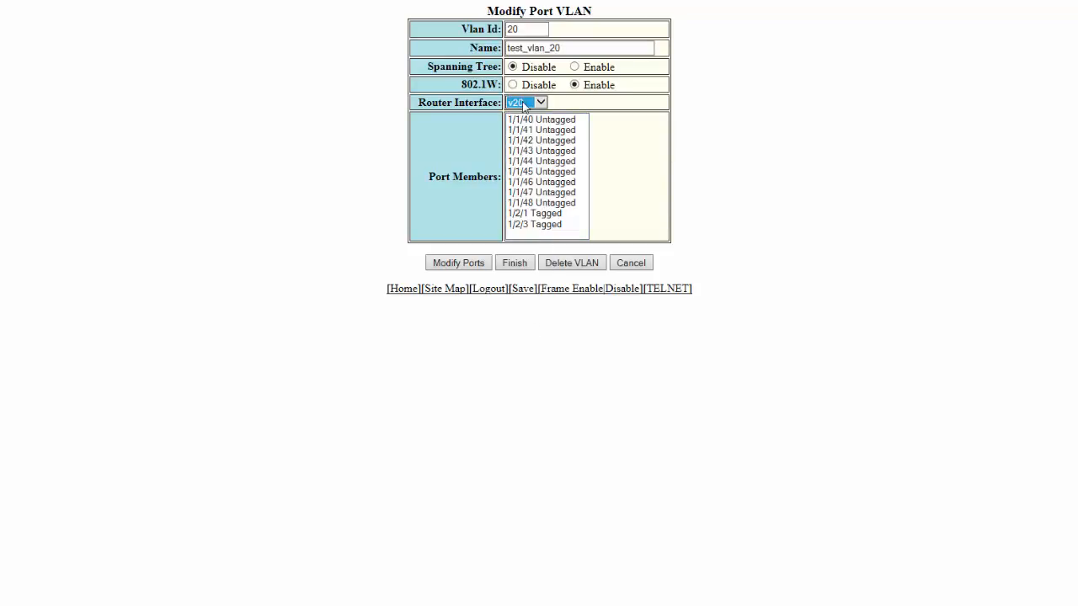
left_click(513, 263)
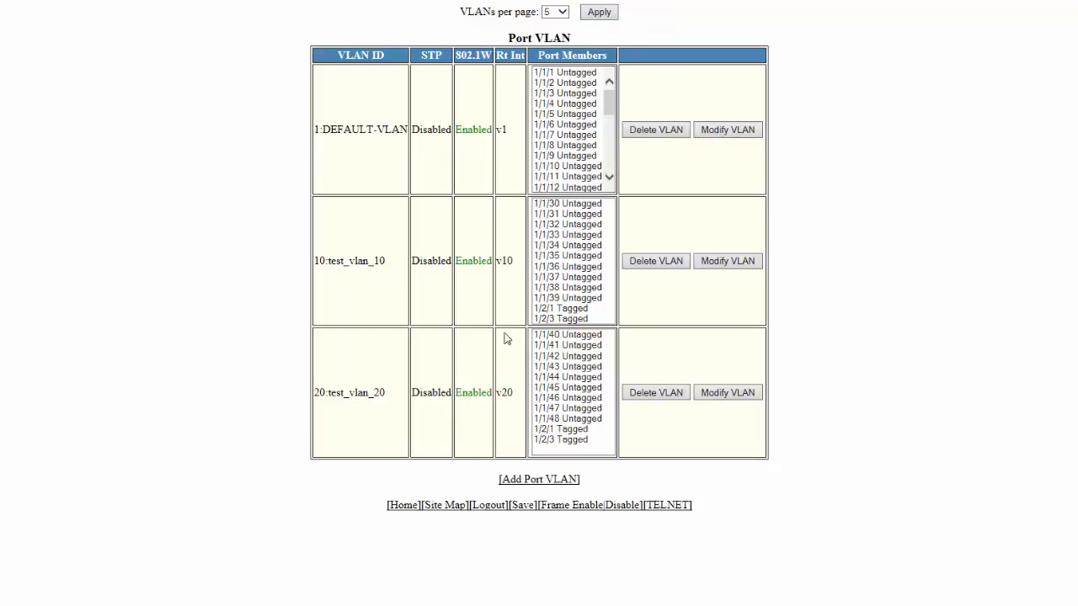
mouse_move(401, 310)
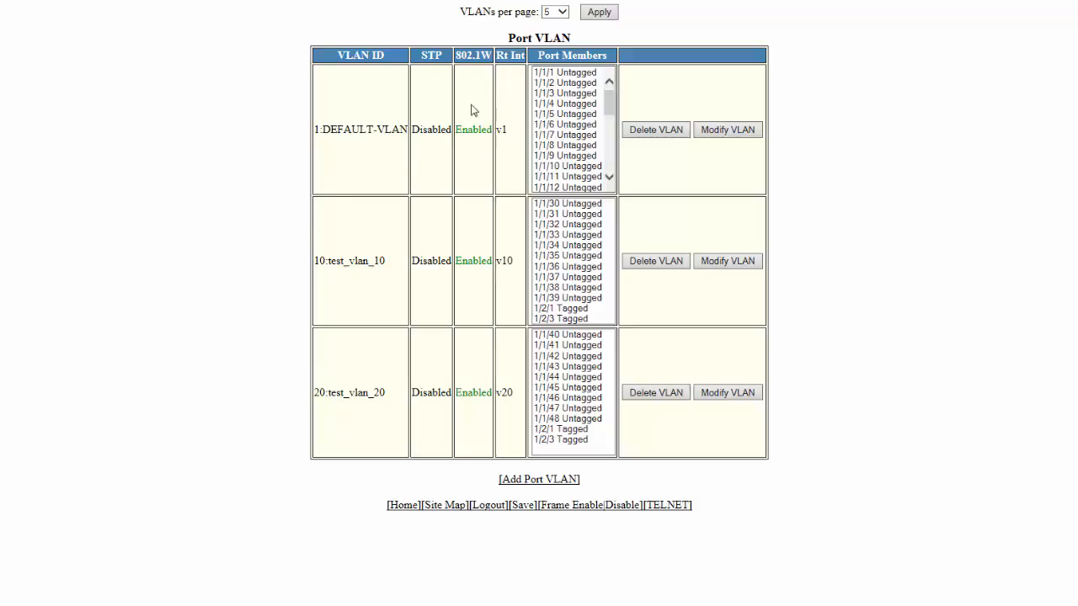
mouse_move(485, 103)
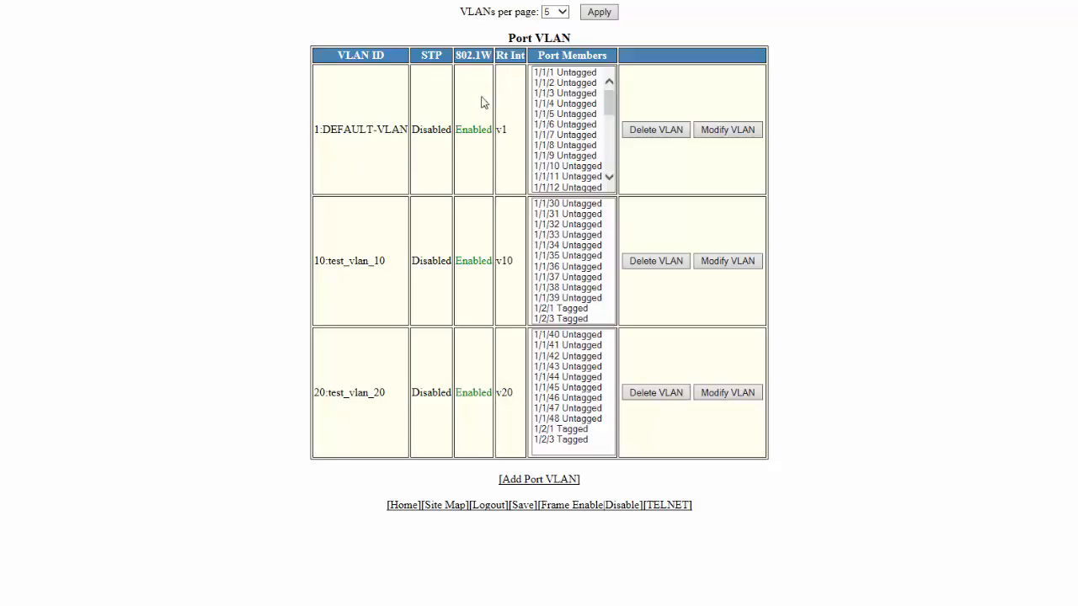
mouse_move(497, 155)
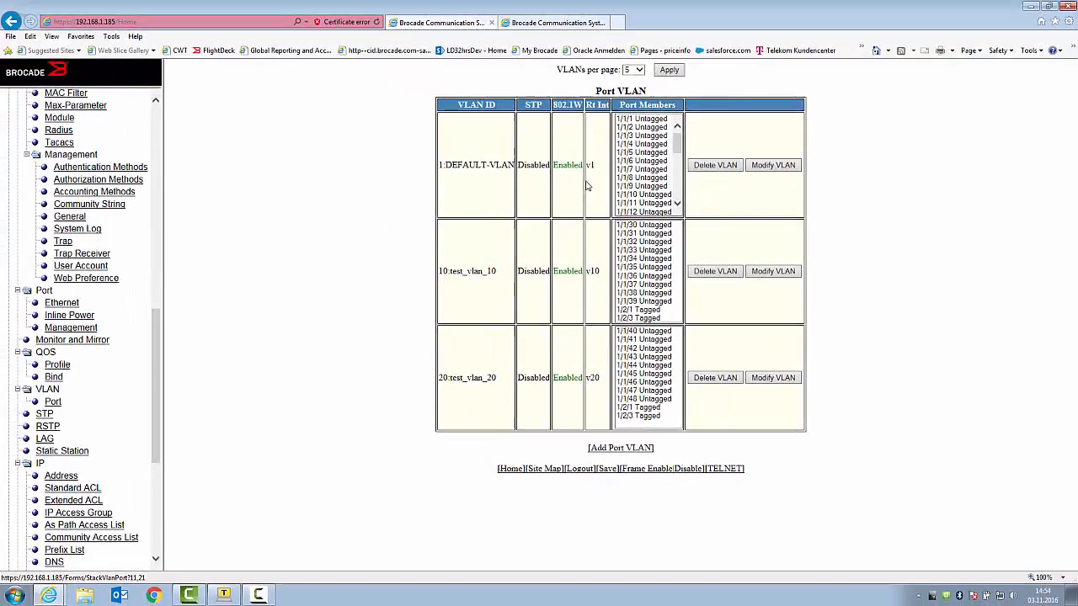
mouse_move(157, 381)
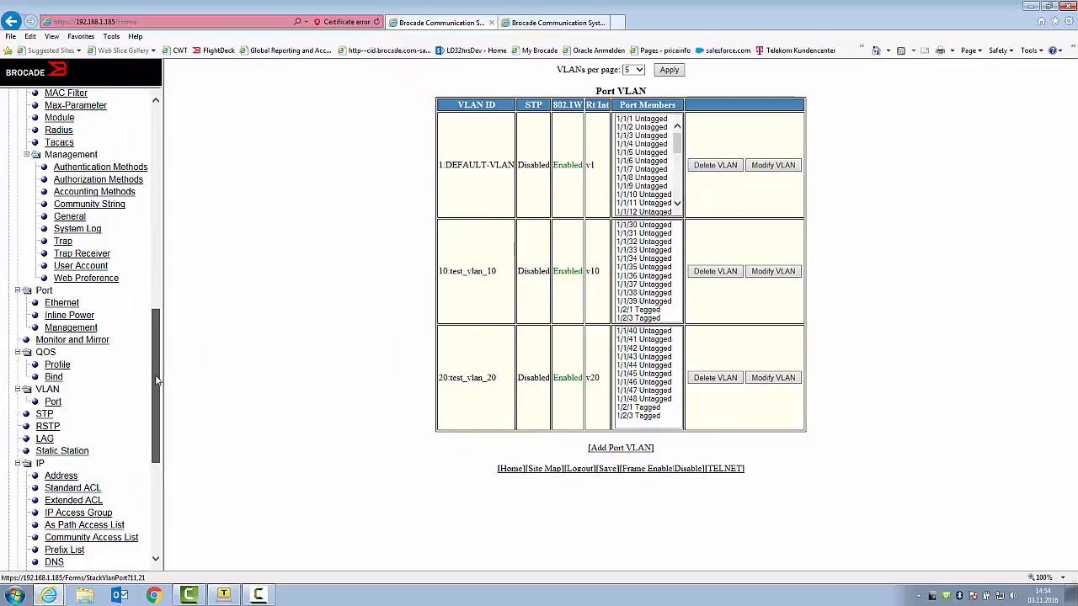
- Navigate to IP > Address to list the mgmt1 and v1 router addresses
scroll("down", 3)
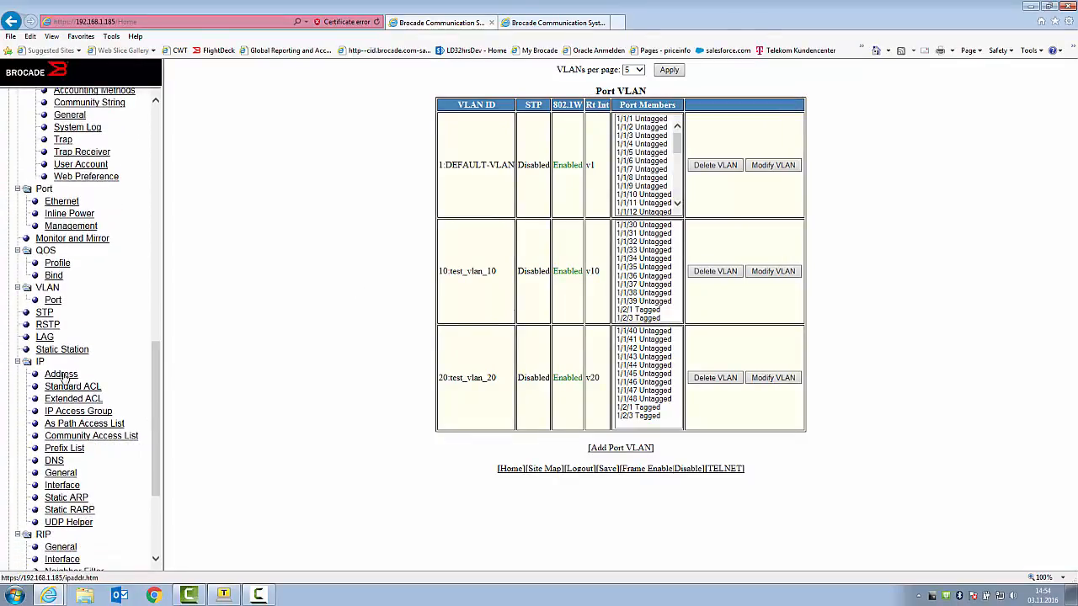
left_click(61, 373)
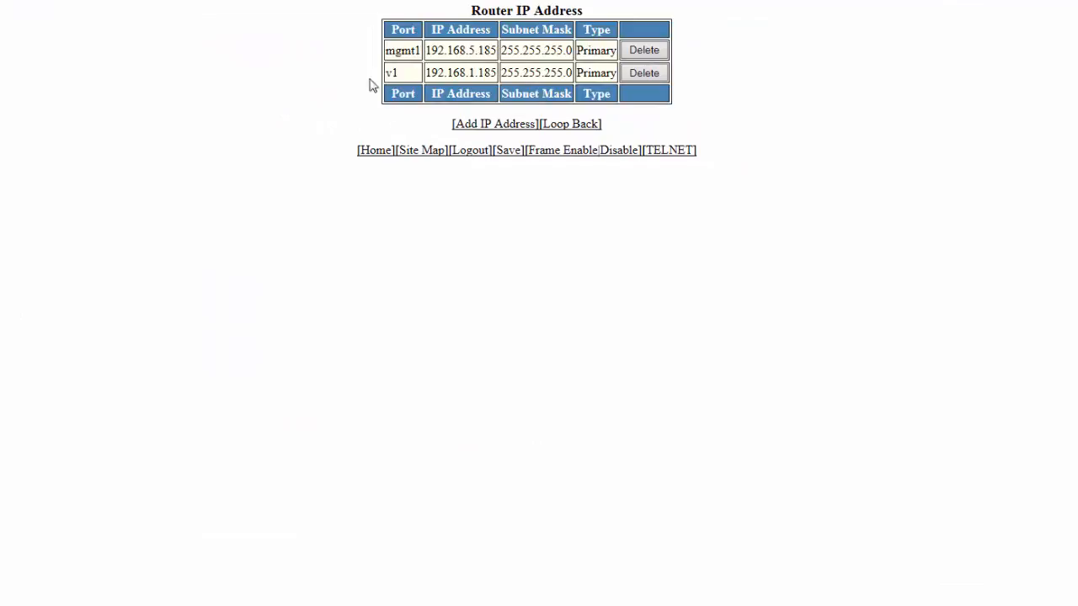
mouse_move(354, 78)
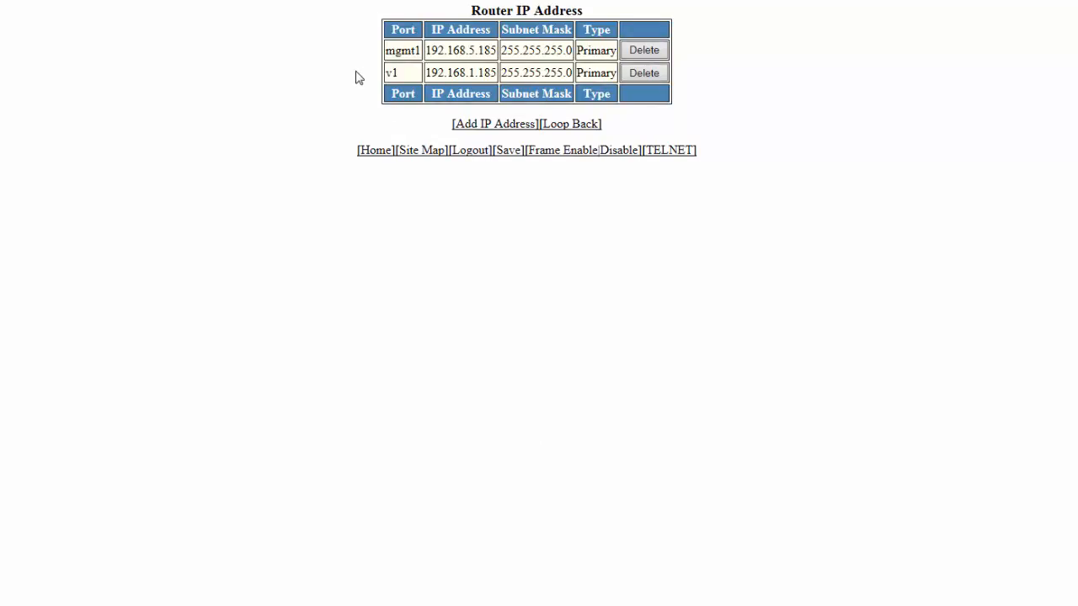
mouse_move(364, 67)
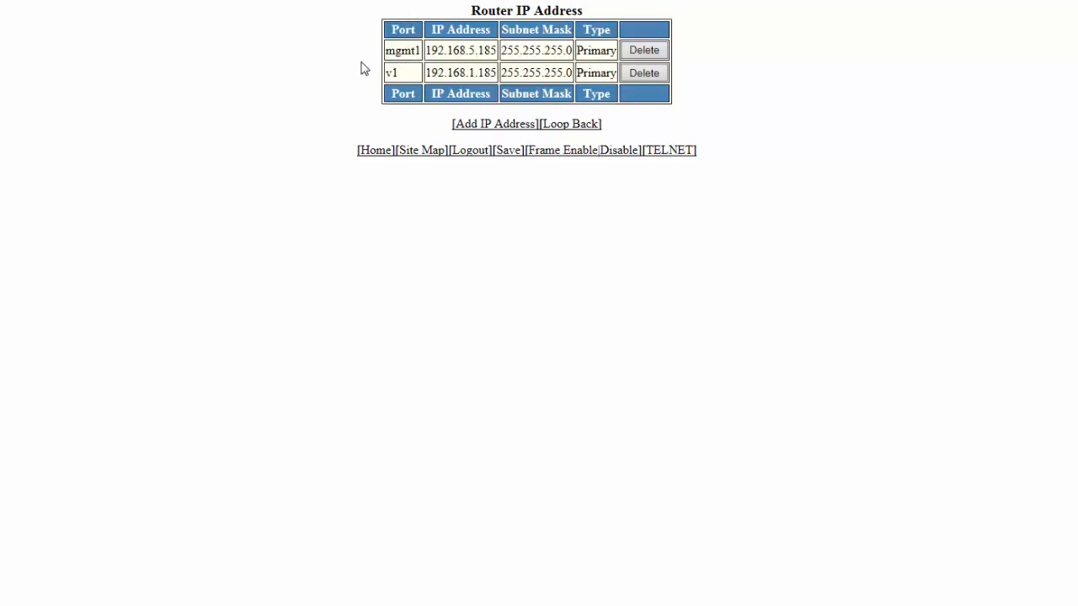
mouse_move(430, 91)
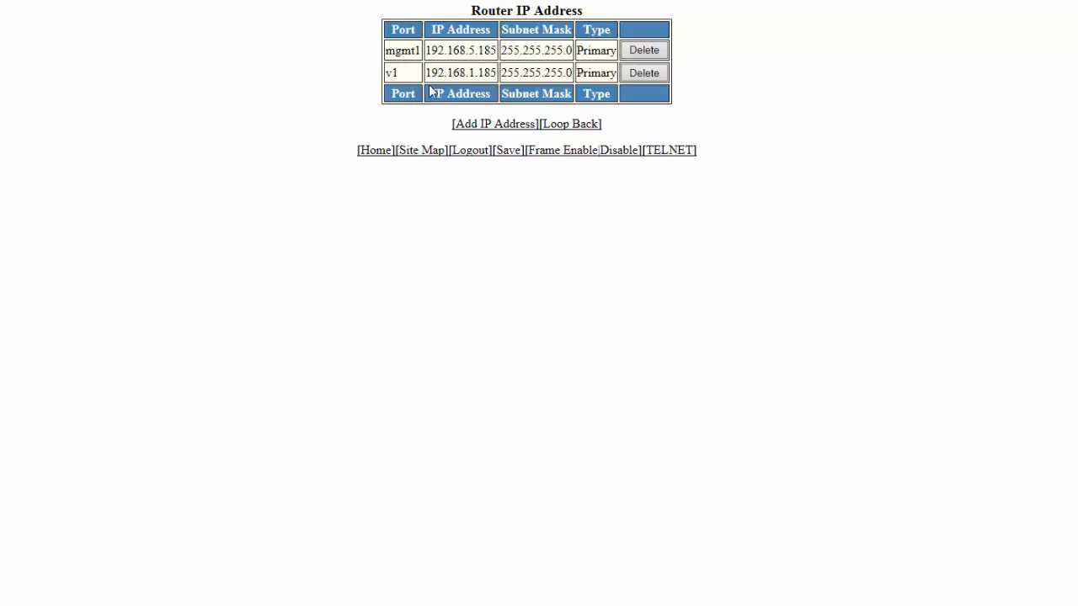
mouse_move(498, 128)
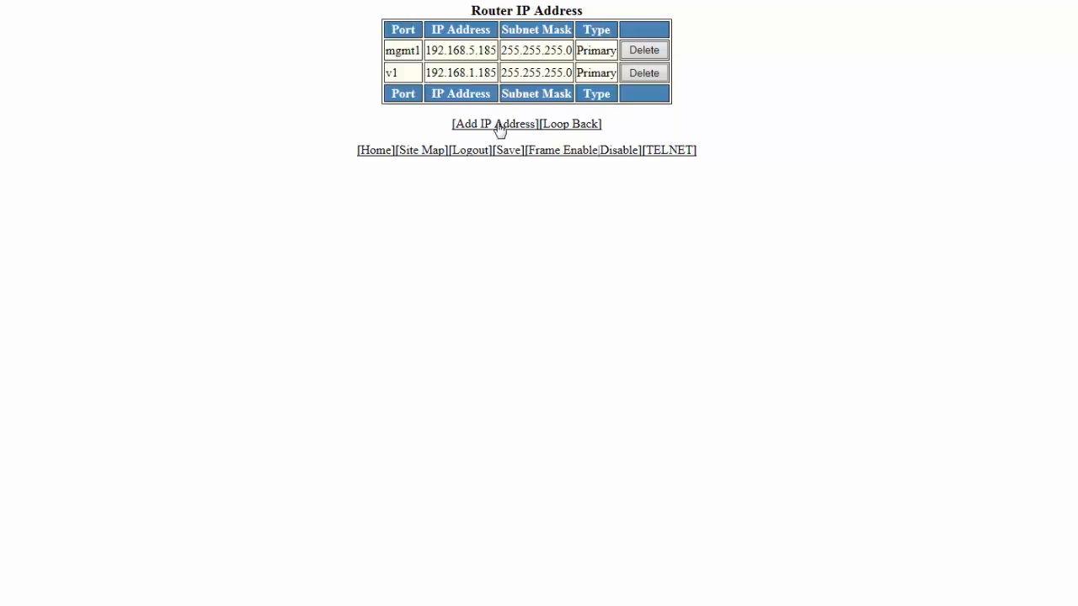
- Add IP address 192.168.10.185 mask 255.255.255.0 on interface v10
left_click(495, 124)
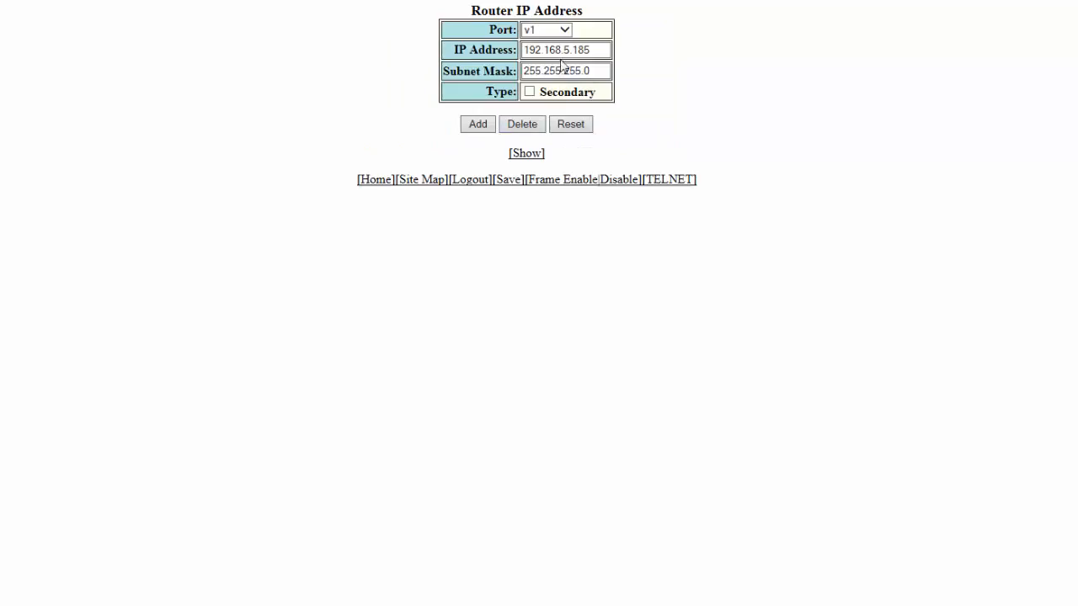
left_click(546, 31)
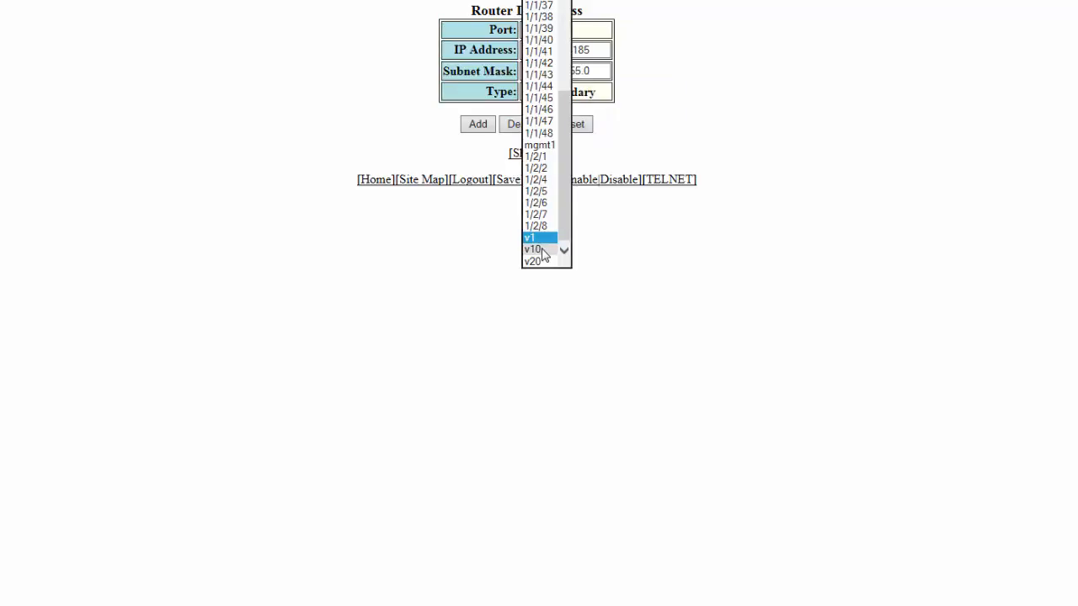
left_click(532, 249)
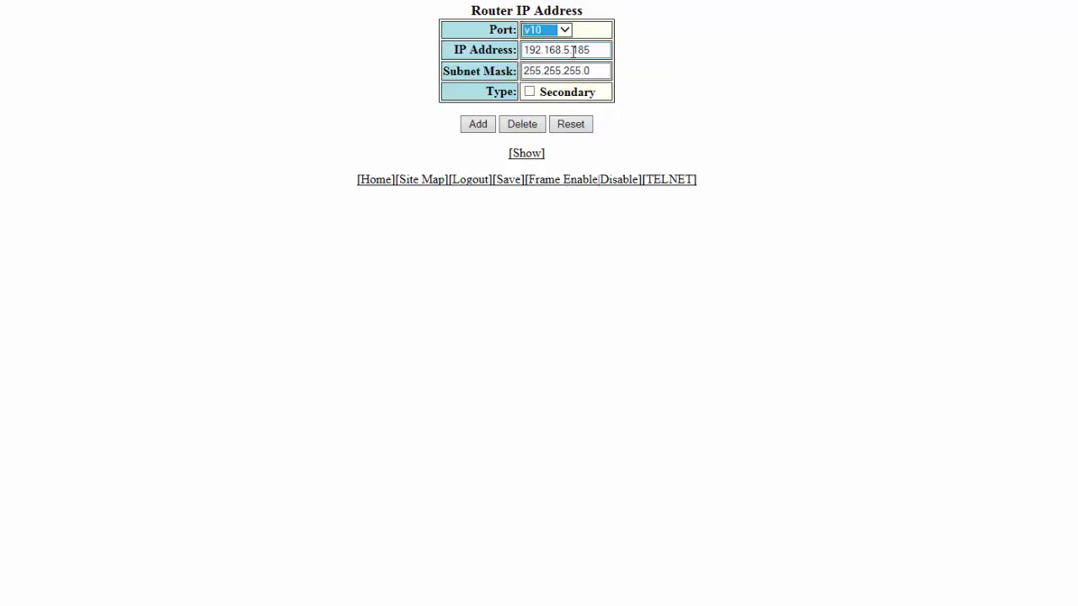
left_click(564, 51)
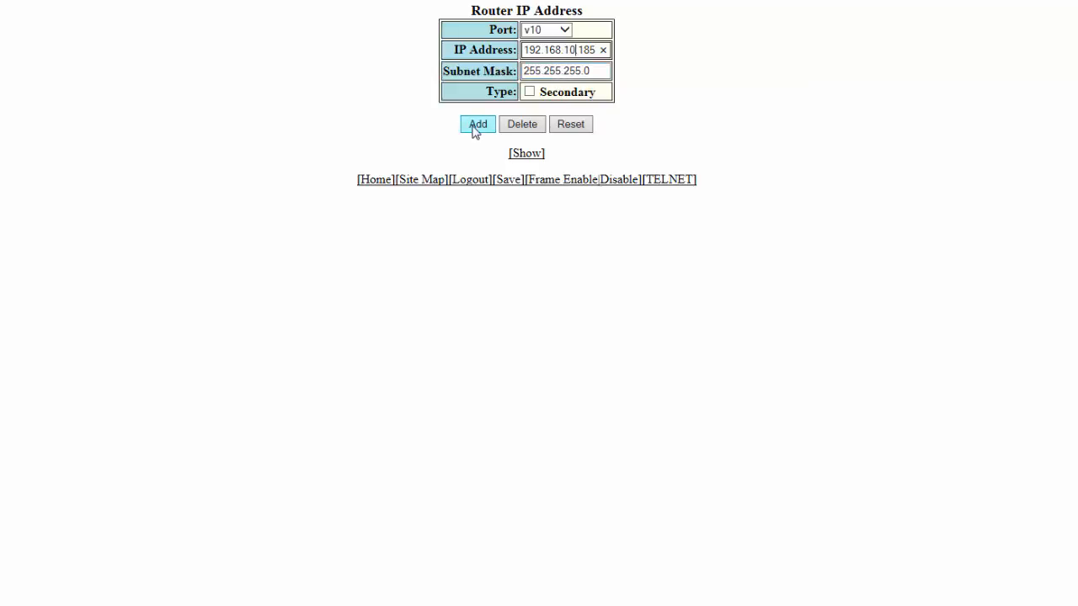
left_click(478, 124)
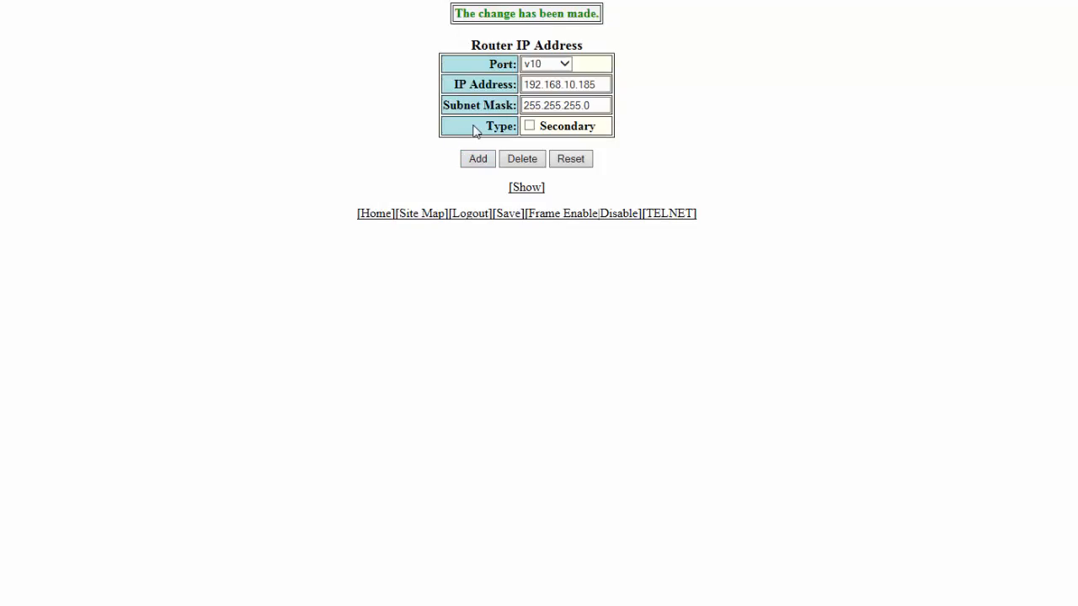
left_click(525, 187)
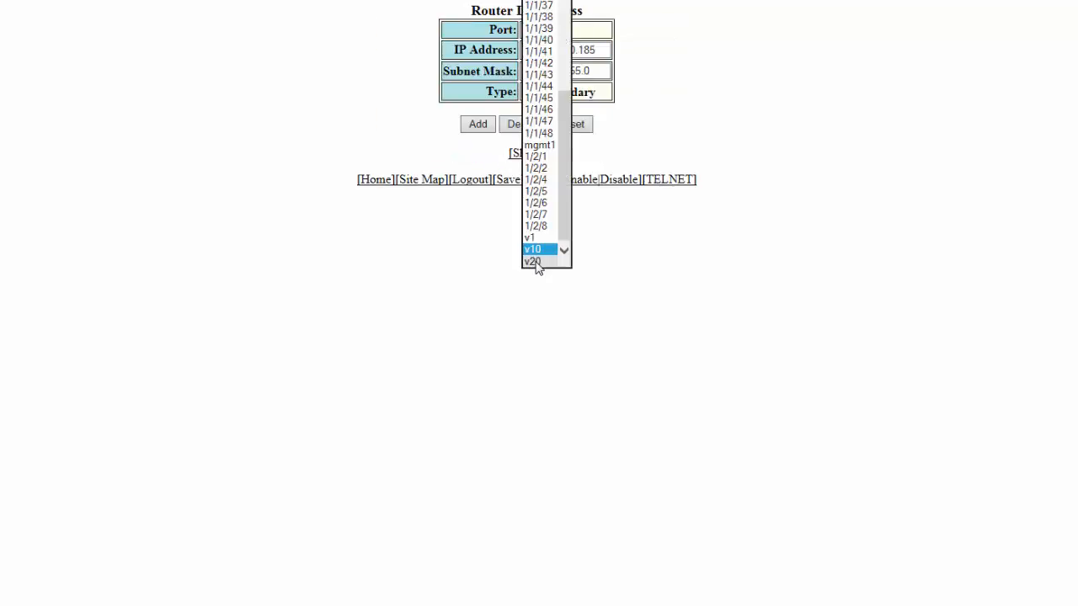
- Add 192.168.20.185/255.255.255.0 on v20 and list mgmt1, v1, v10 and v20 addresses
left_click(536, 261)
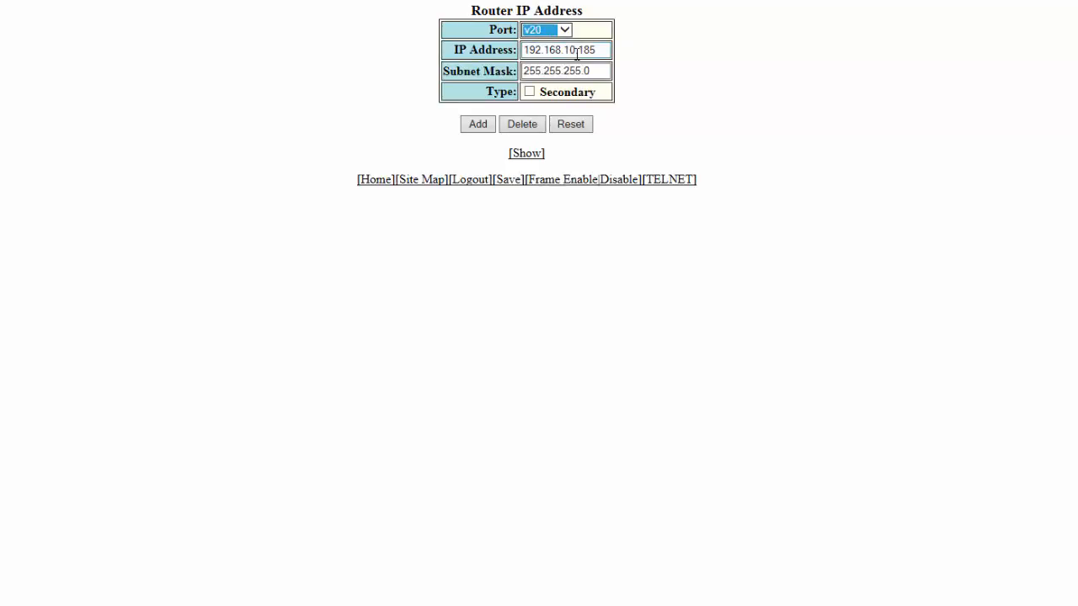
left_click(564, 51)
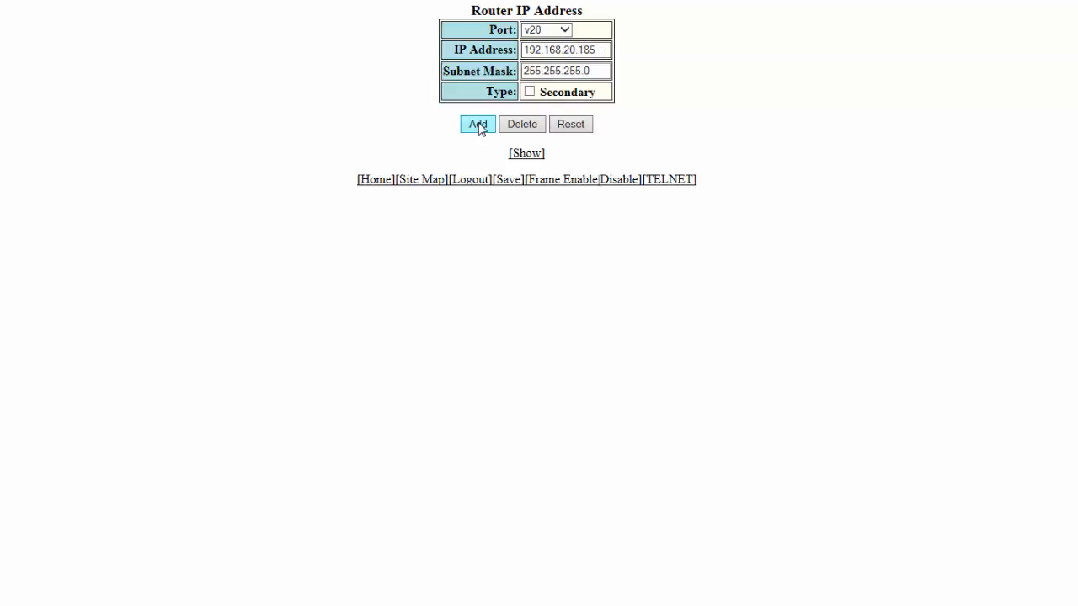
left_click(478, 124)
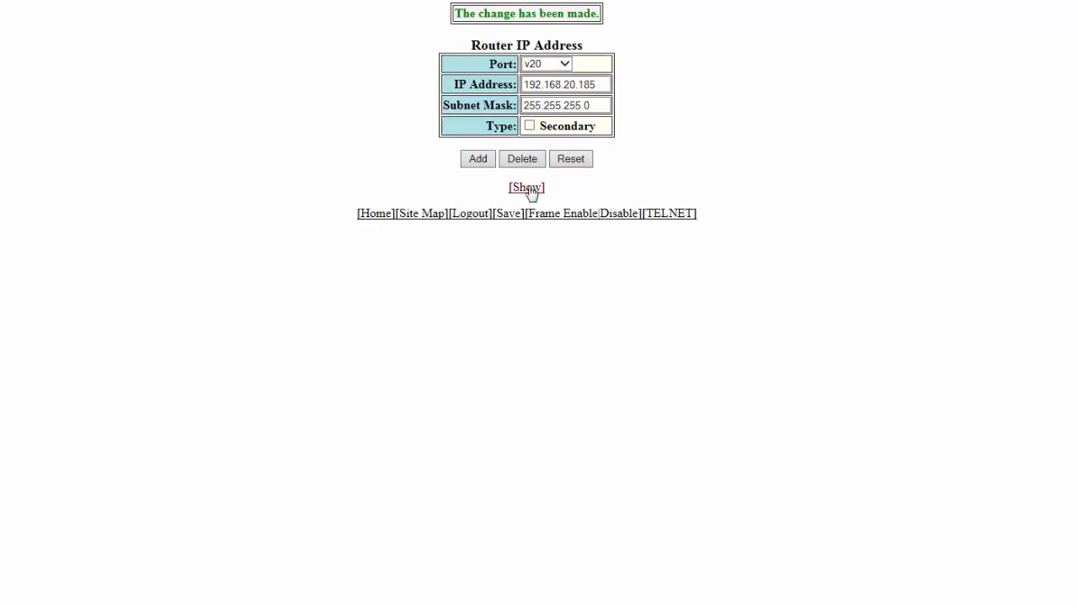
left_click(525, 187)
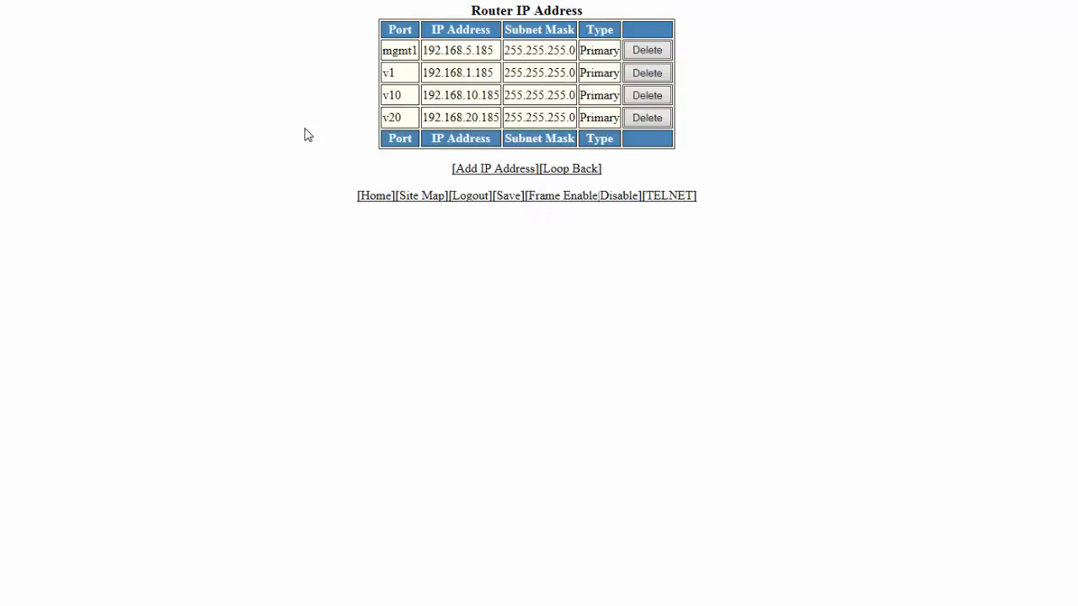
mouse_move(313, 129)
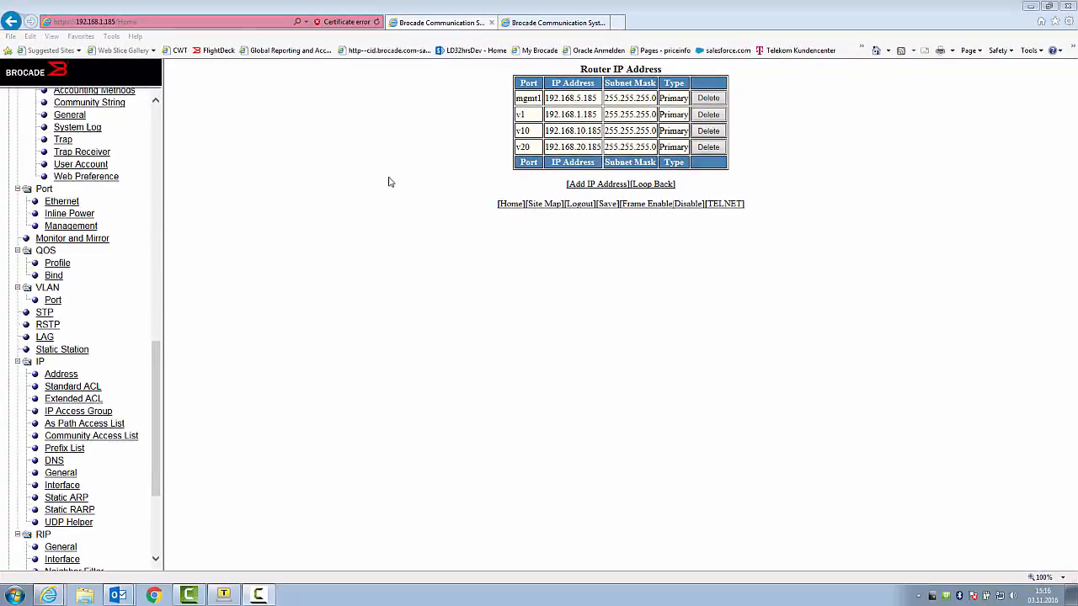
mouse_move(310, 266)
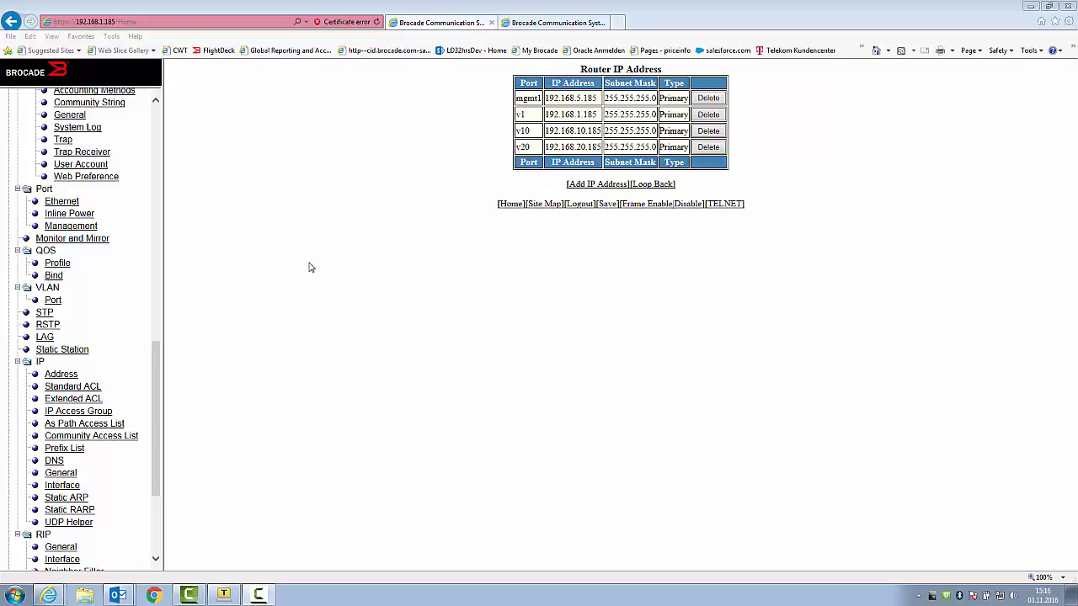
mouse_move(286, 280)
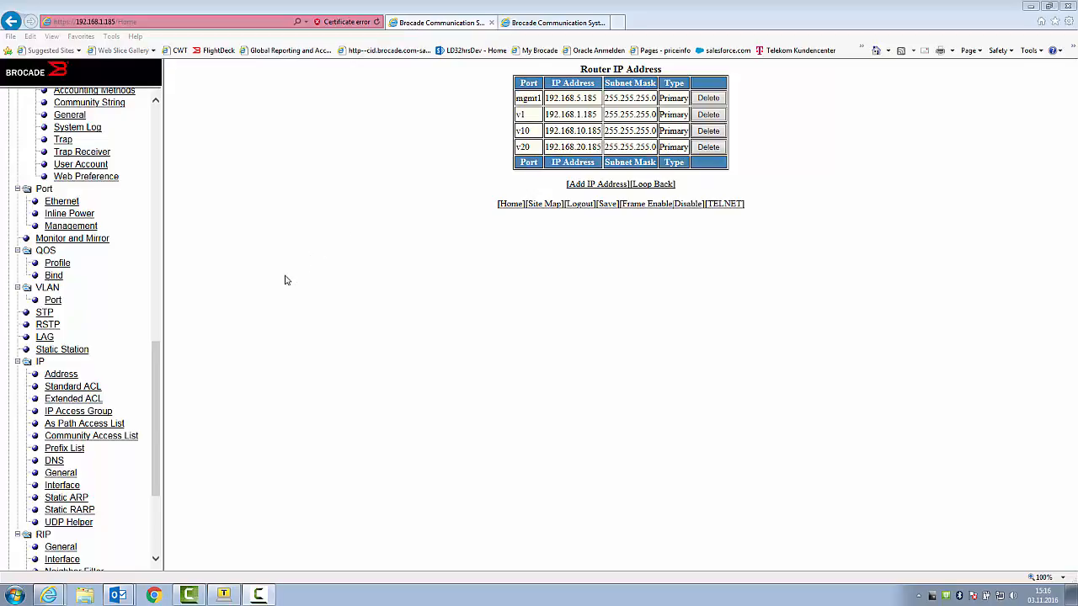
mouse_move(54, 362)
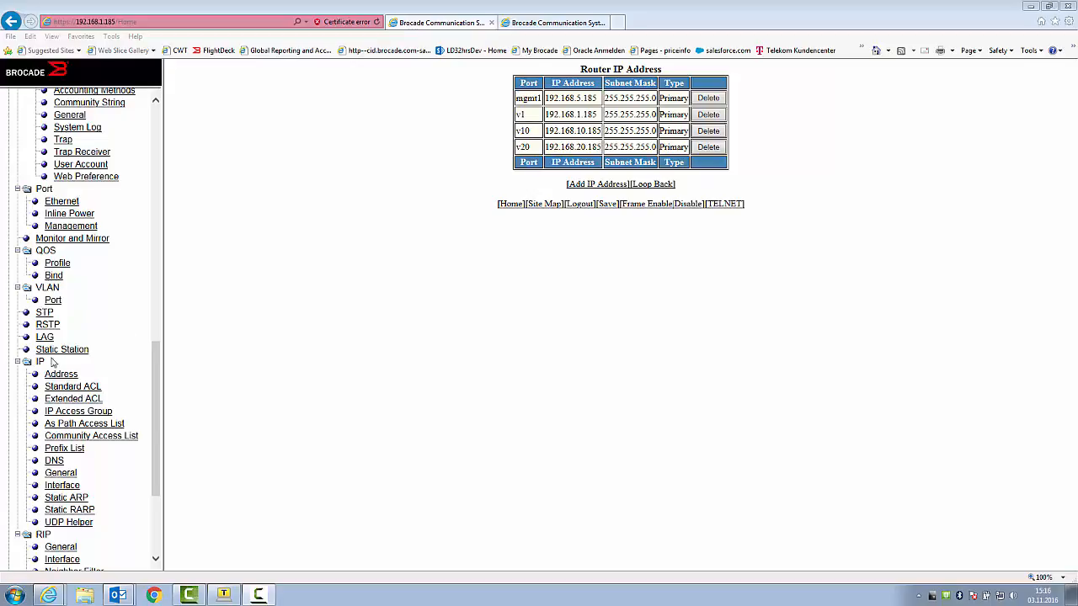
mouse_move(61, 472)
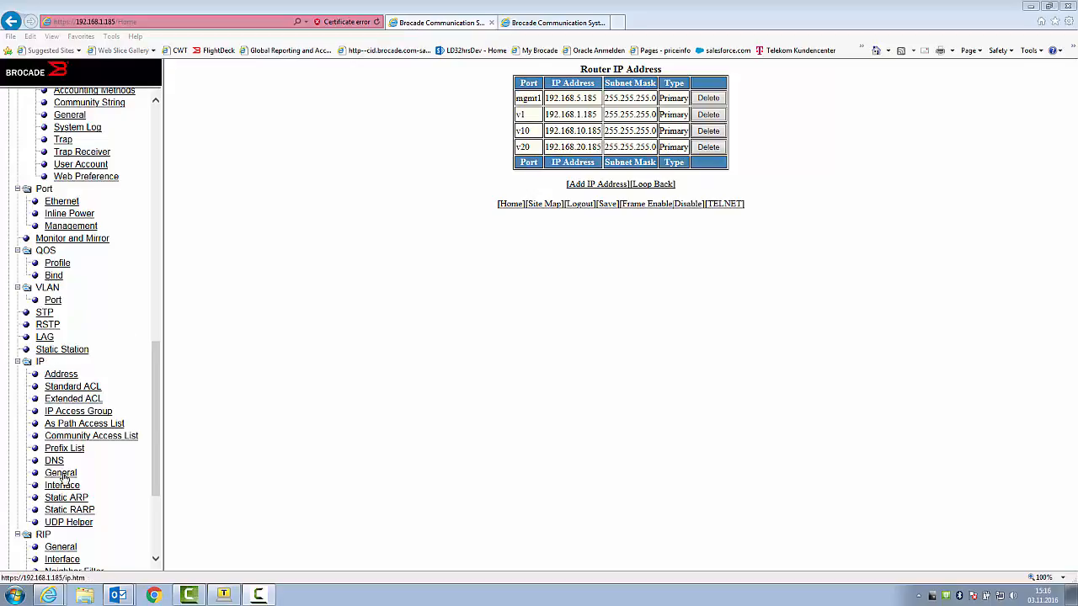
- Navigate via IP > General to the Static Route list with default route via 192.168.1.1
left_click(61, 471)
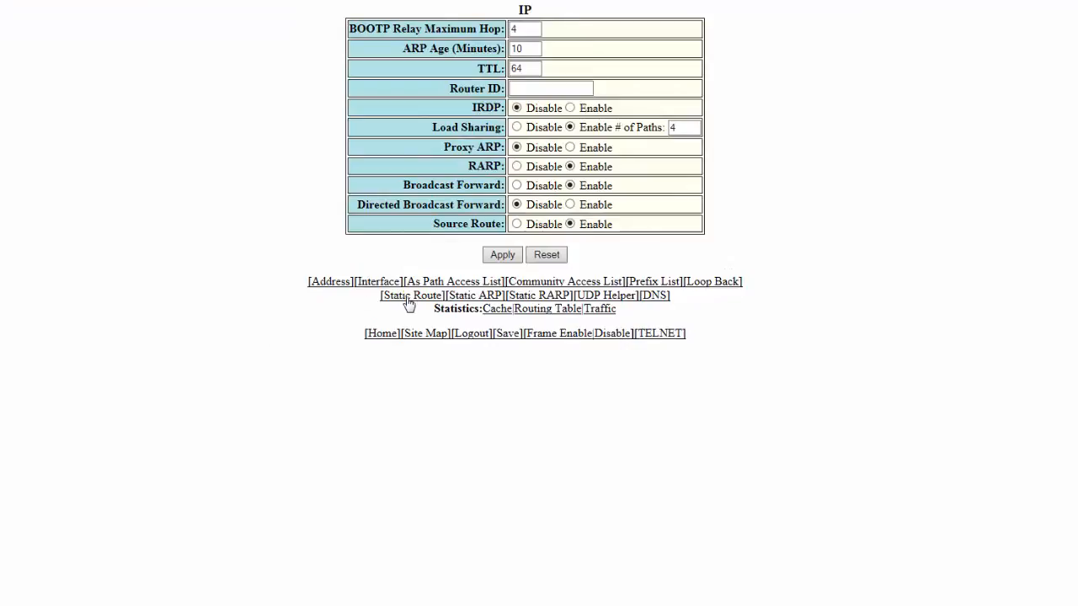
left_click(411, 296)
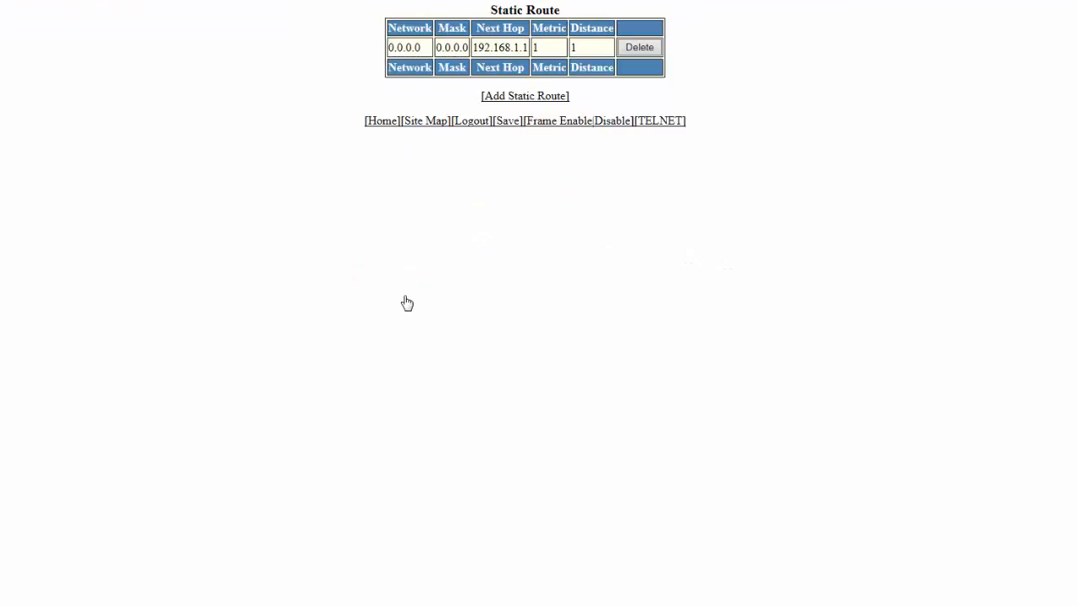
mouse_move(350, 58)
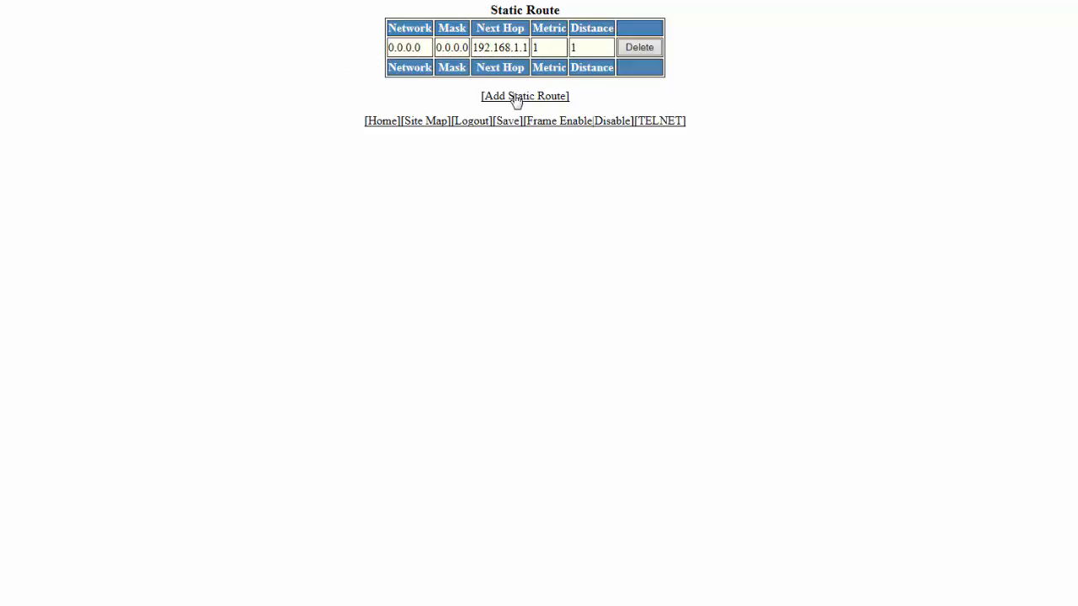
- Enter destination network 192.168.30.0 with mask 255.255.255.0 for a new static route
left_click(526, 96)
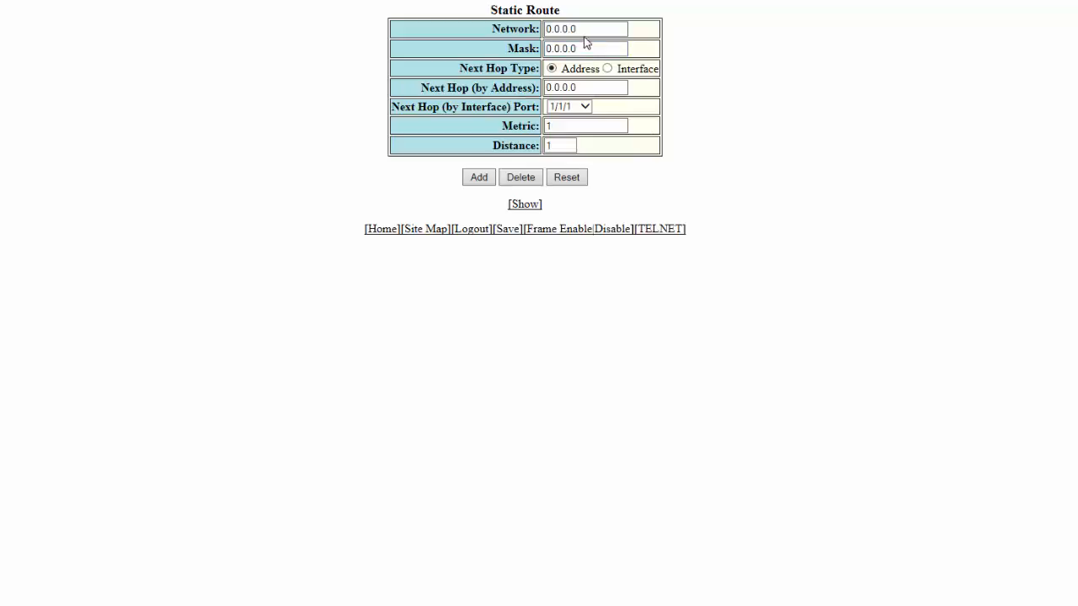
left_click(586, 29)
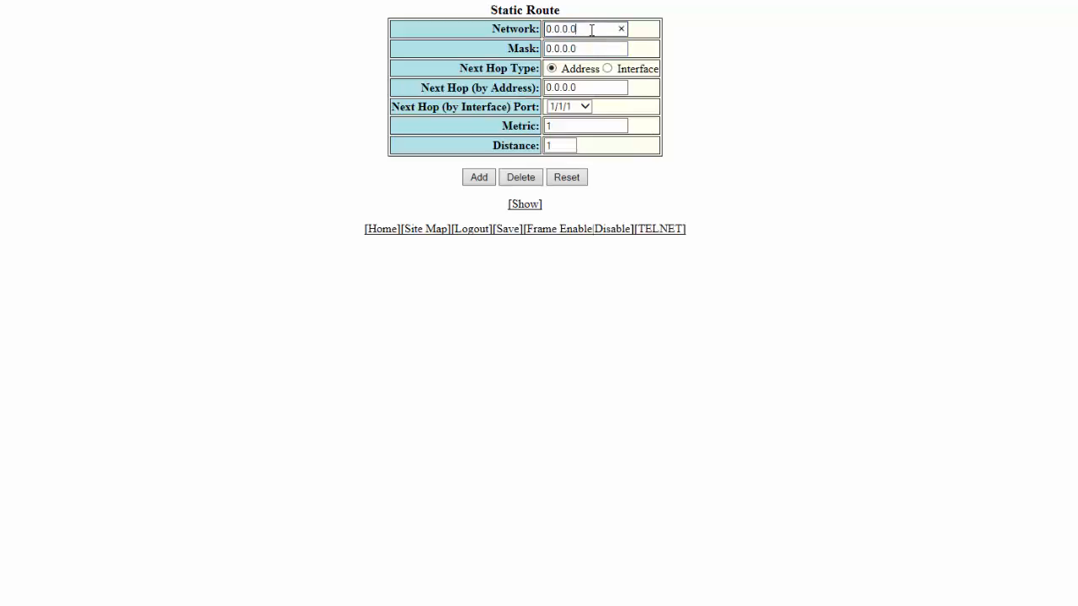
type("1")
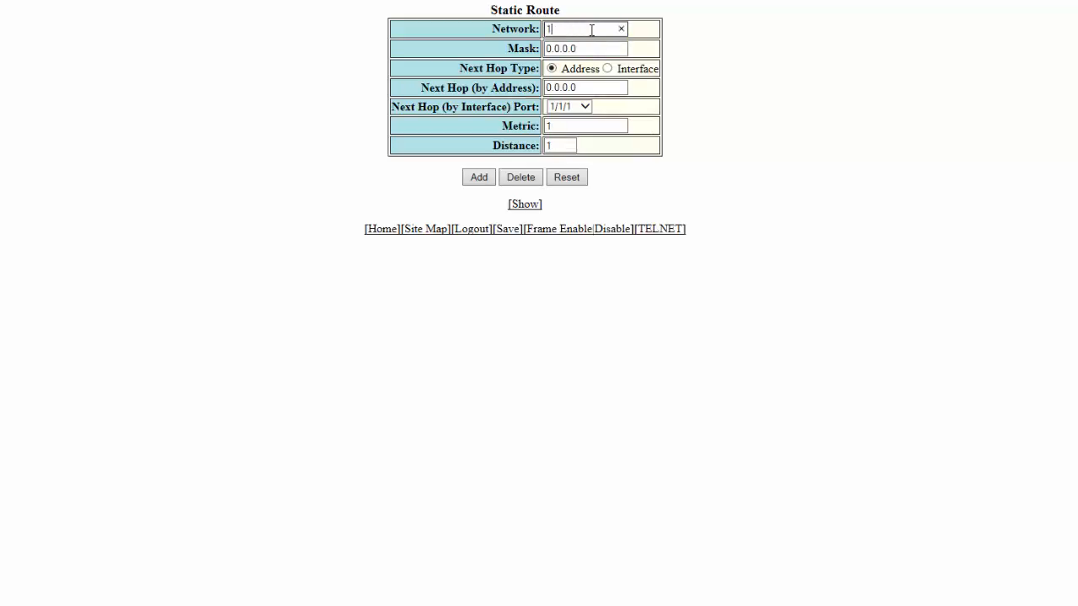
type("92")
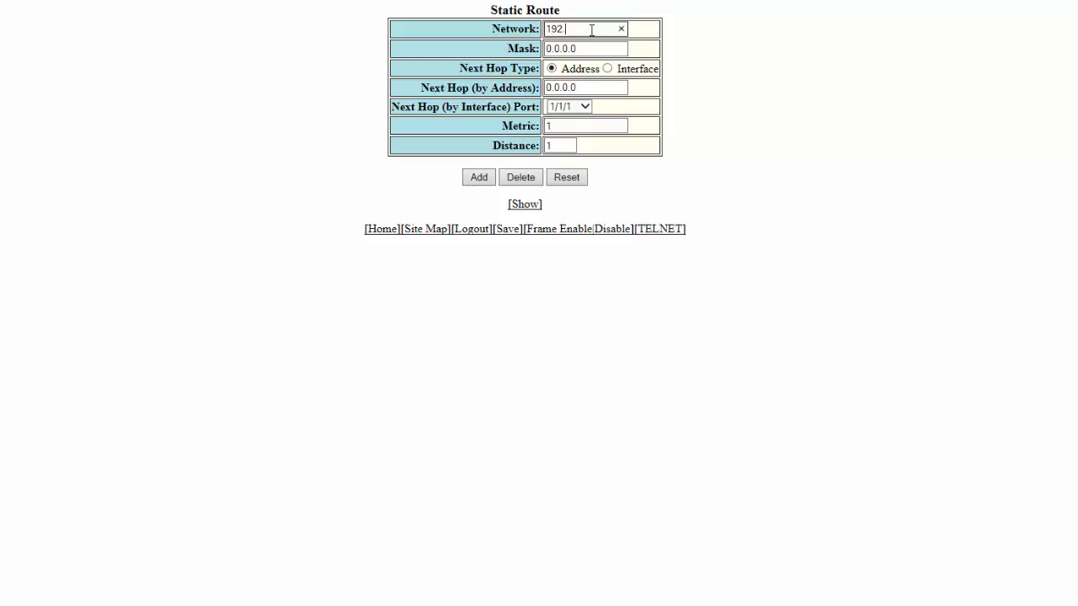
type(".168.3")
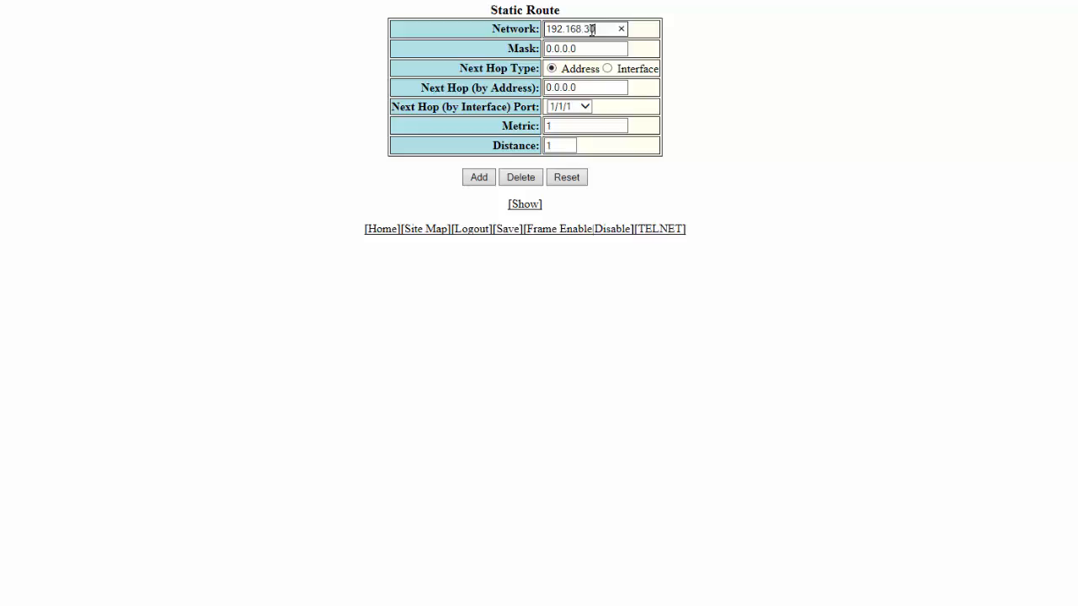
type(".0")
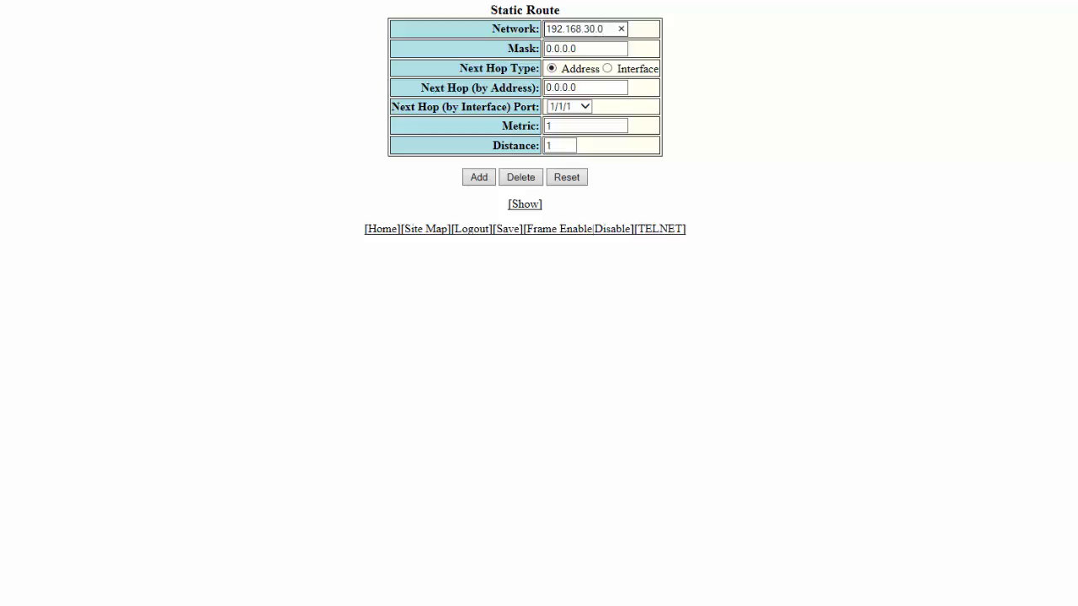
left_click(584, 47)
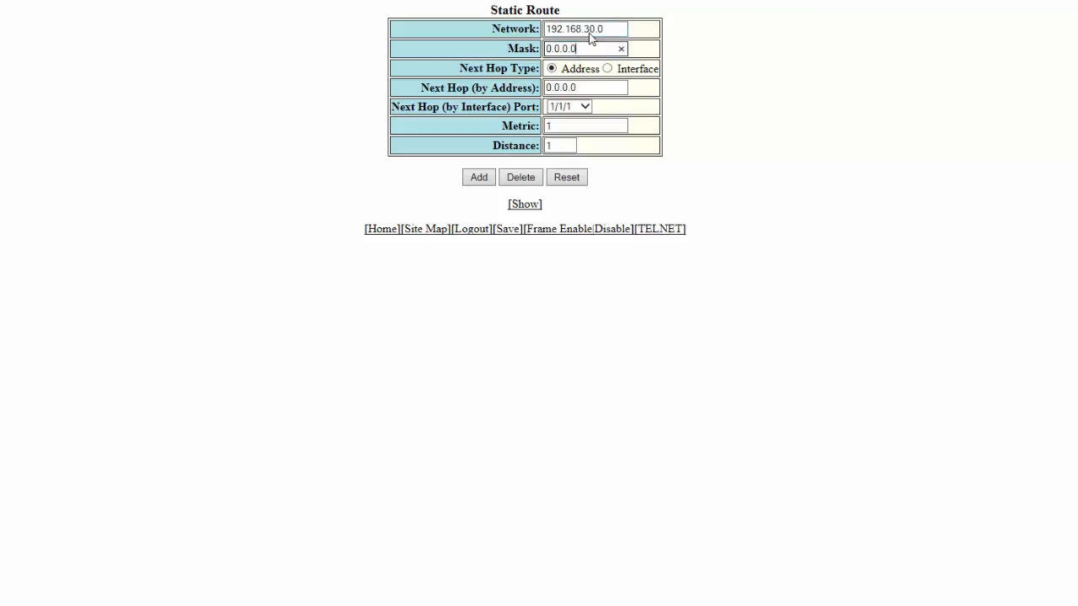
type("2")
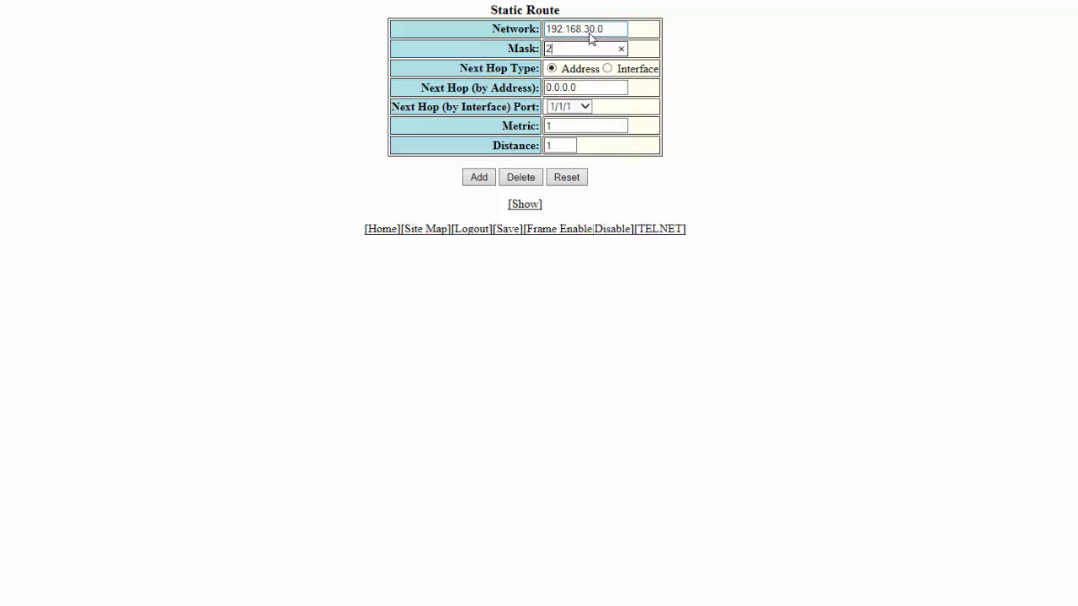
type("55.255.255.0")
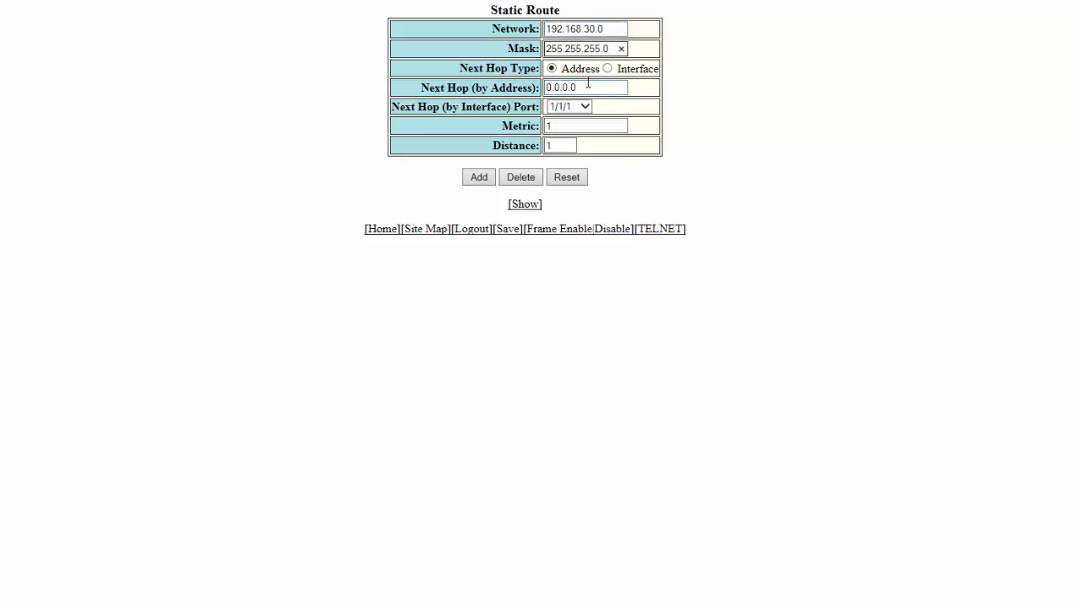
- Set next hop 192.168.1.186, add the route and list all static routes
left_click(584, 88)
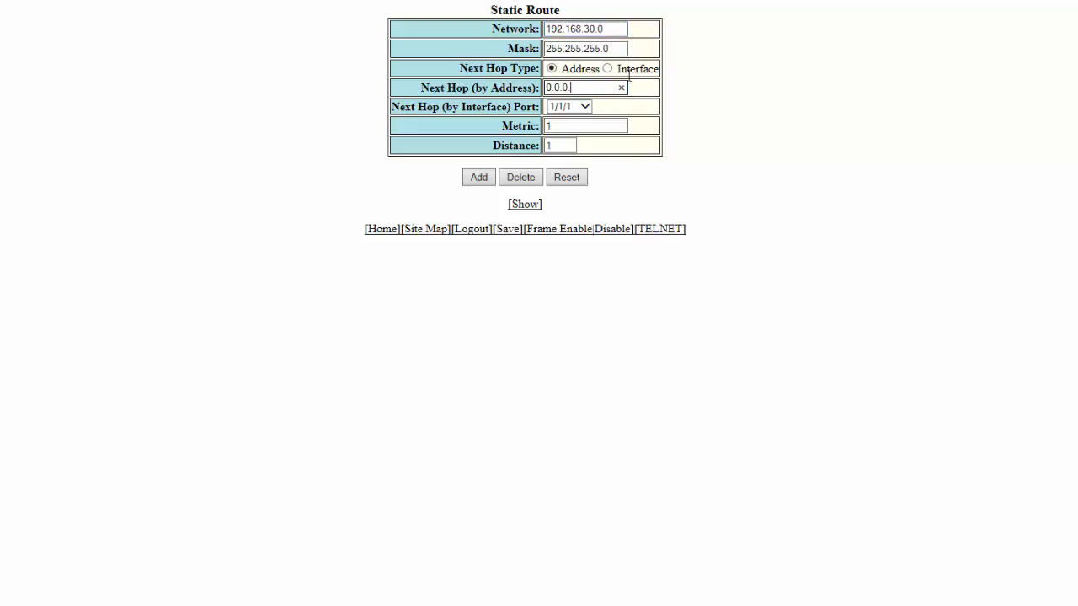
type("192")
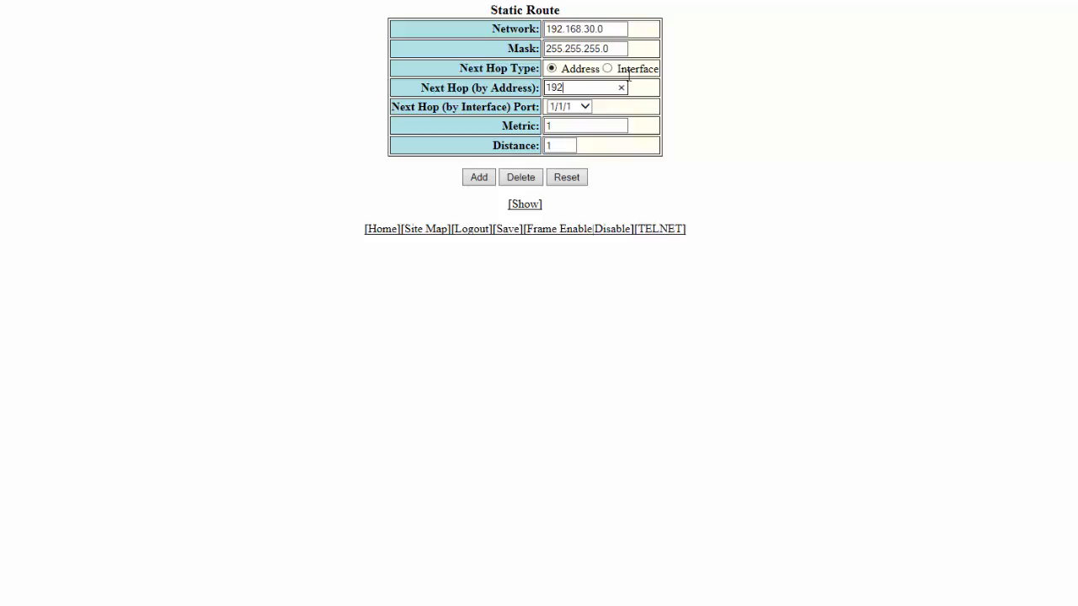
type(".1")
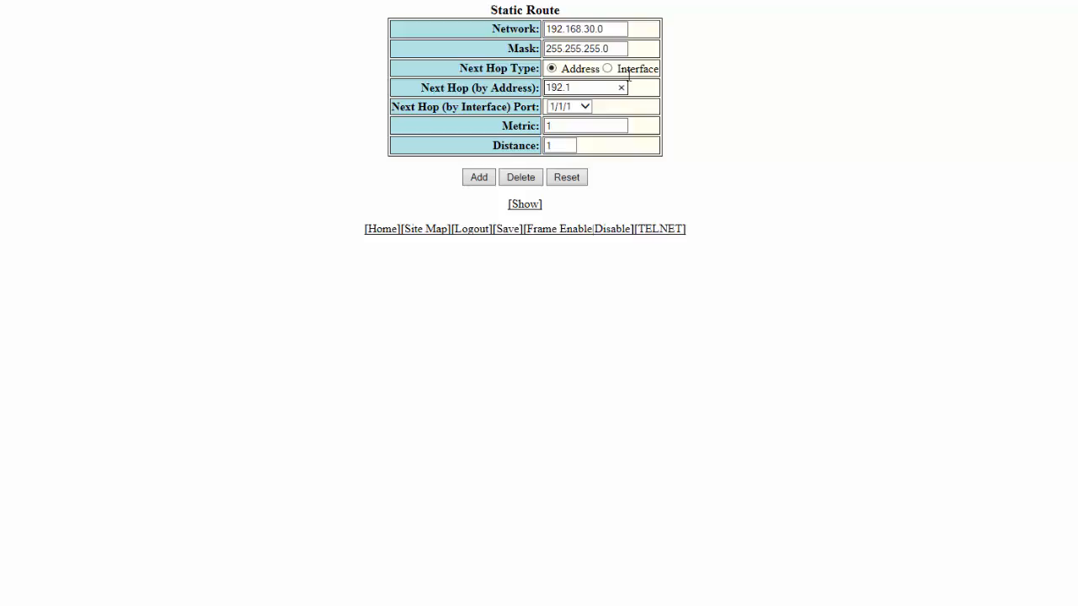
type("68.1")
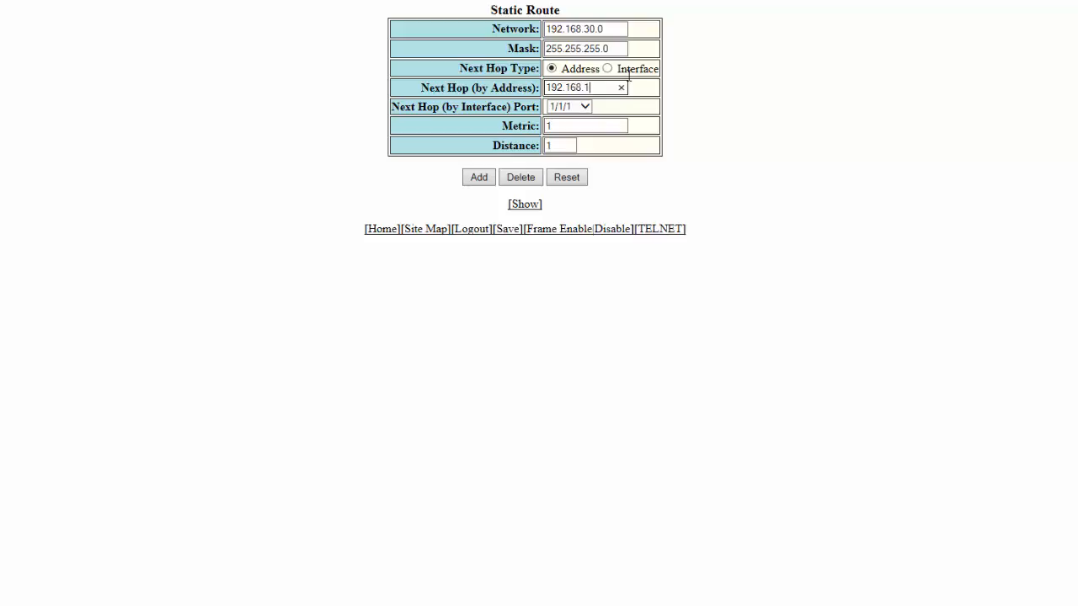
type("186")
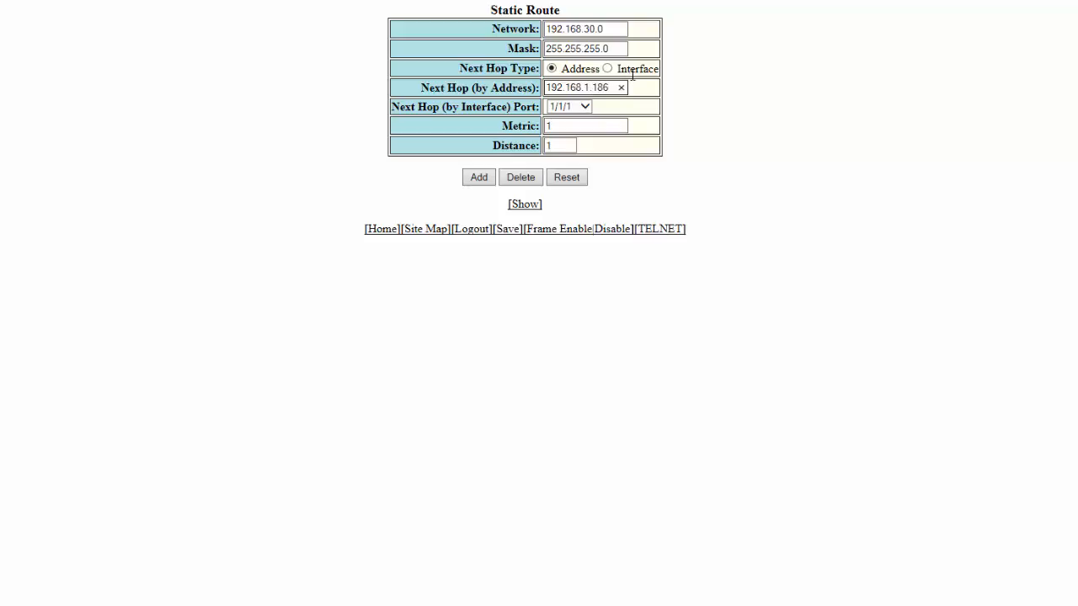
left_click(478, 177)
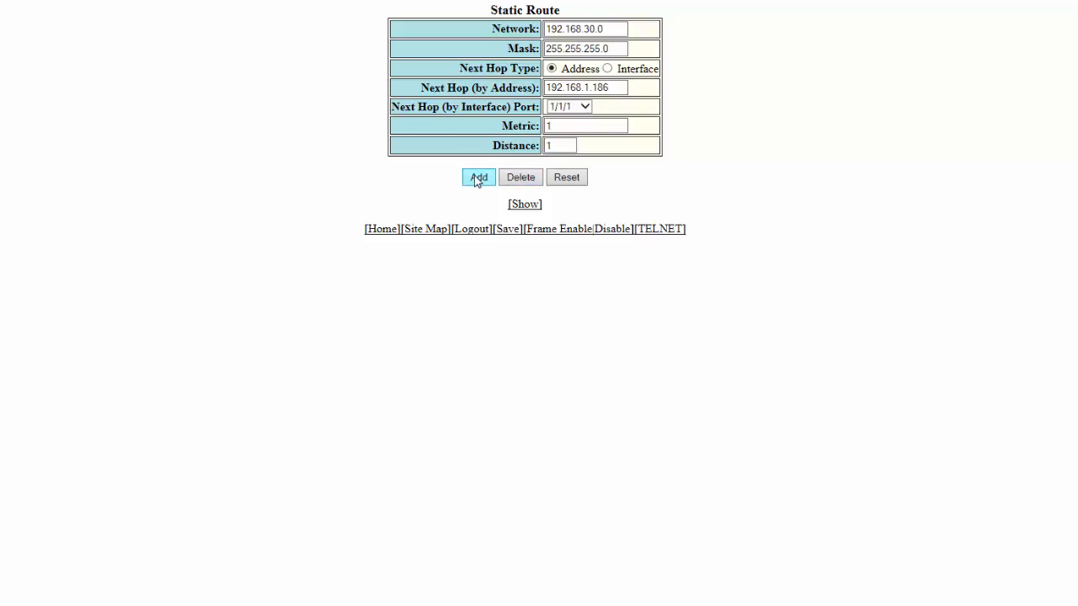
left_click(479, 177)
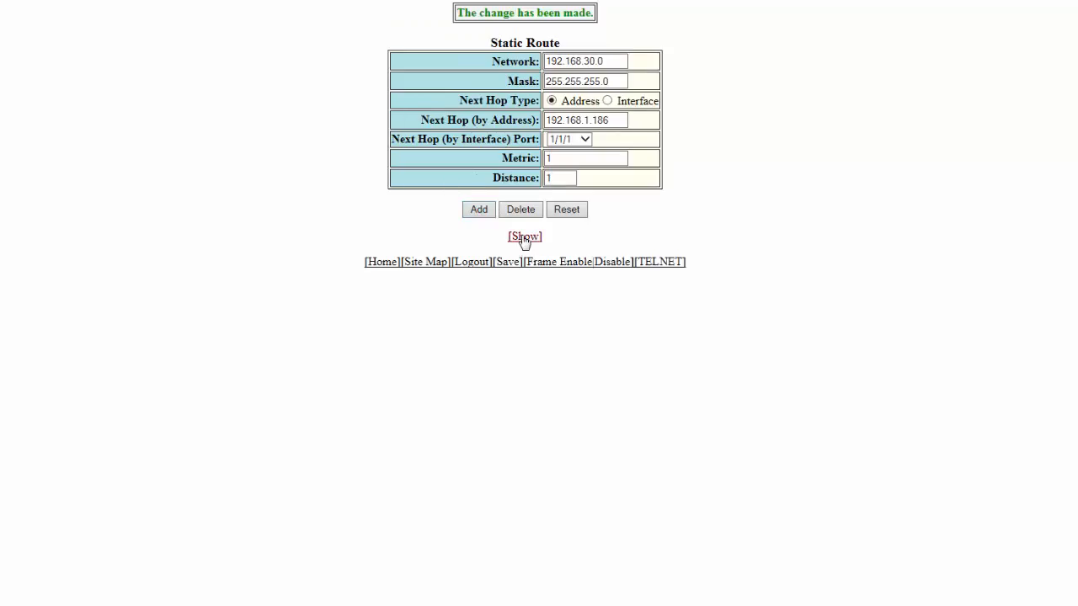
left_click(523, 236)
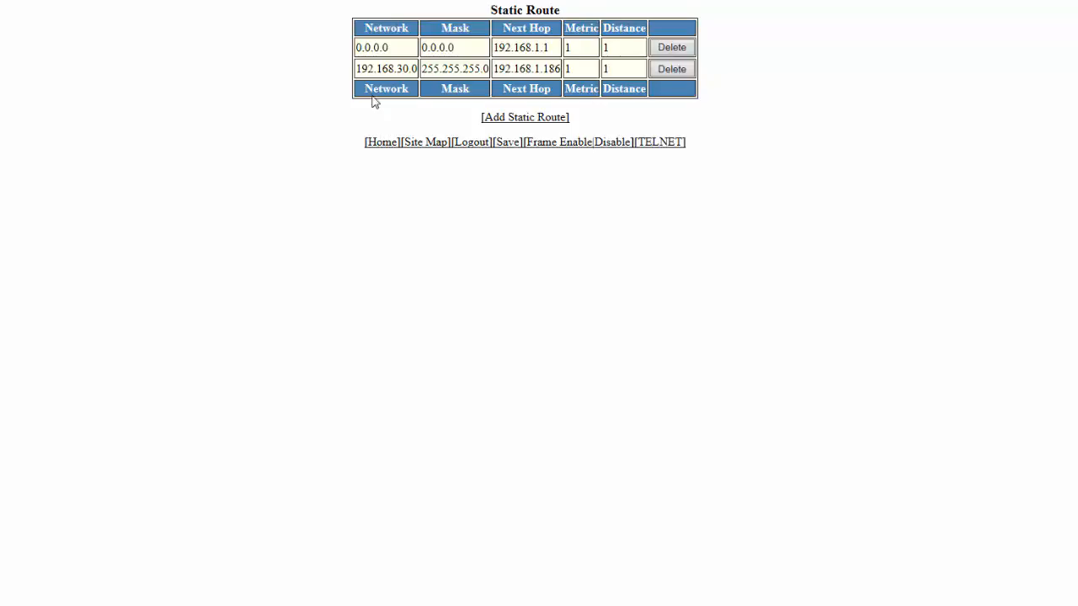
mouse_move(448, 87)
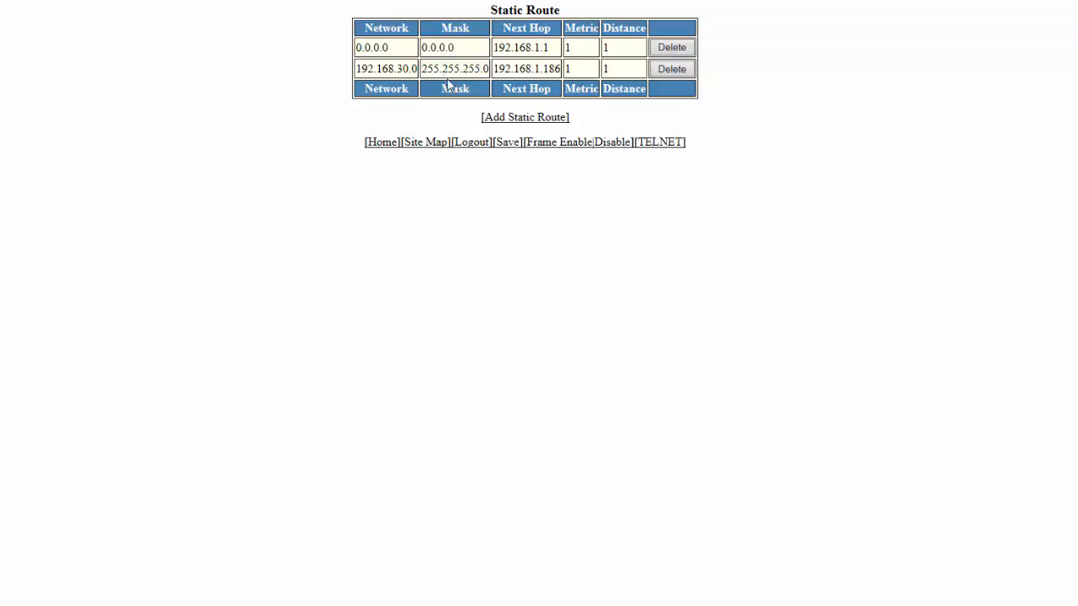
mouse_move(319, 125)
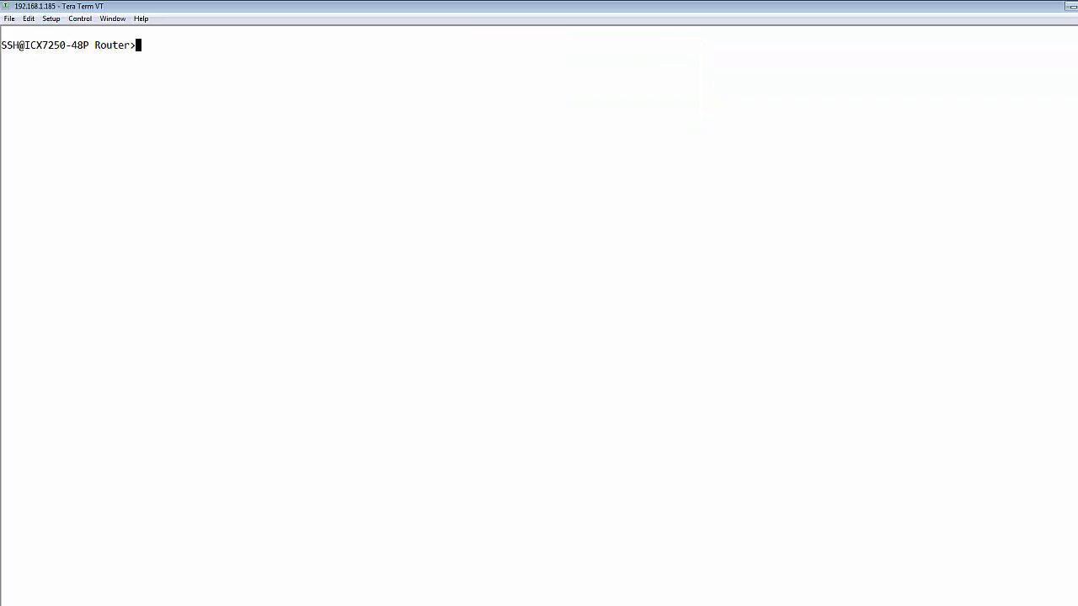
- Run 'show run' and page through to confirm VLANs, route 192.168.30.0/24 via 192.168.1.186, ve10/ve20 addresses
type("sho")
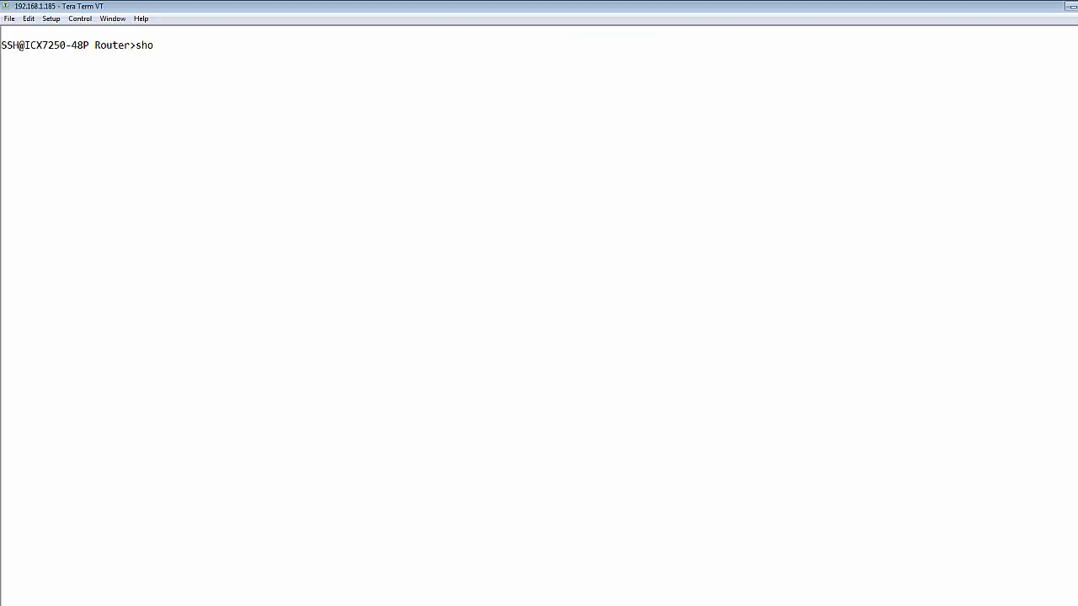
type("w")
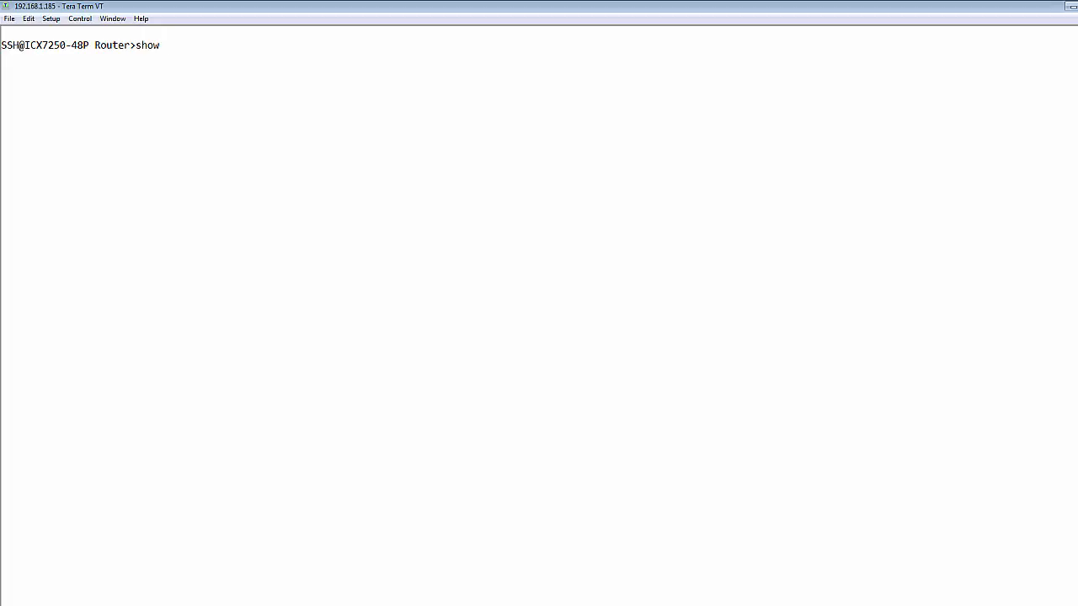
type("run")
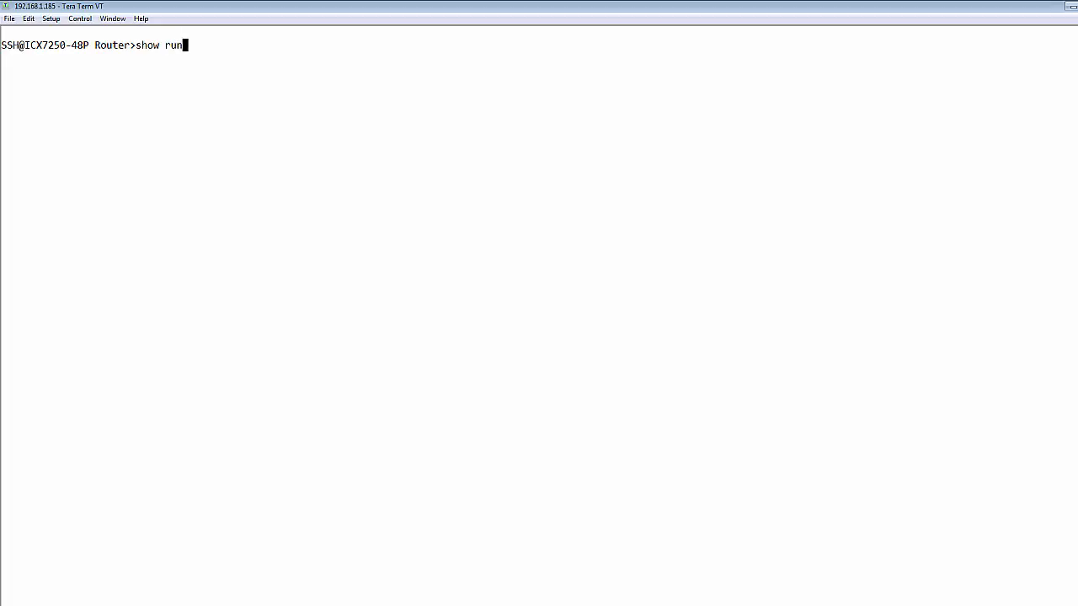
key("Return")
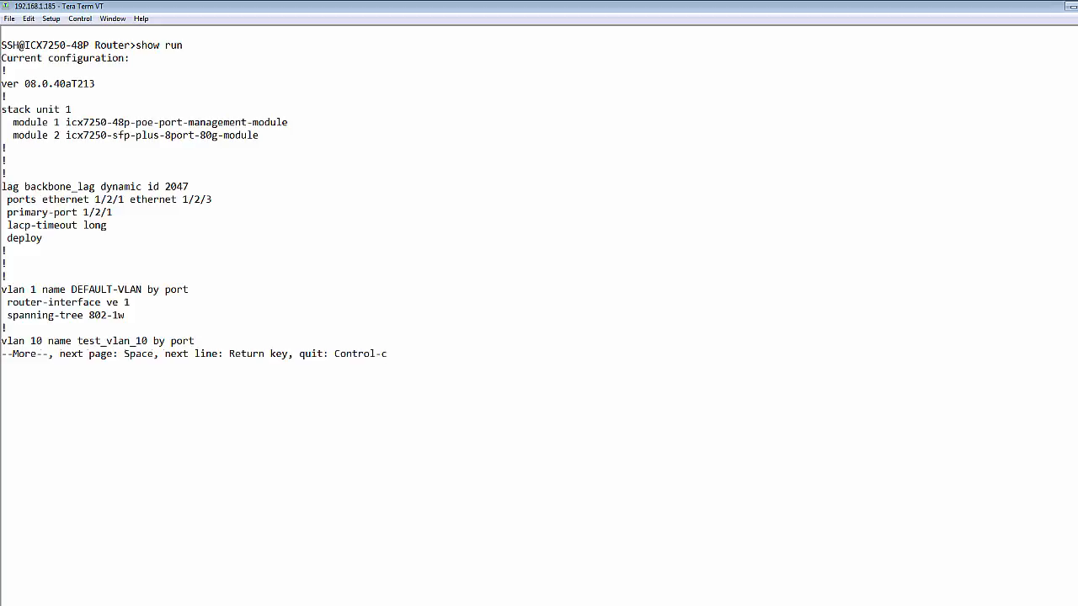
key("space")
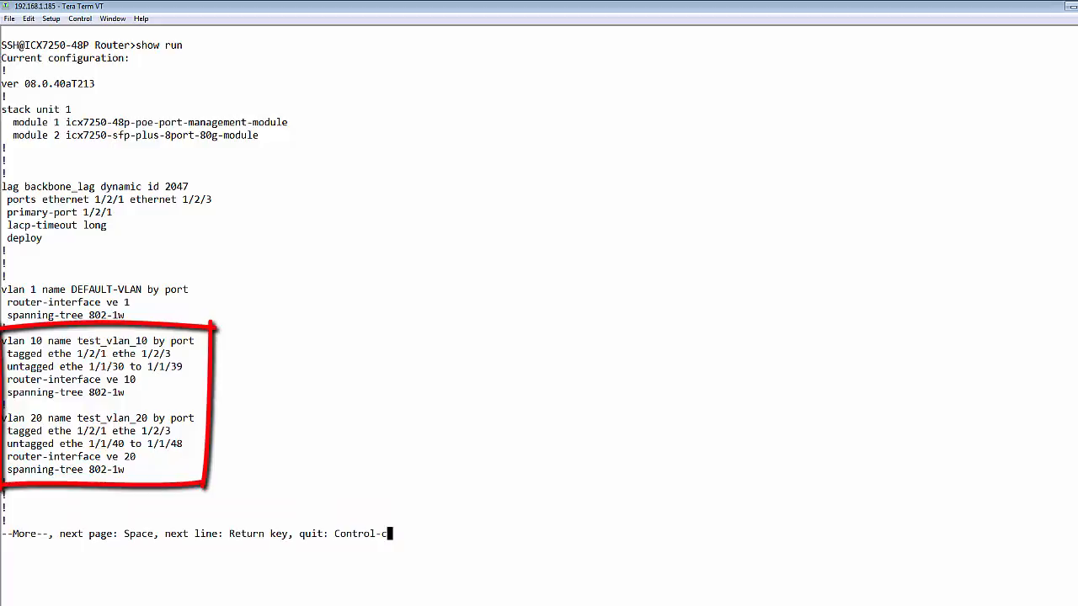
key("space")
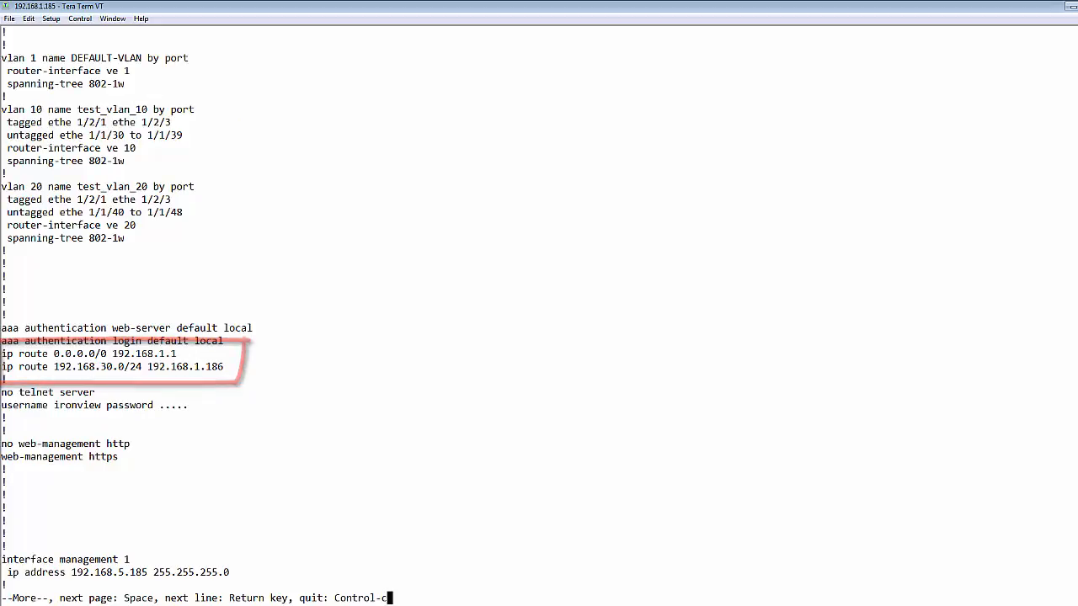
key("space")
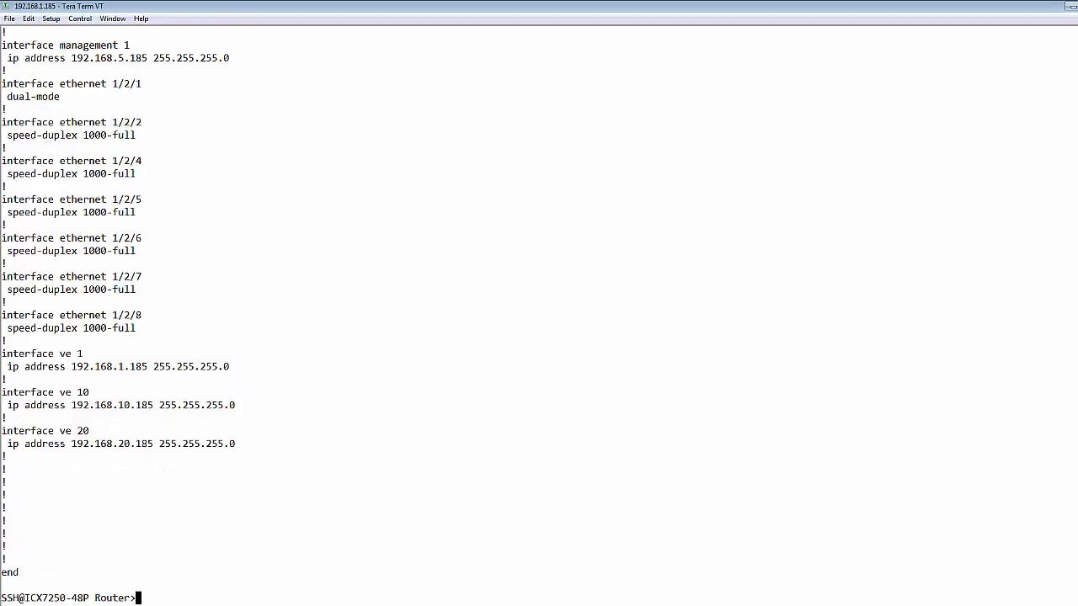